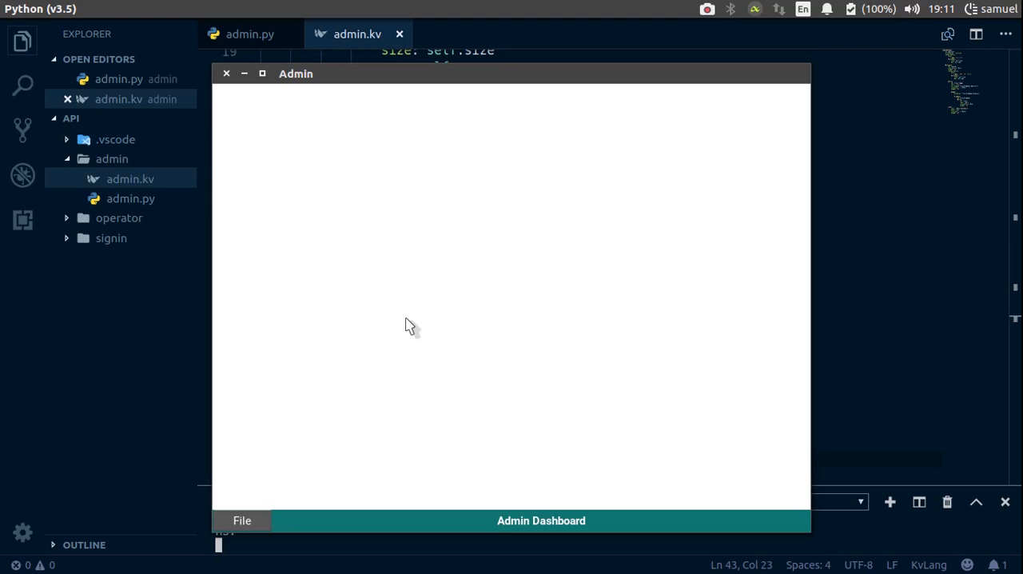
pyautogui.moveTo(266, 396)
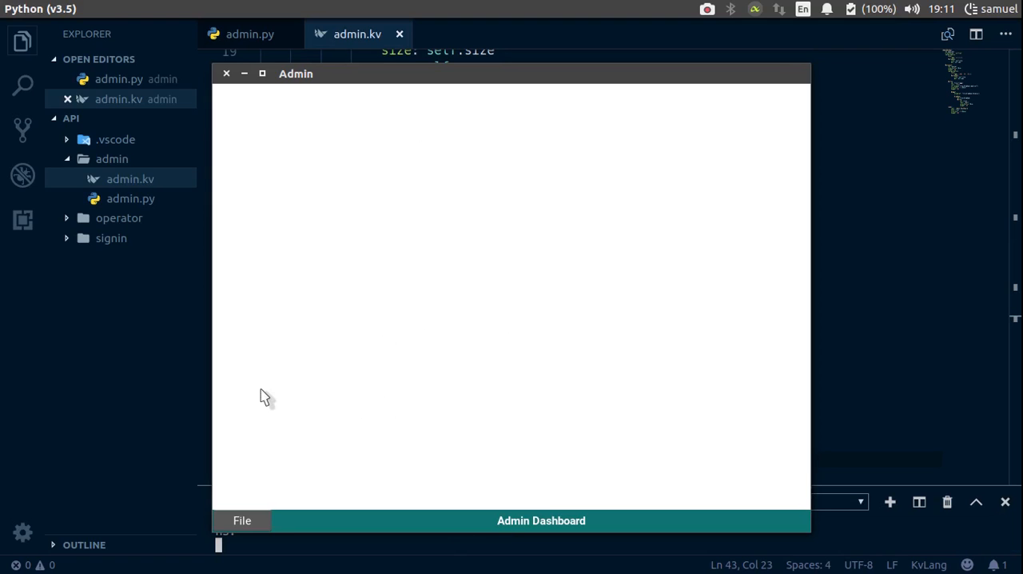
pyautogui.moveTo(275, 108)
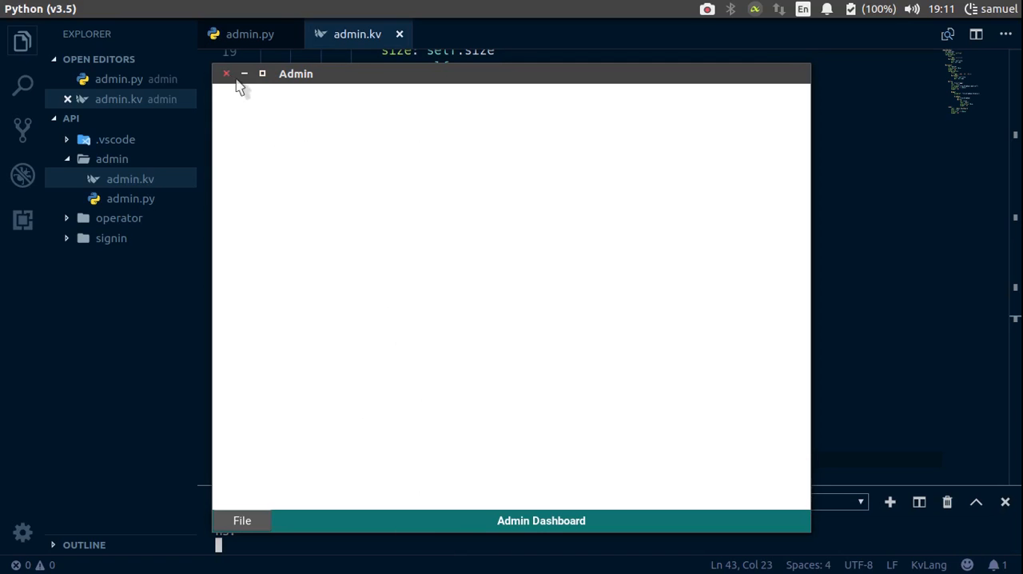
# Close the running Admin window and add 'BoxLayout:' with 'id: content_nav' below the Admin Dashboard label.
pyautogui.click(227, 73)
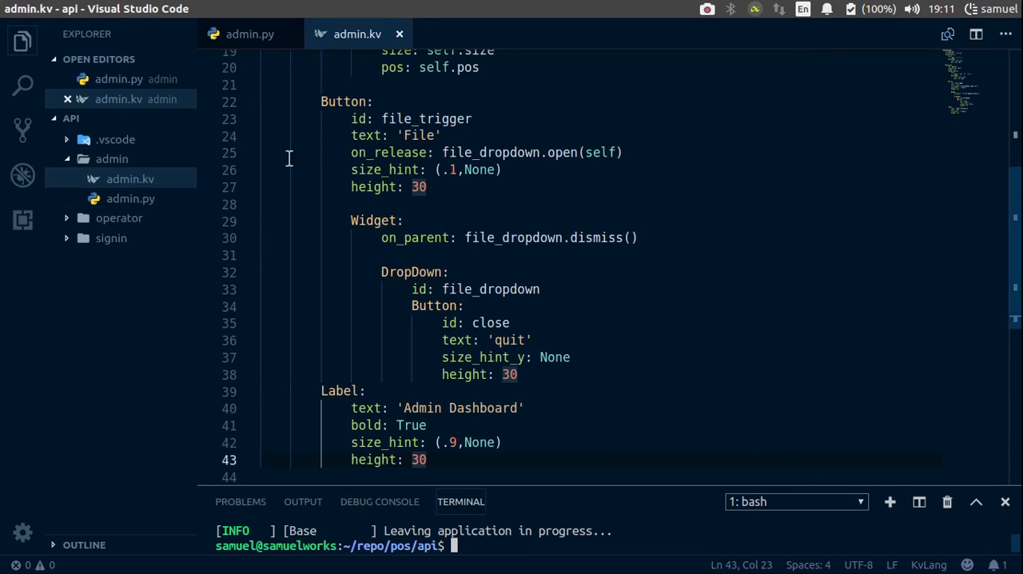
pyautogui.moveTo(963, 220)
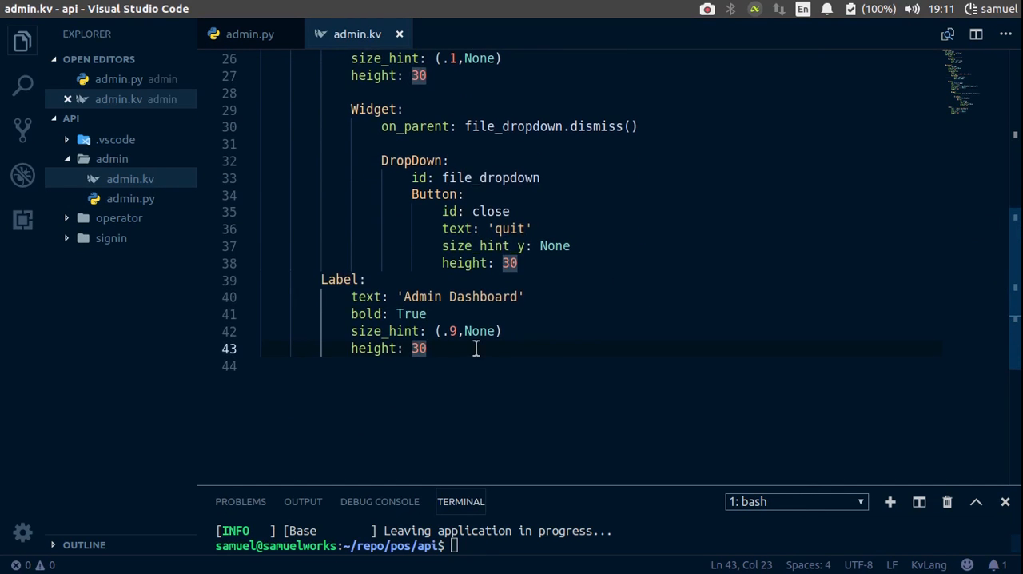
pyautogui.press('Enter')
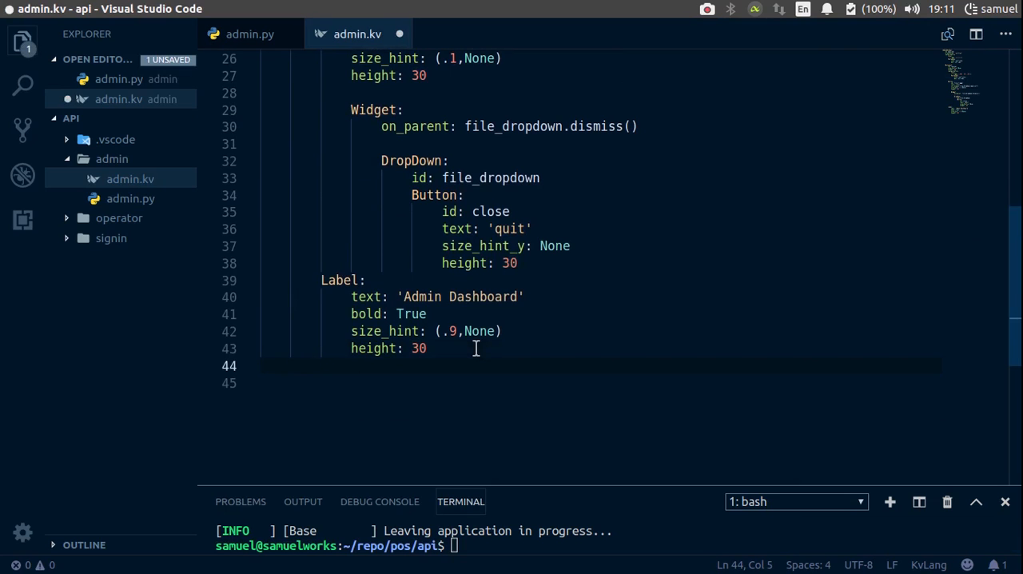
pyautogui.write('BoxLayout:')
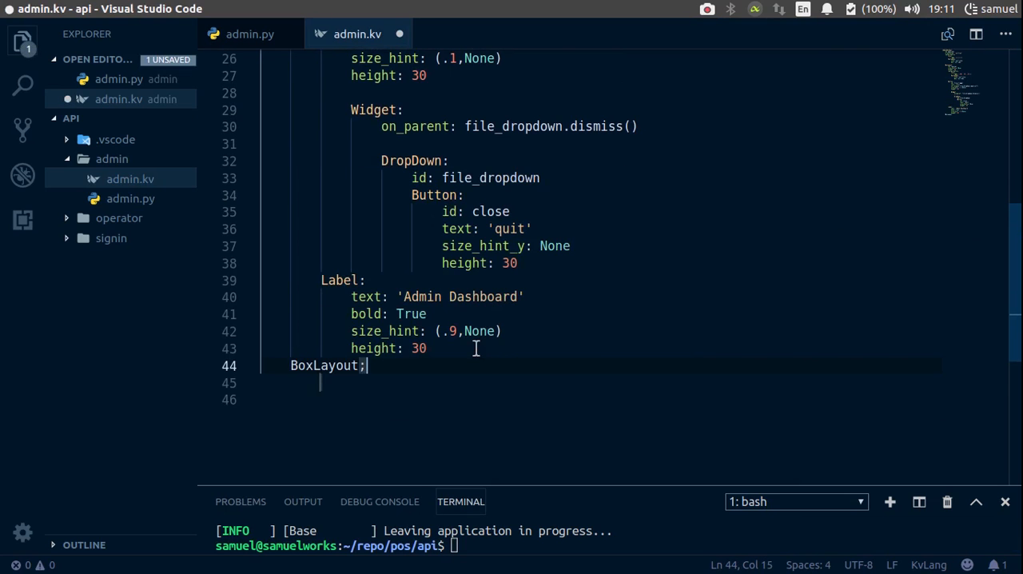
pyautogui.press('Backspace')
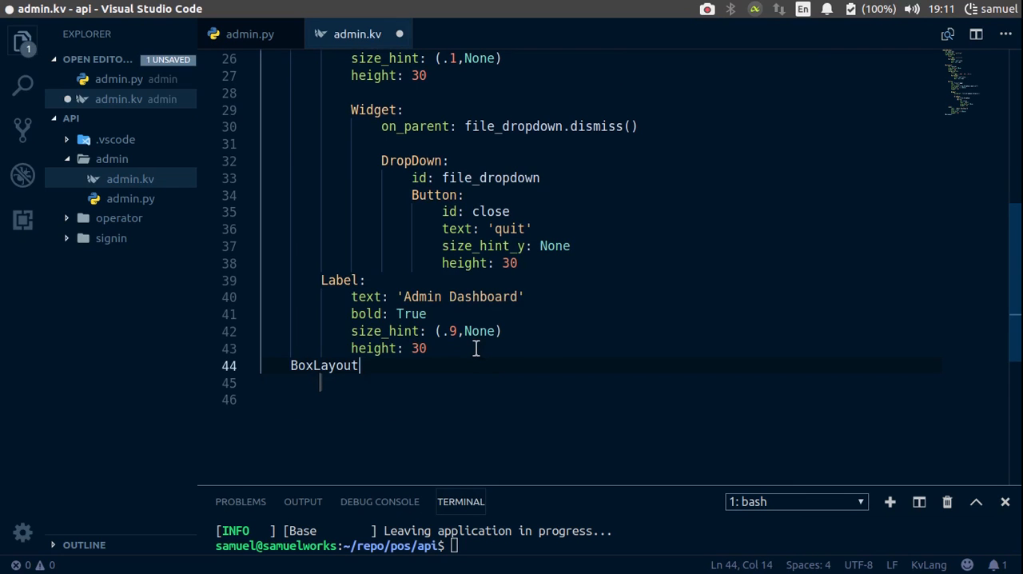
pyautogui.write(':')
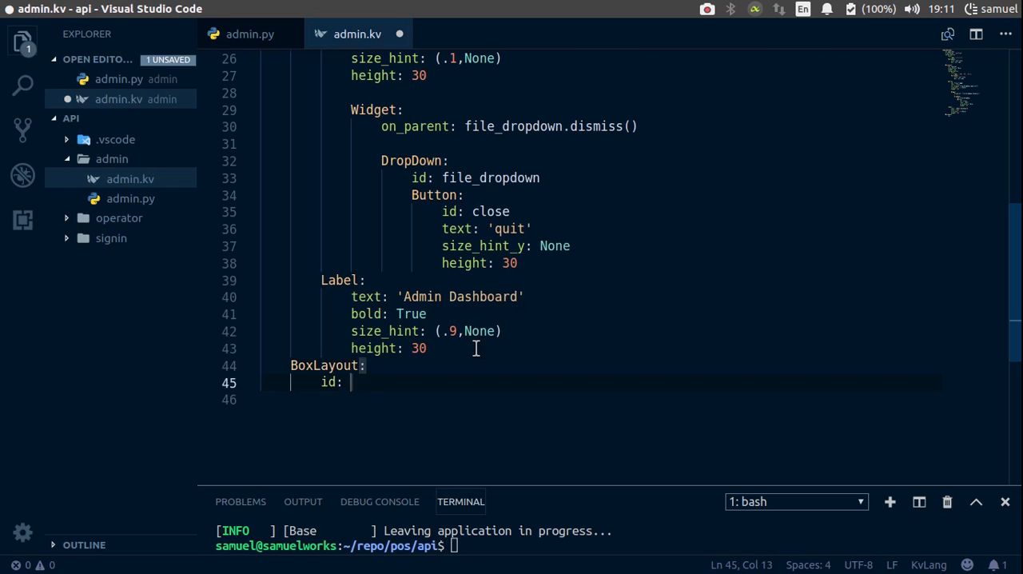
pyautogui.write('content')
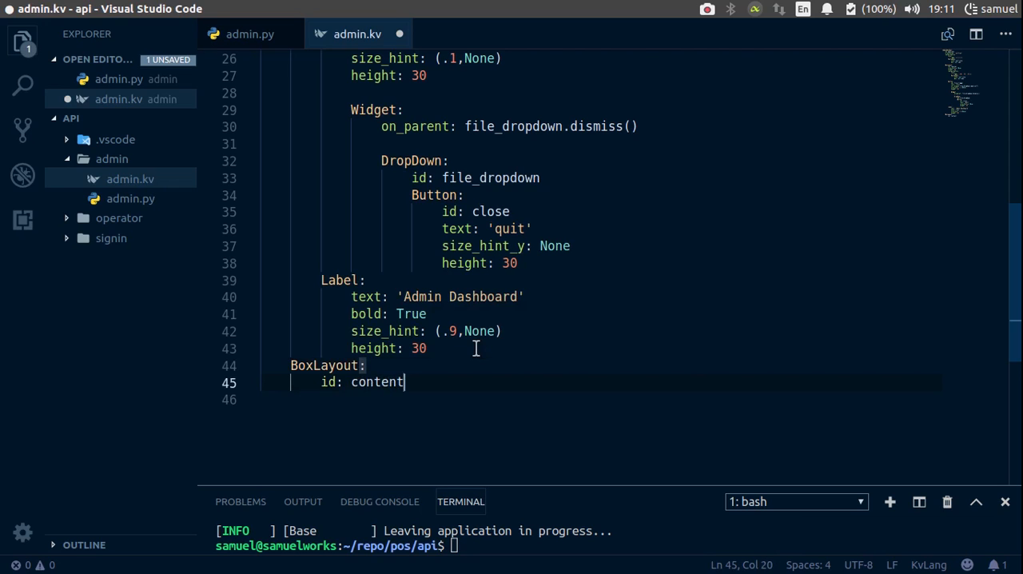
pyautogui.write('_nav')
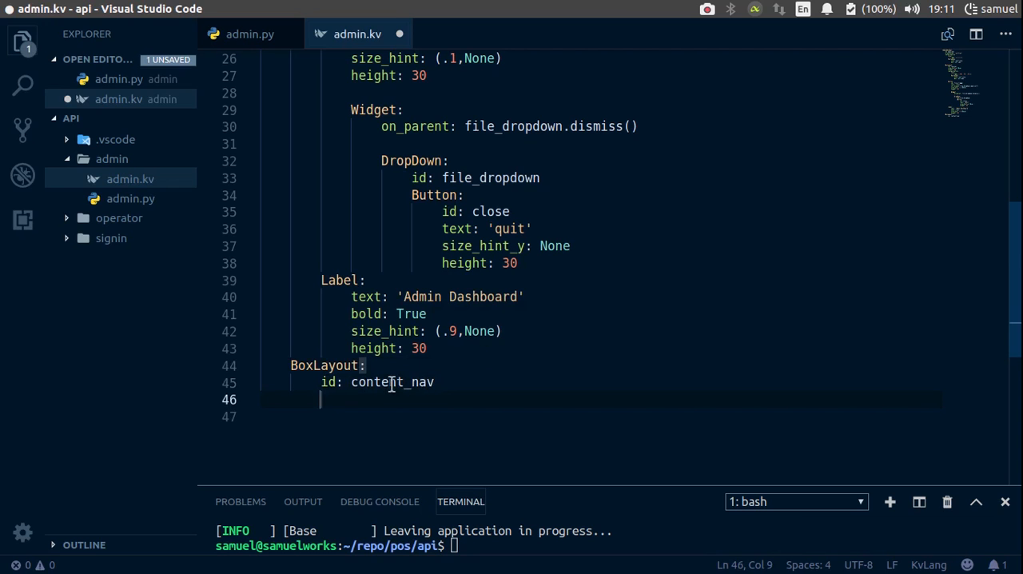
pyautogui.moveTo(358, 392)
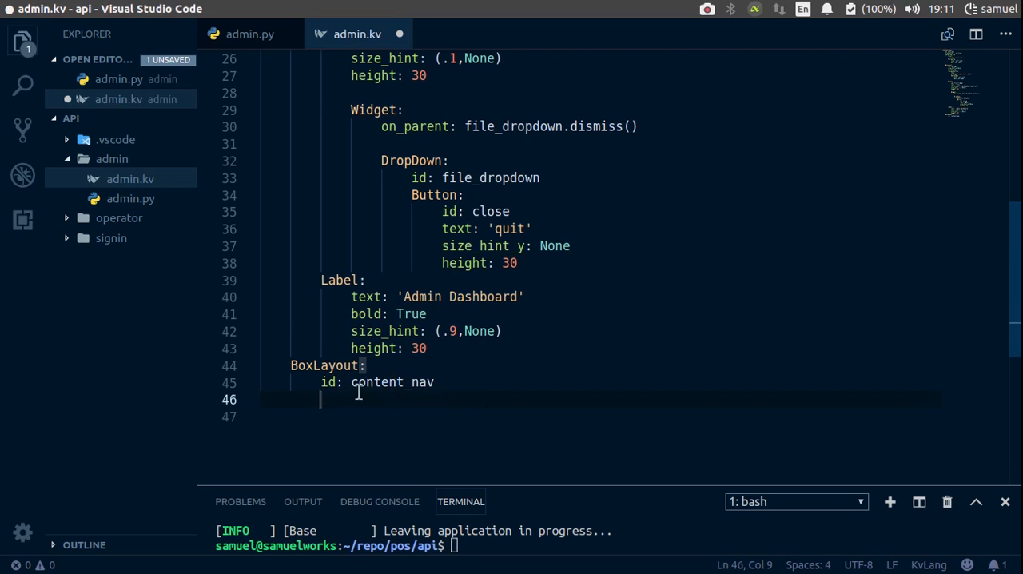
# Nest an indented 'BoxLayout:' with 'id: nav_tabs' inside content_nav.
pyautogui.write('b')
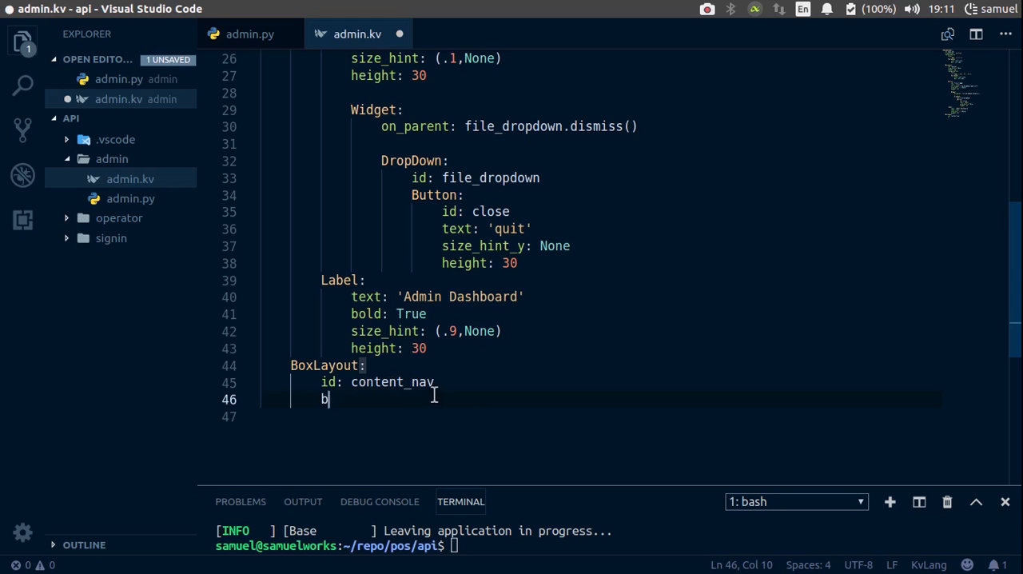
pyautogui.press('Backspace')
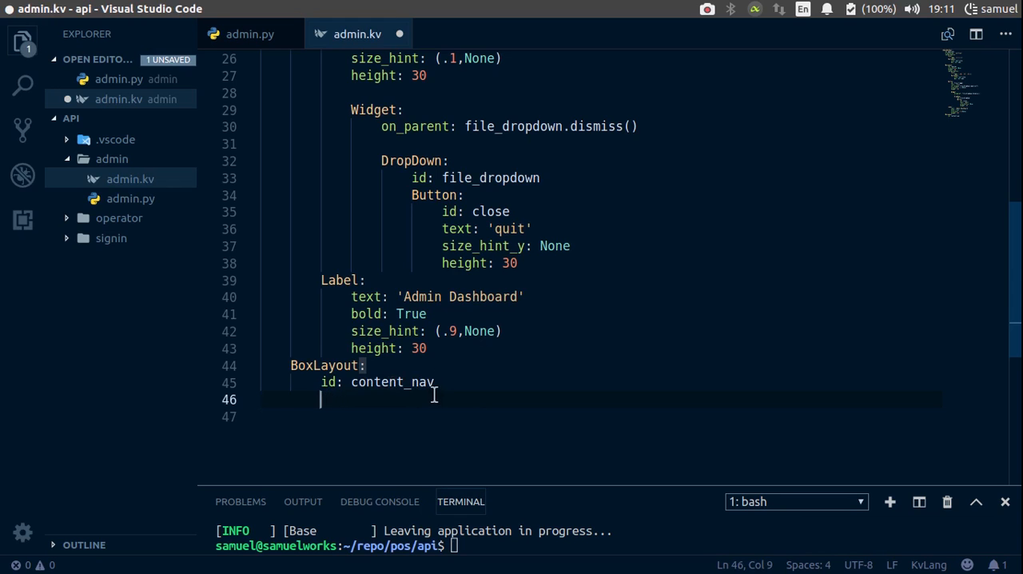
pyautogui.write('B')
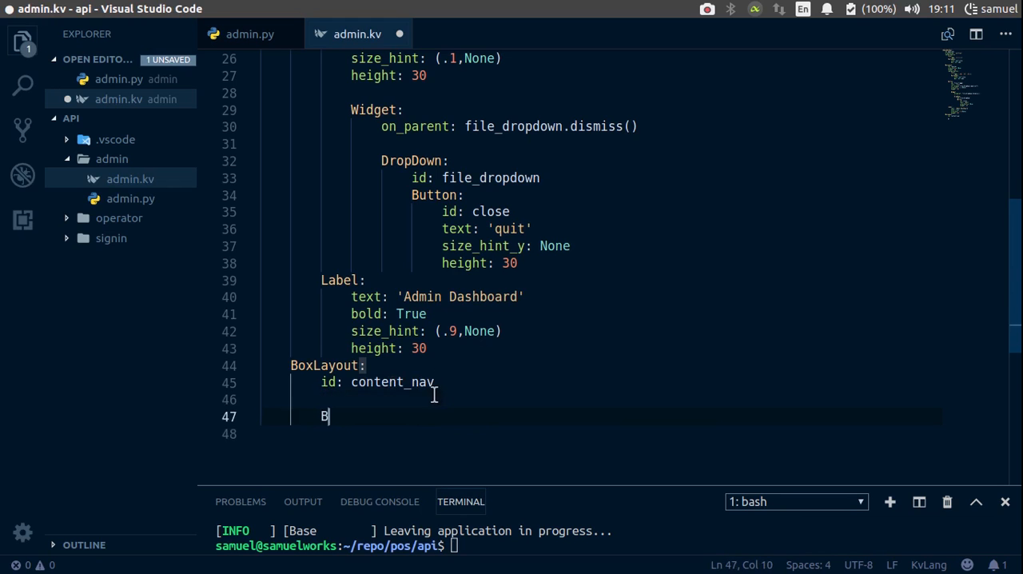
pyautogui.write('oxL')
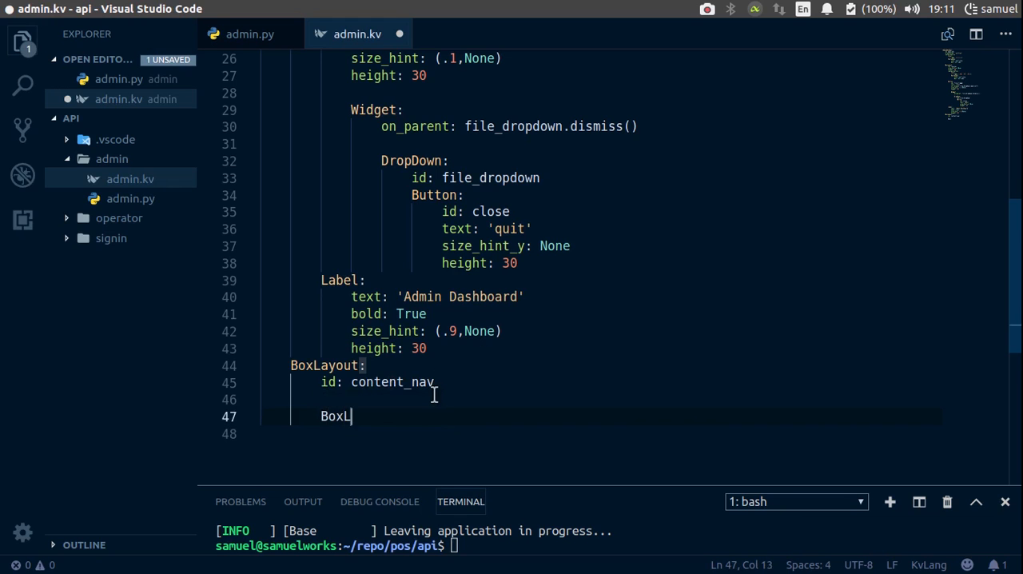
pyautogui.write('ayout:')
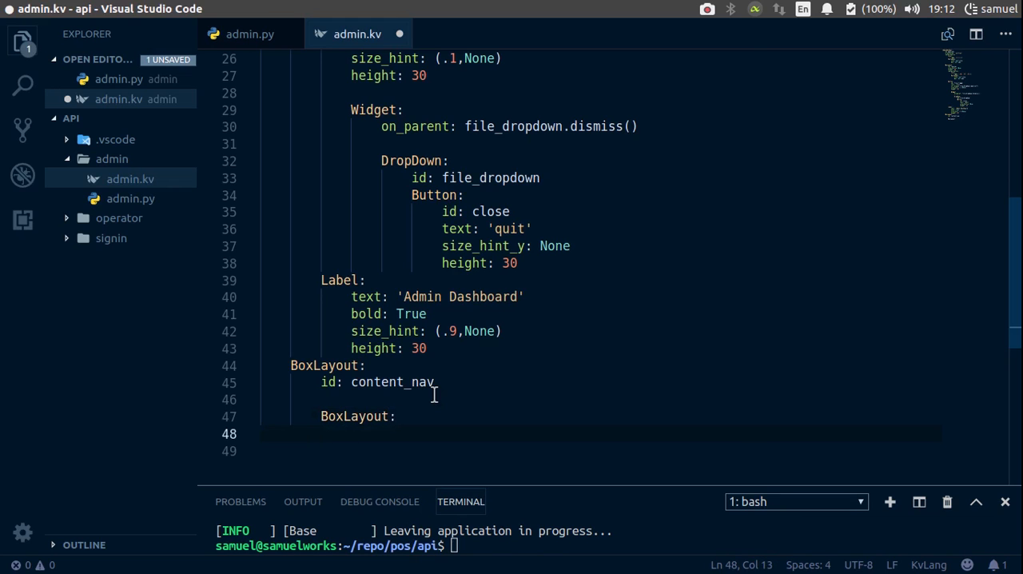
pyautogui.write('id:')
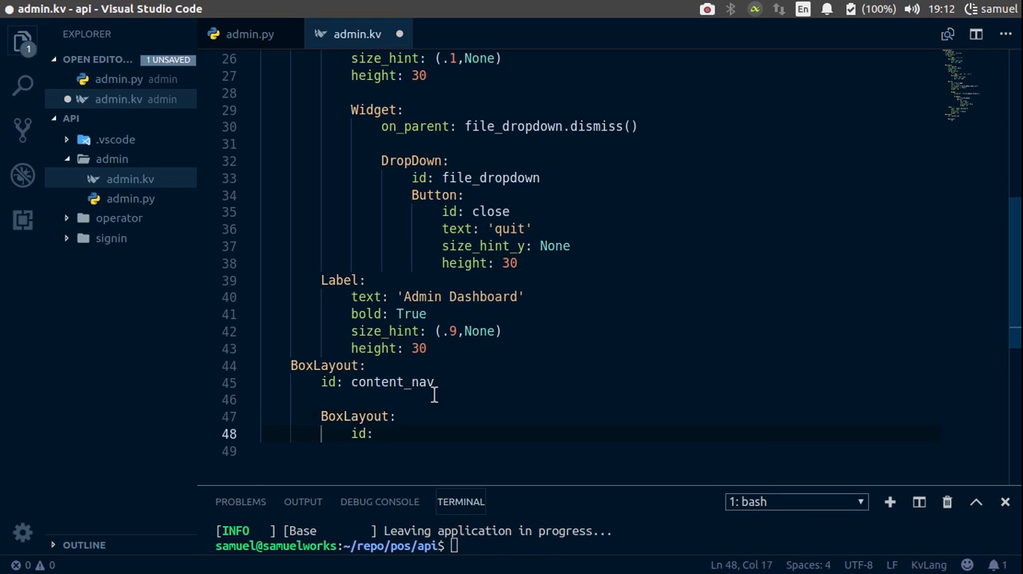
pyautogui.write('nav')
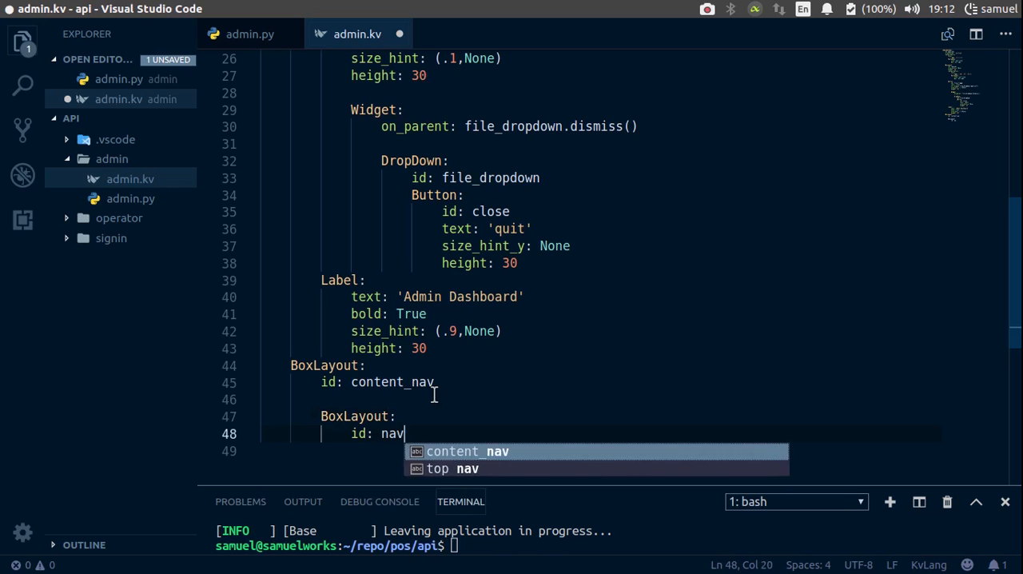
pyautogui.write('_tabs')
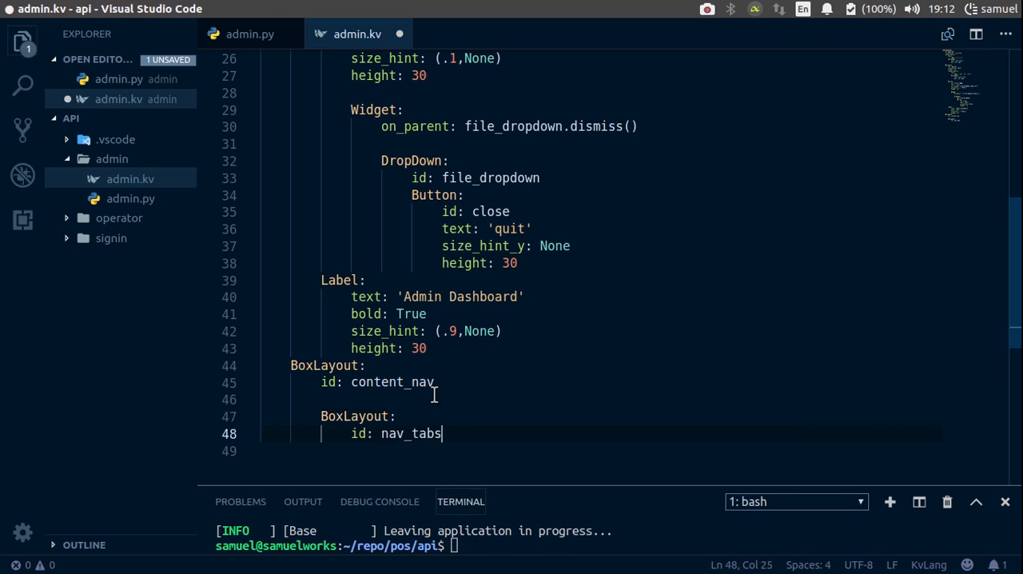
pyautogui.moveTo(473, 397)
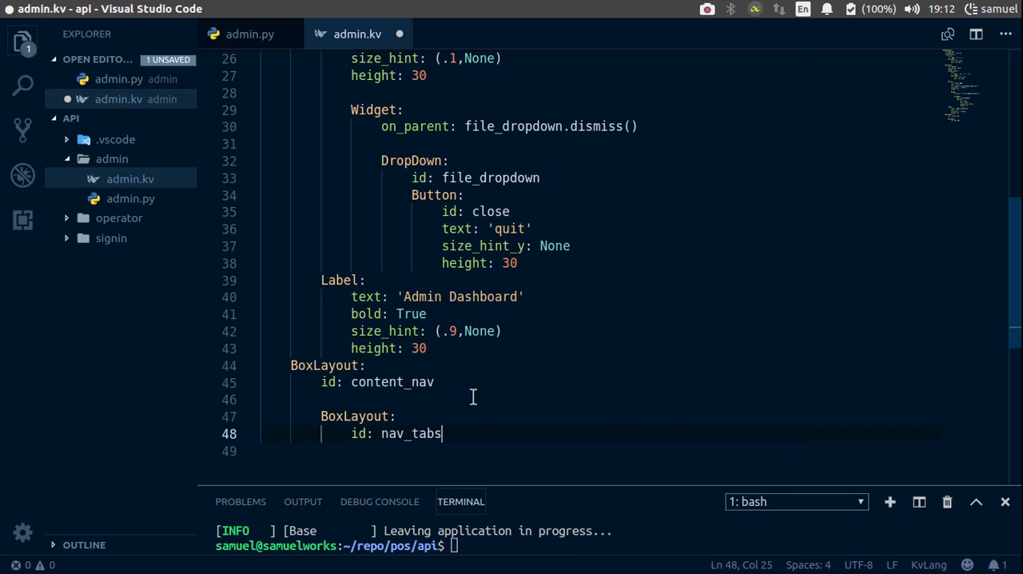
pyautogui.moveTo(709, 168)
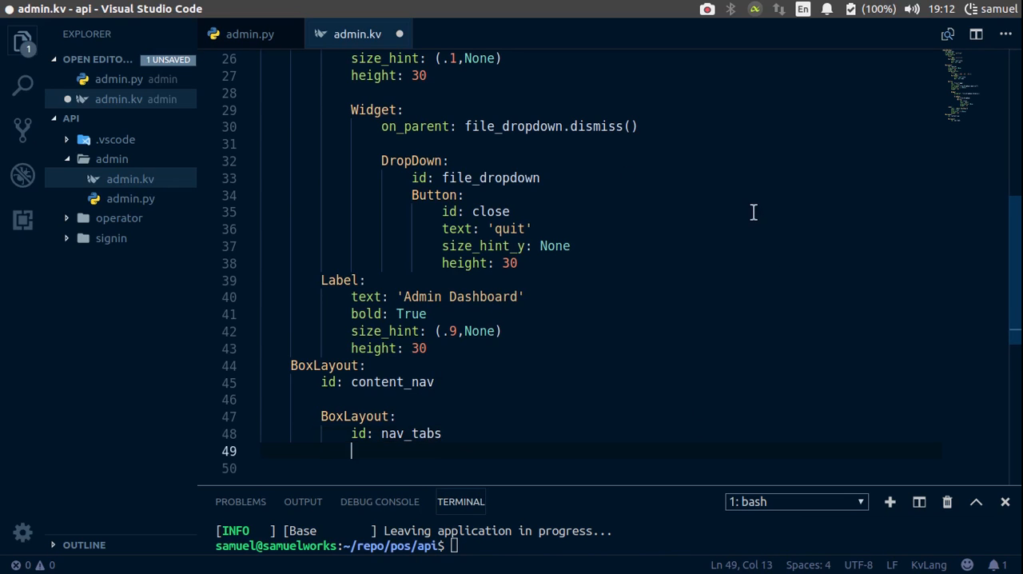
# Give the nav_tabs layout 'size_hint_x: .3'.
pyautogui.write('size_hint_y')
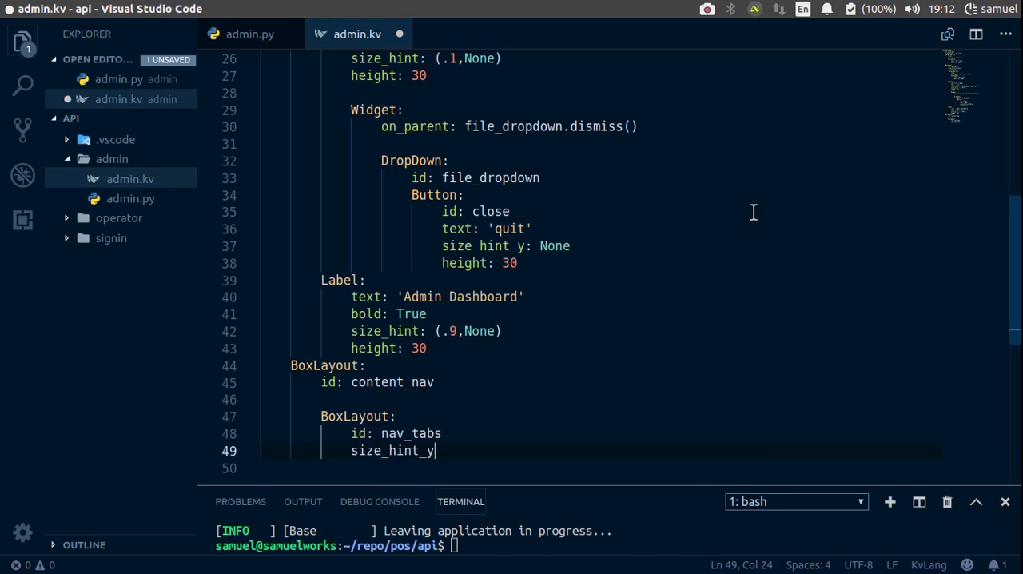
pyautogui.write(':')
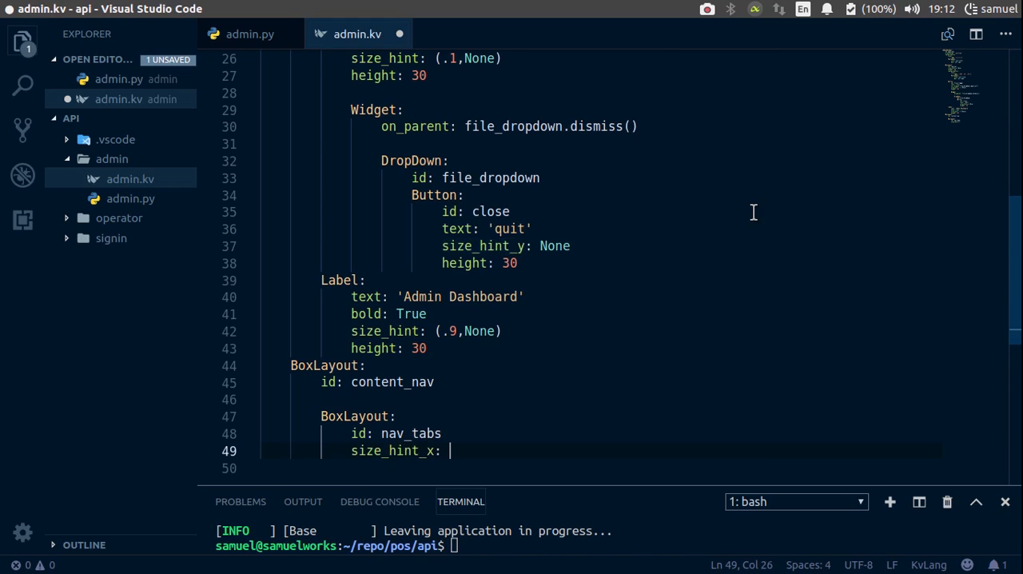
pyautogui.write('.3')
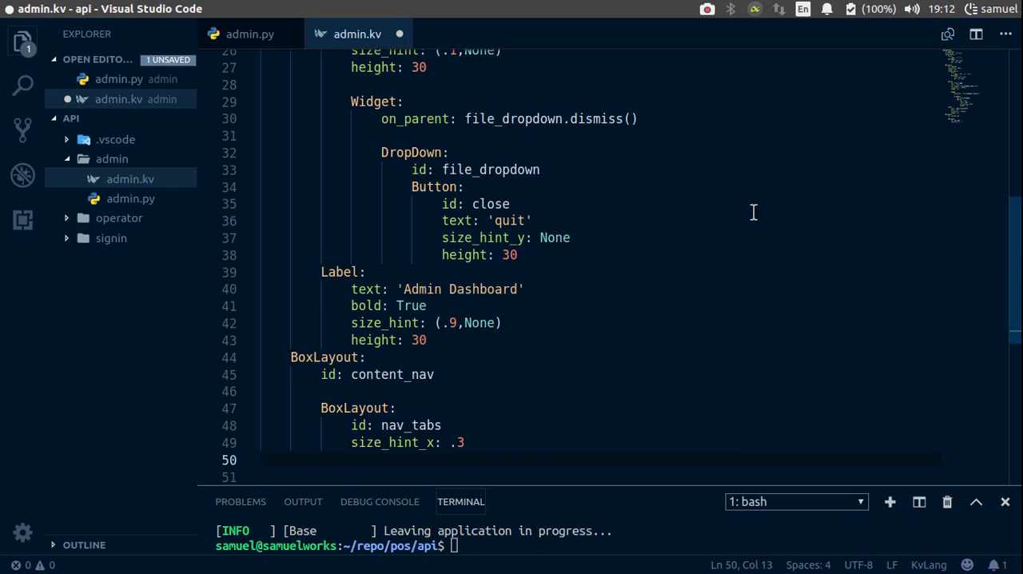
pyautogui.moveTo(658, 57)
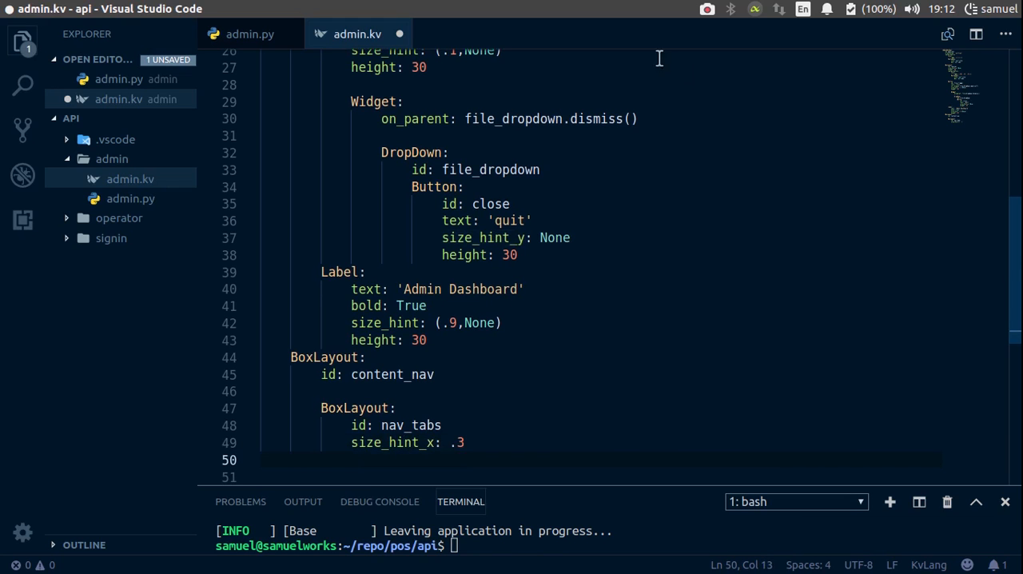
# Edit the pasted canvas.before Color rgba for nav_tabs to (.06, .40, .40, 1).
pyautogui.scroll(3)
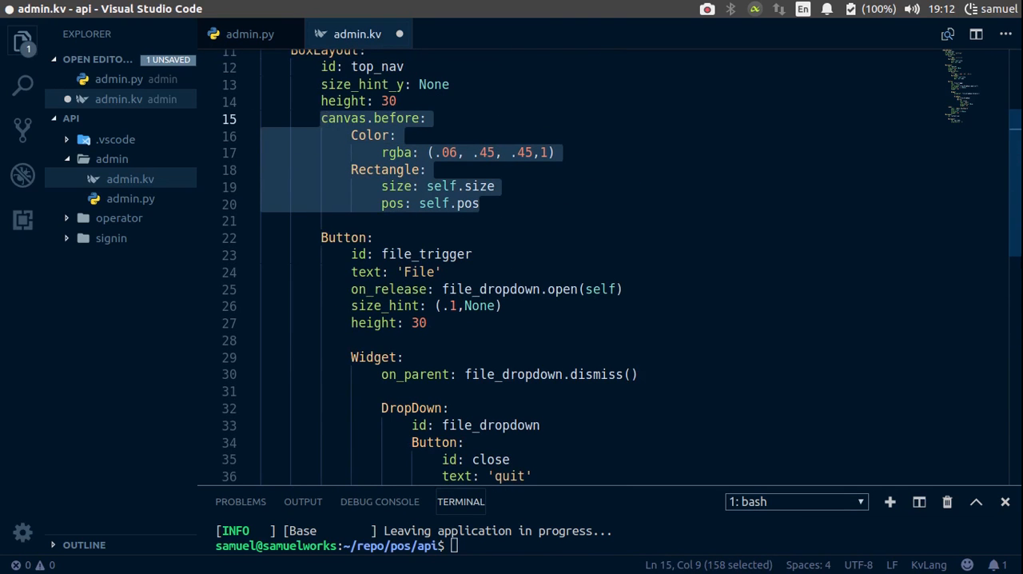
pyautogui.scroll(-3)
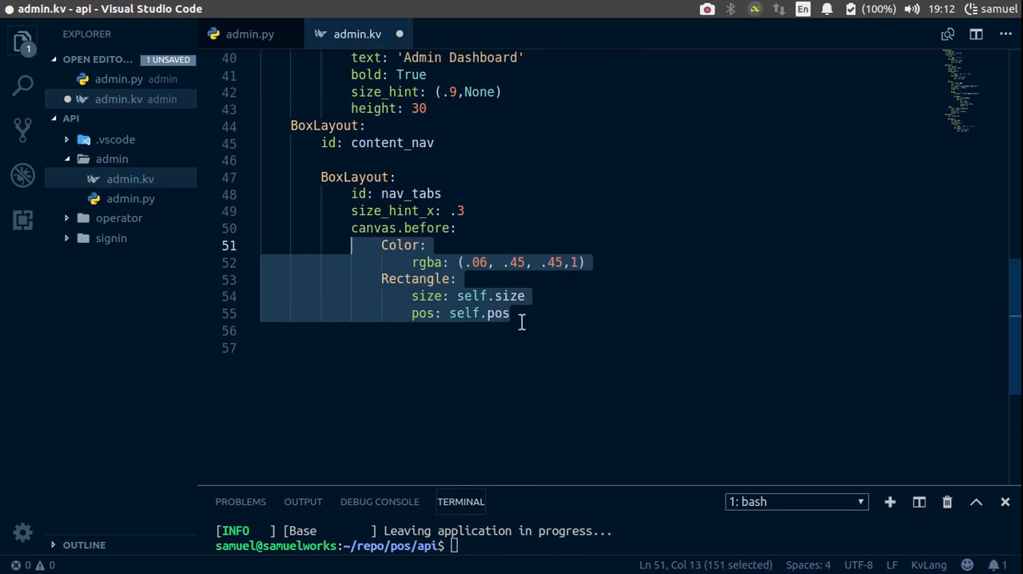
pyautogui.click(508, 314)
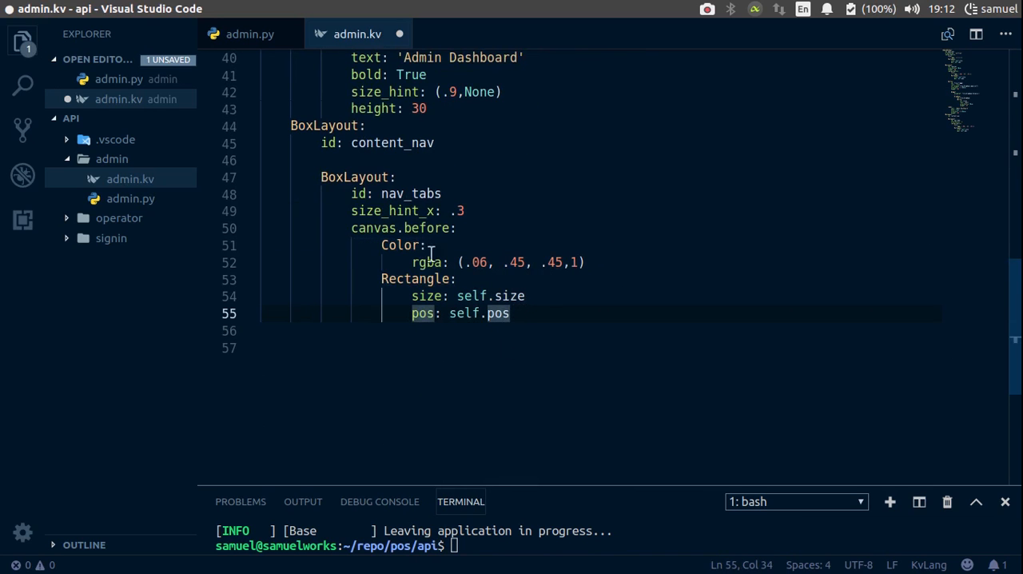
pyautogui.click(527, 262)
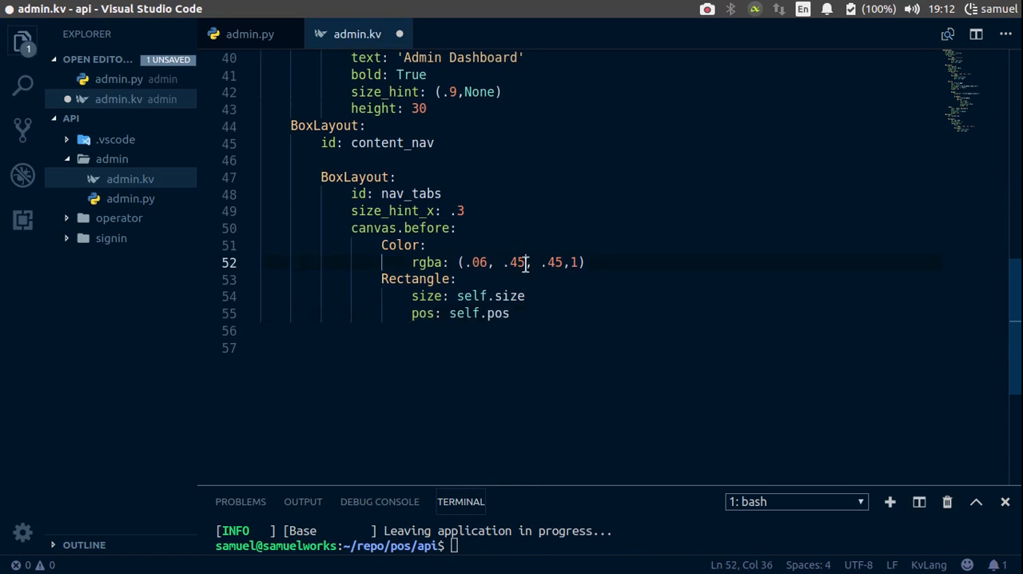
pyautogui.press('BackSpace')
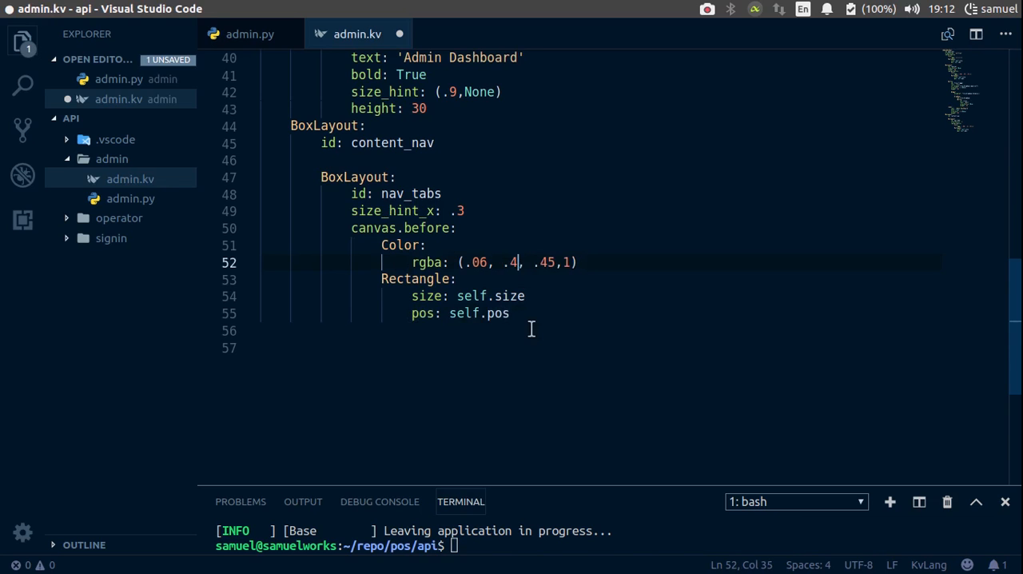
pyautogui.write('0')
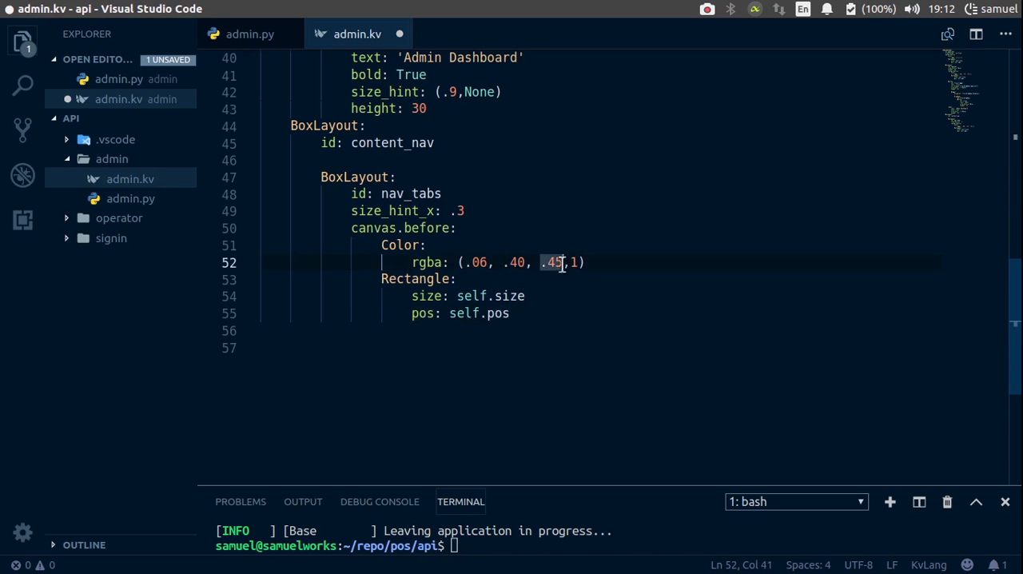
pyautogui.write('40')
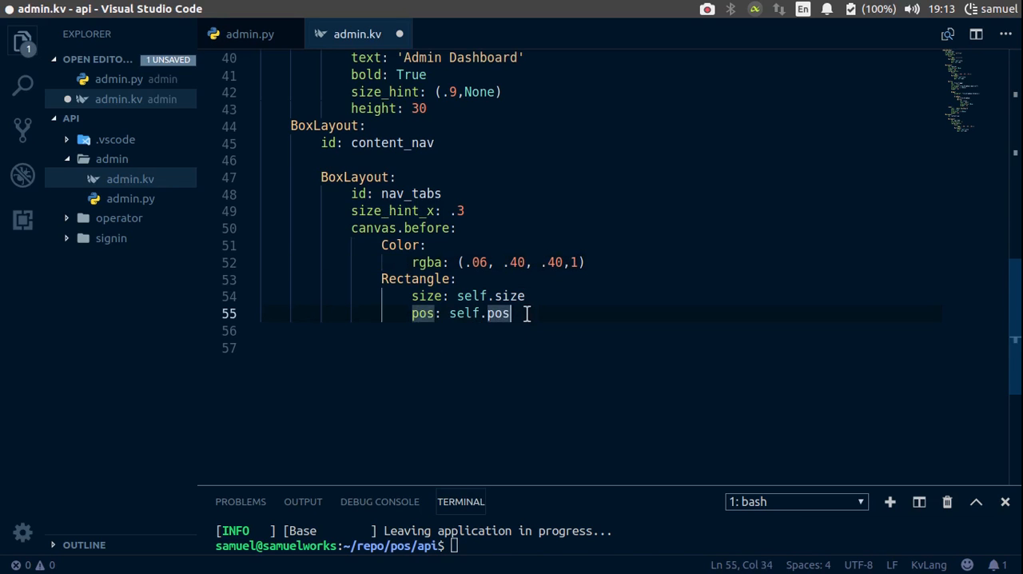
# Add a 'BoxLayout:' with 'id: content' after the nav_tabs Rectangle.
pyautogui.press('Return')
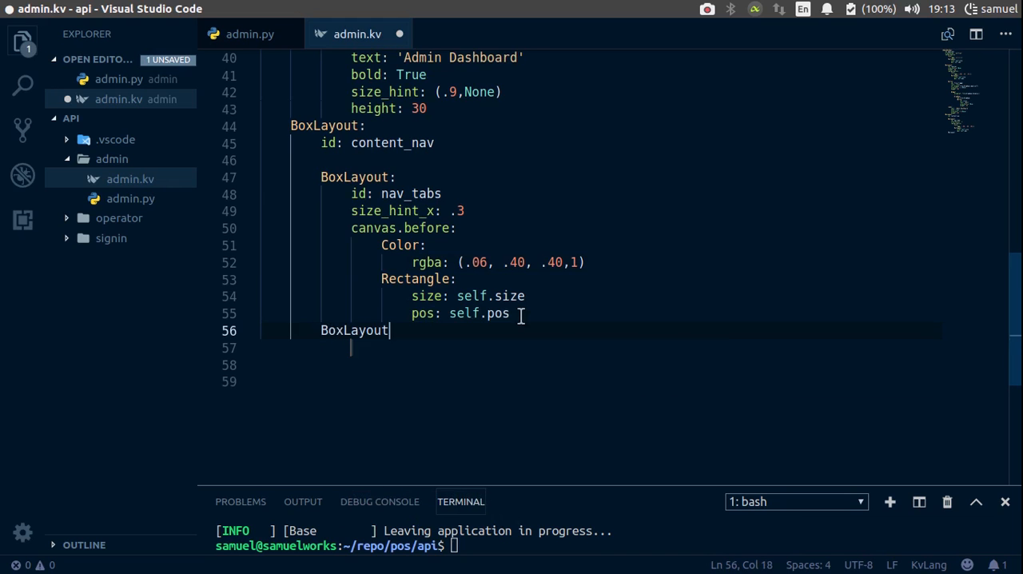
pyautogui.write(':')
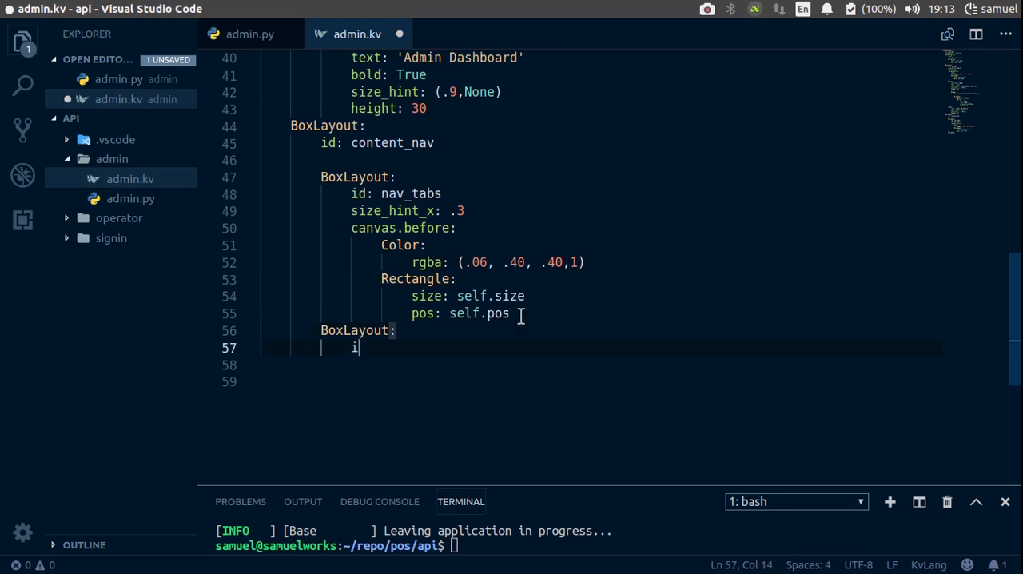
pyautogui.write('d: c')
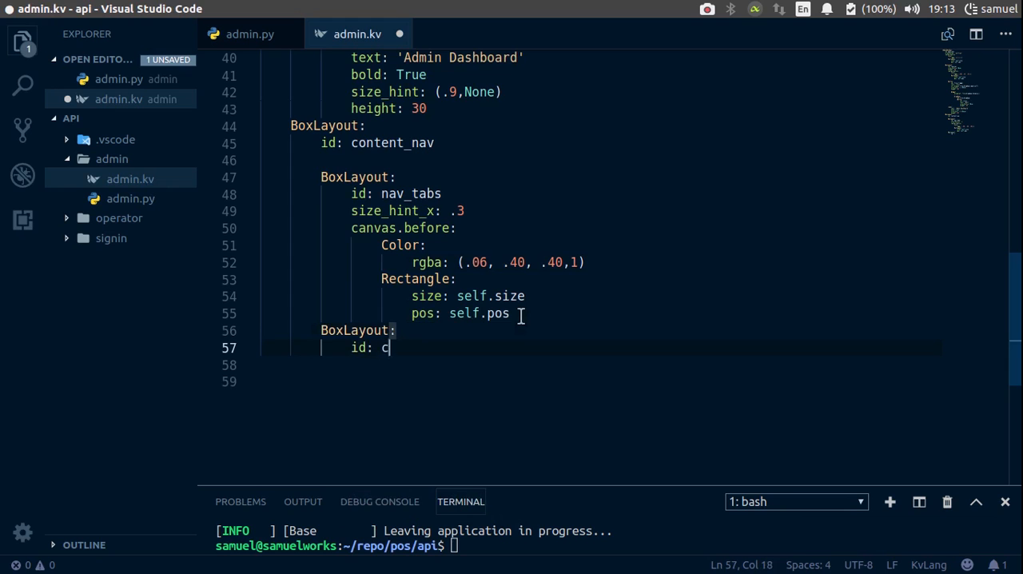
pyautogui.write('ontent')
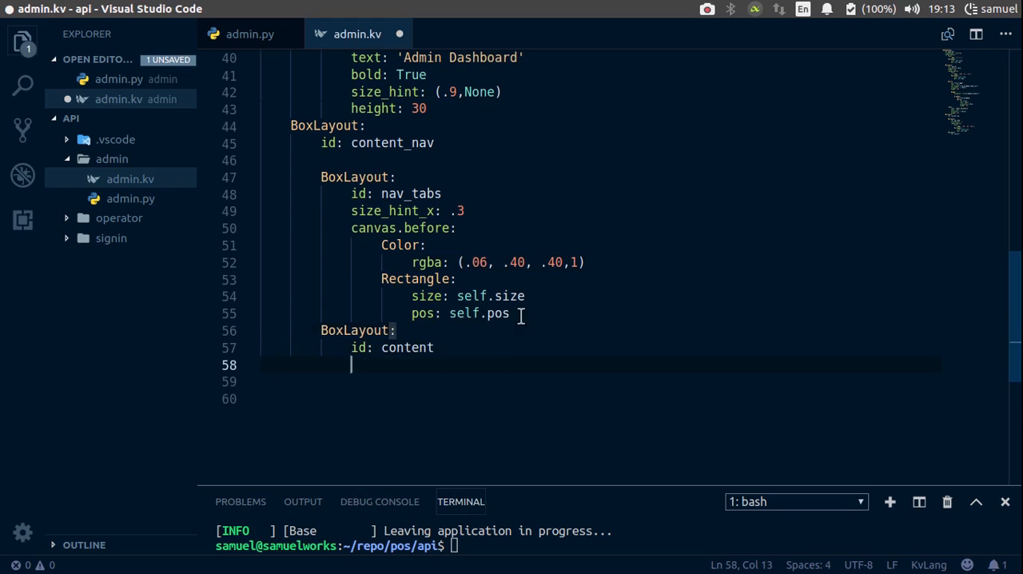
# Give the content layout 'size_hint_x: .7' and add blank lines above it.
pyautogui.write('siz')
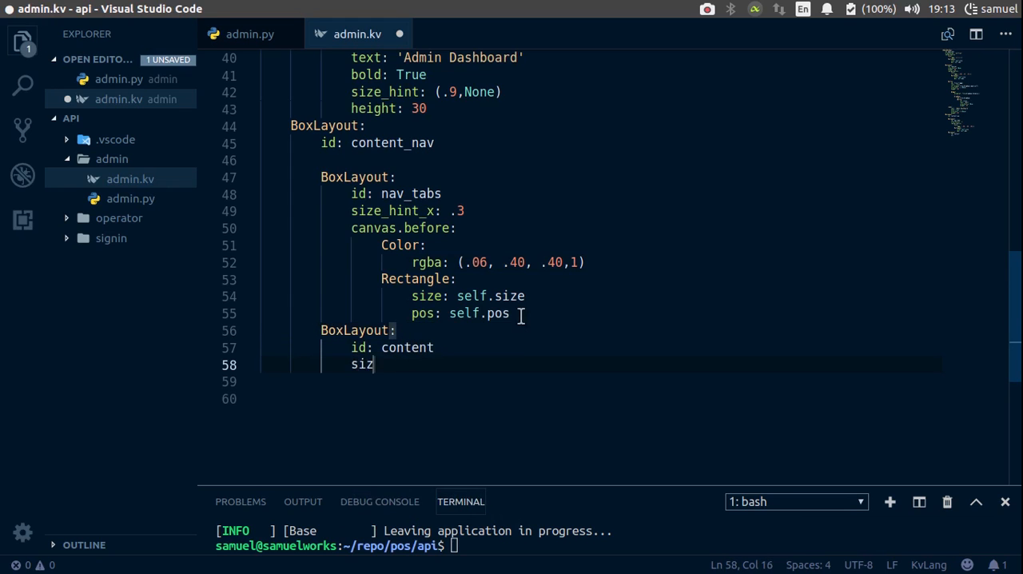
pyautogui.write('e_h')
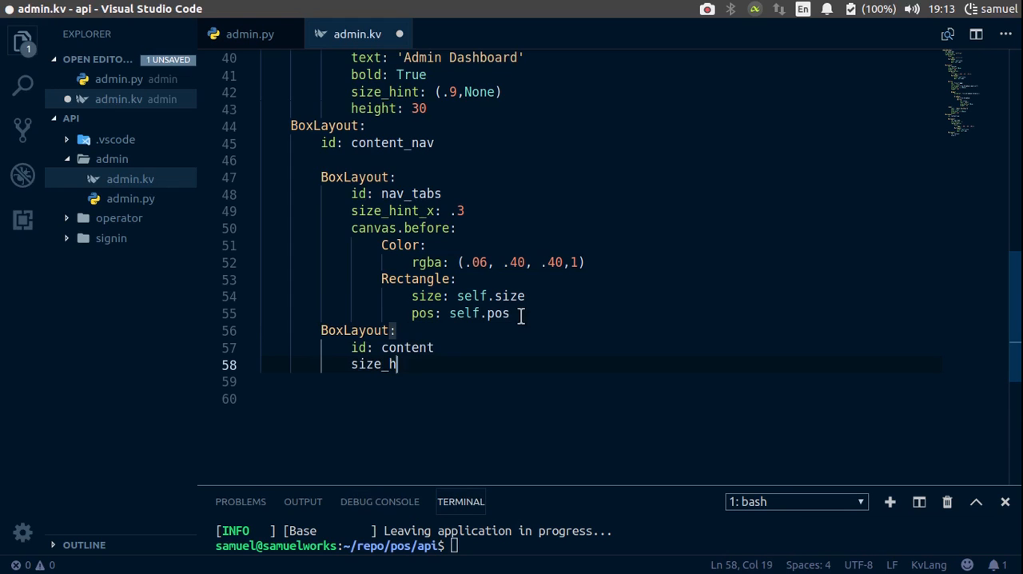
pyautogui.write('int_x')
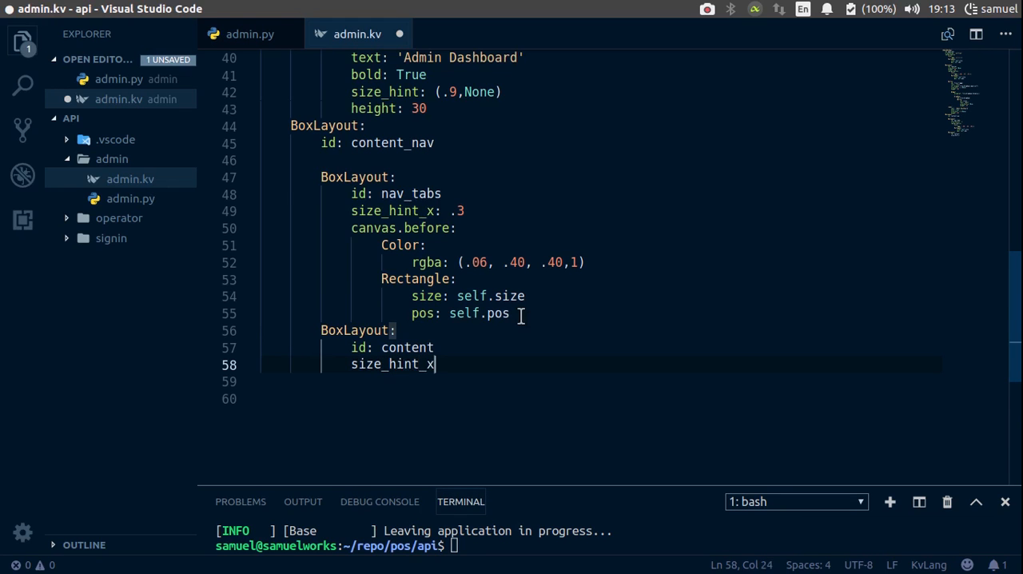
pyautogui.write(':')
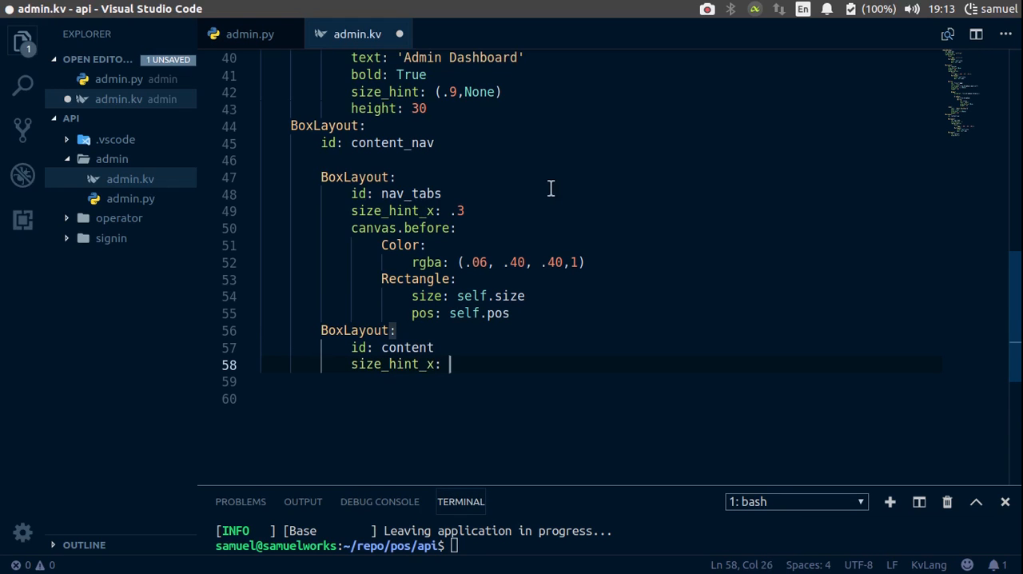
pyautogui.write('.7')
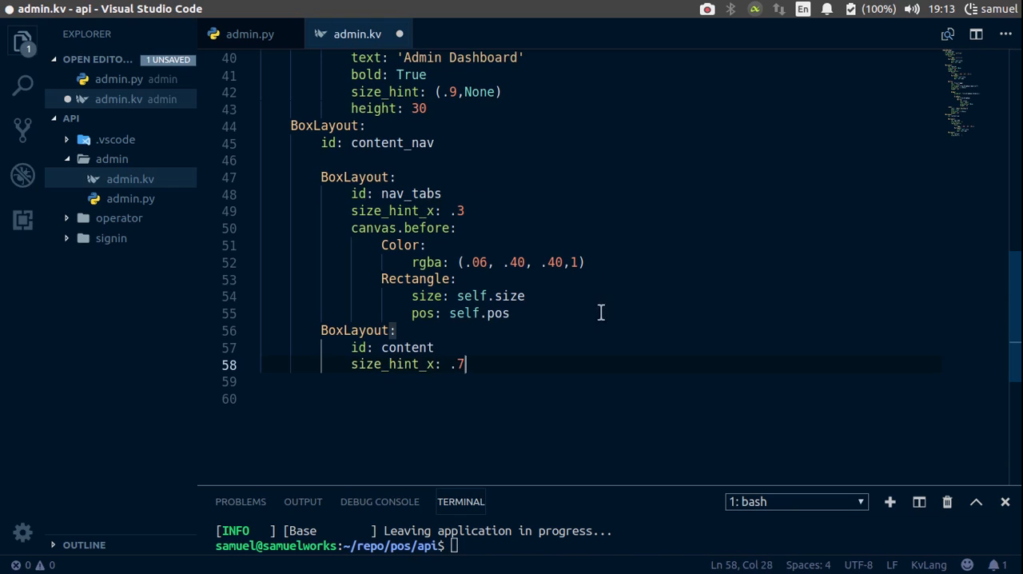
pyautogui.click(516, 314)
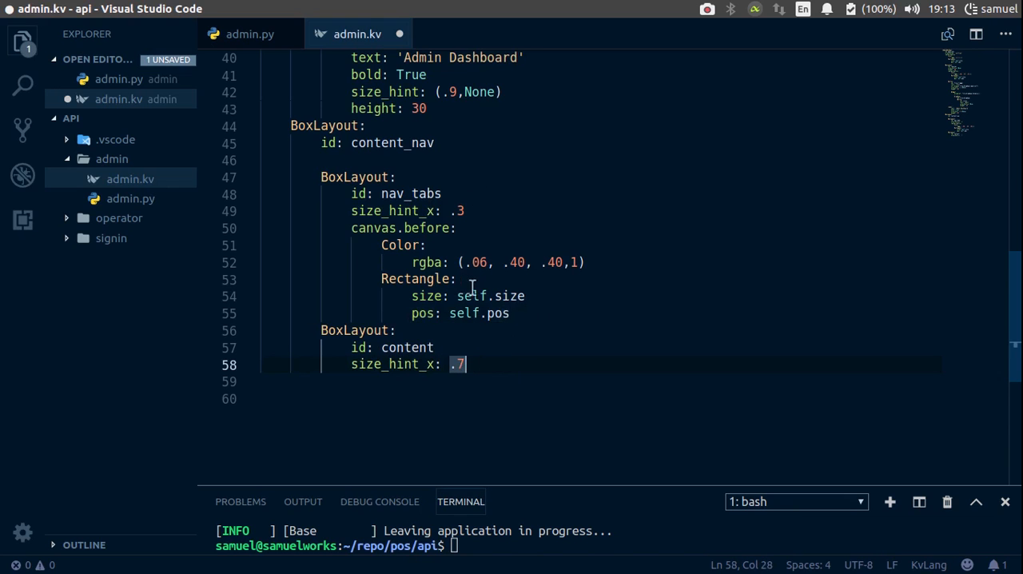
pyautogui.moveTo(514, 288)
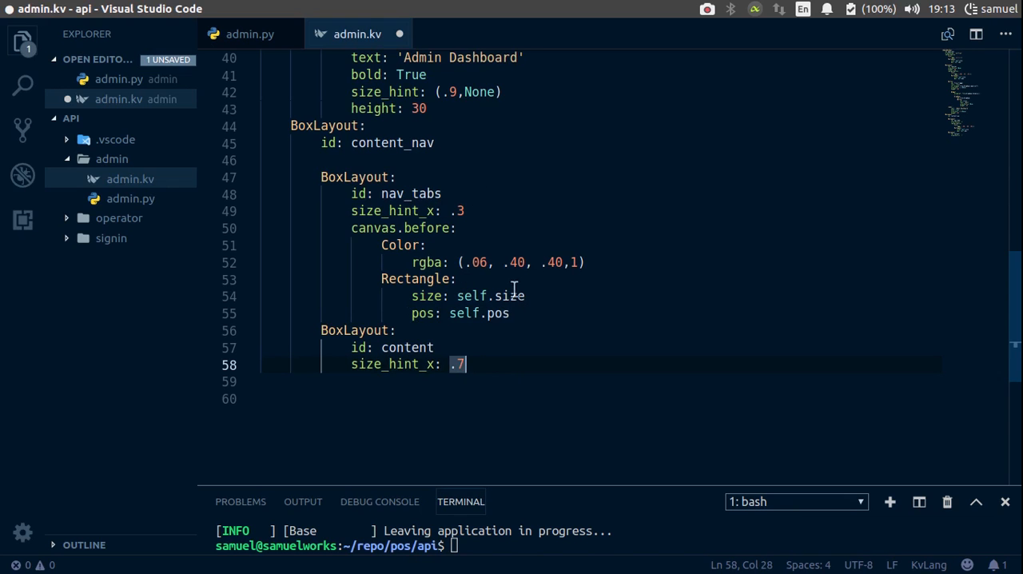
pyautogui.press('Enter')
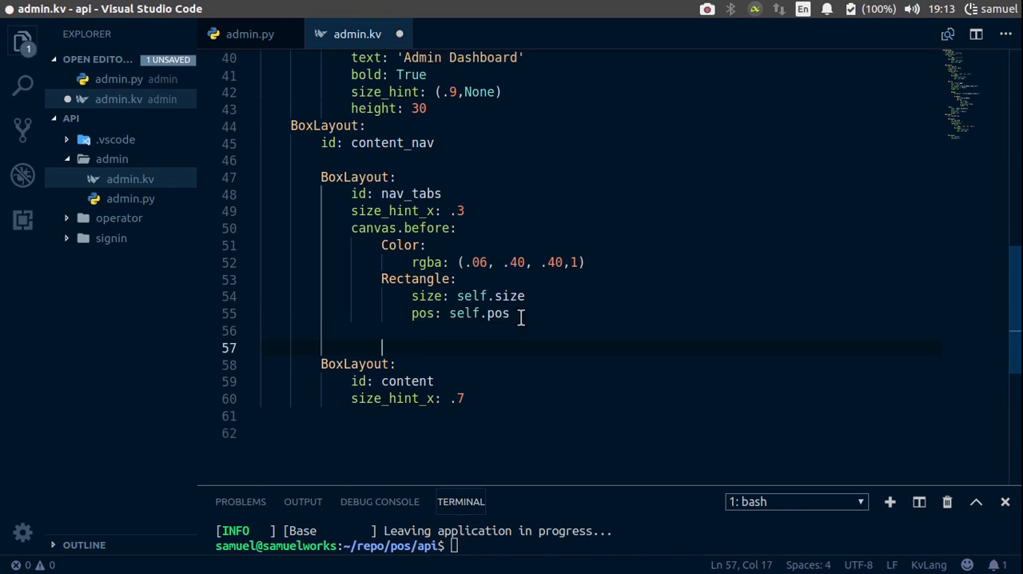
# Add a 'ToggleButton:' with 'id: user_toggle' inside nav_tabs.
pyautogui.write('to')
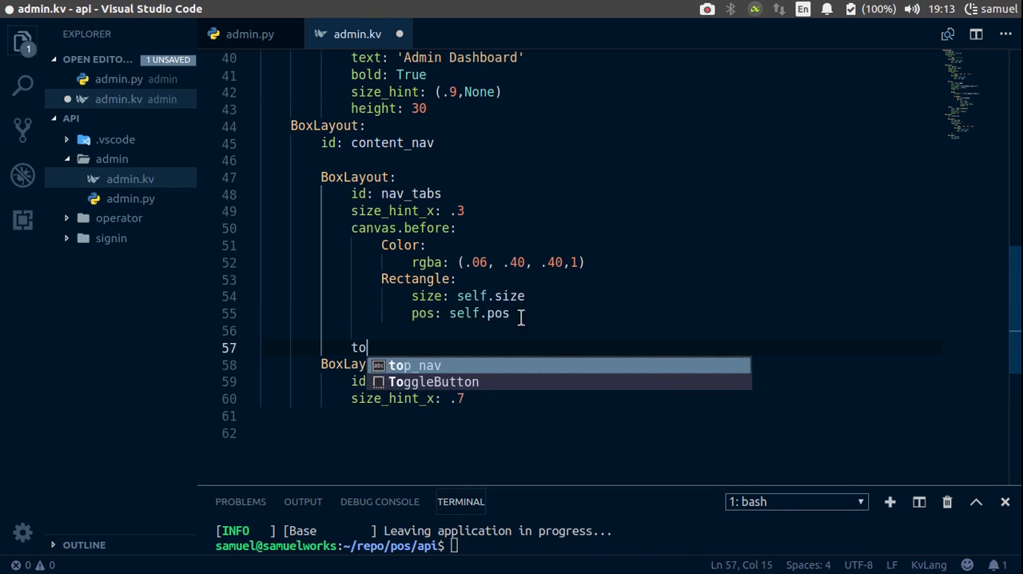
pyautogui.click(434, 380)
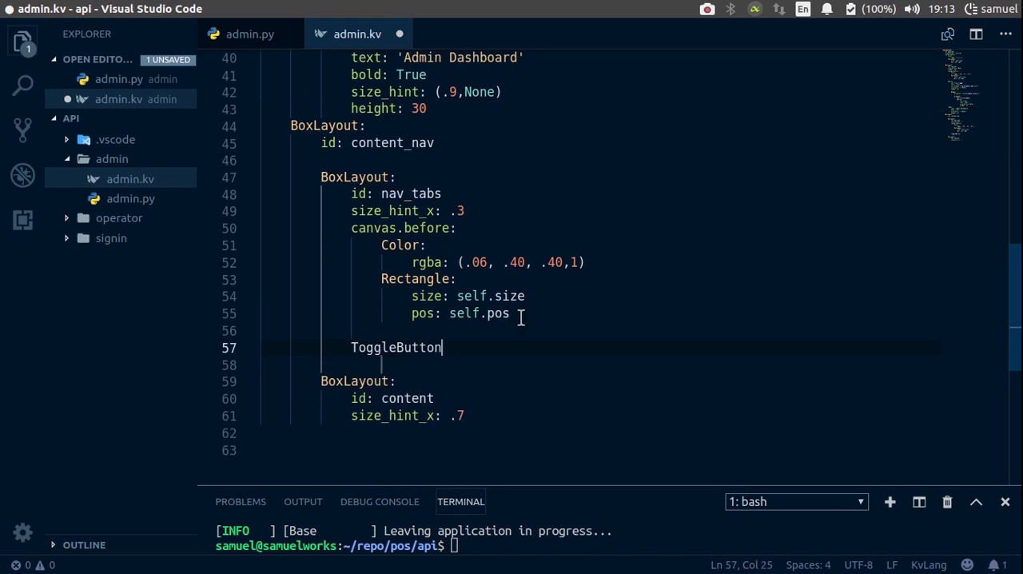
pyautogui.write(':')
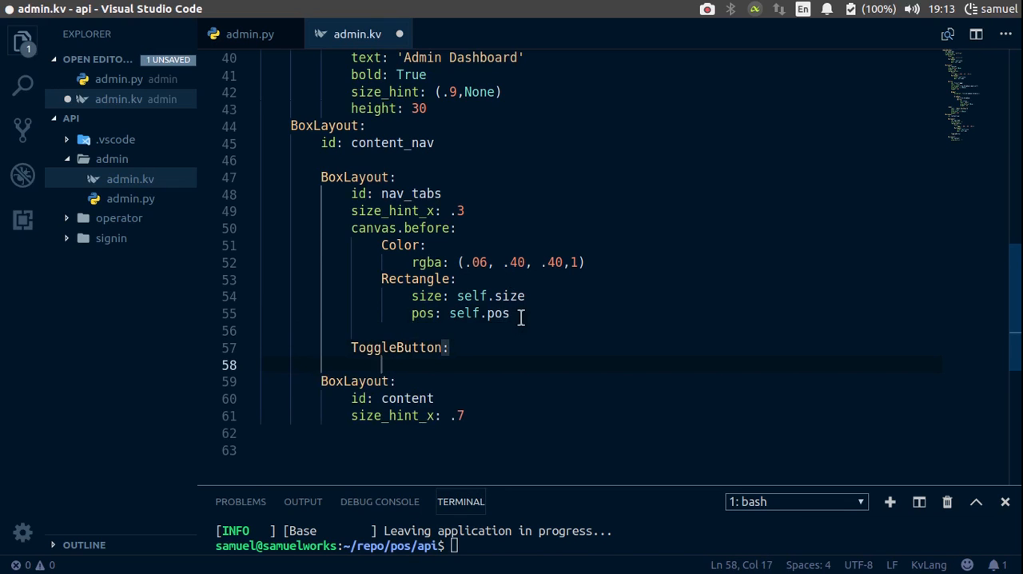
pyautogui.write('id:')
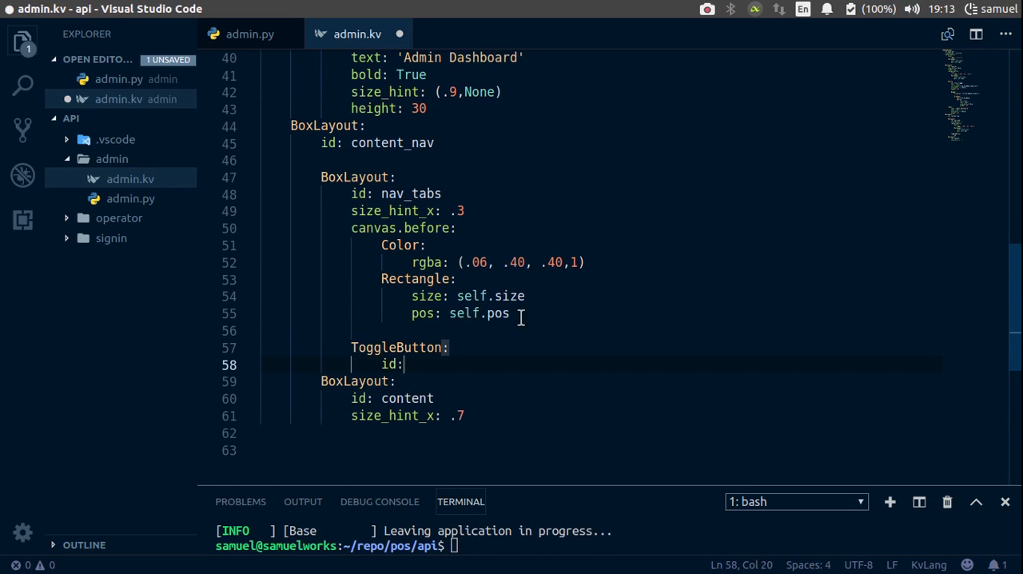
pyautogui.write('user')
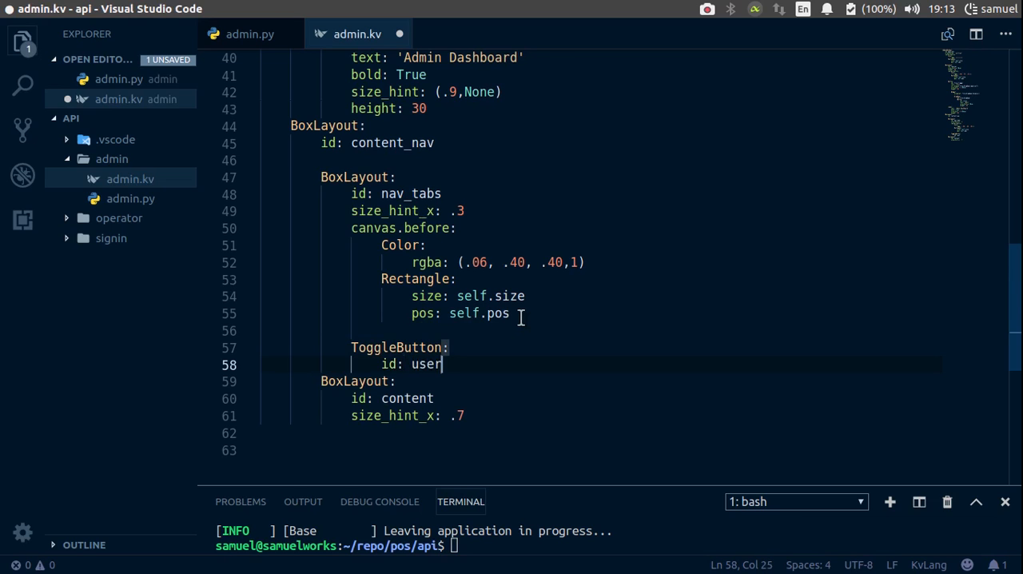
pyautogui.write('_')
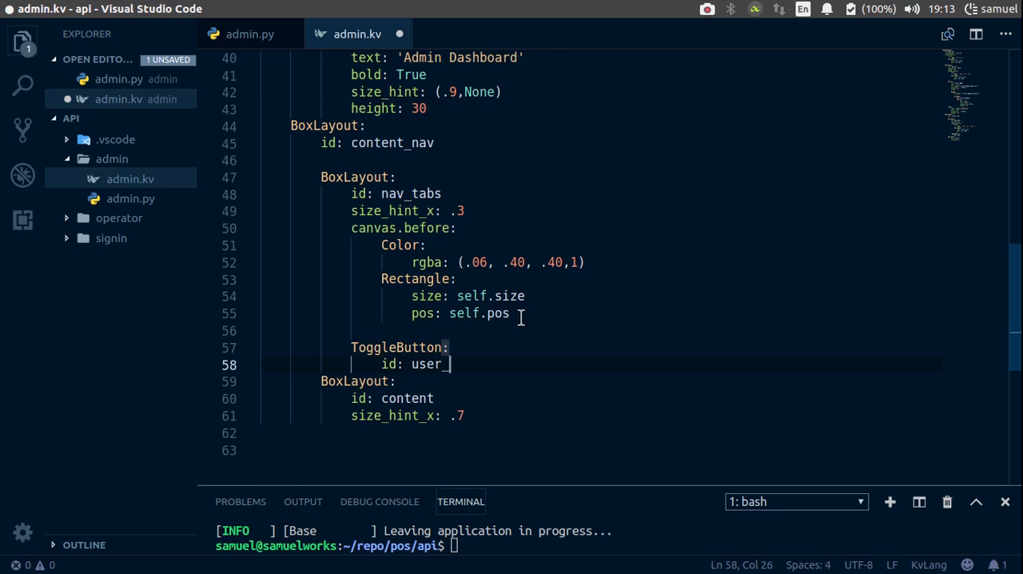
pyautogui.write('toggle')
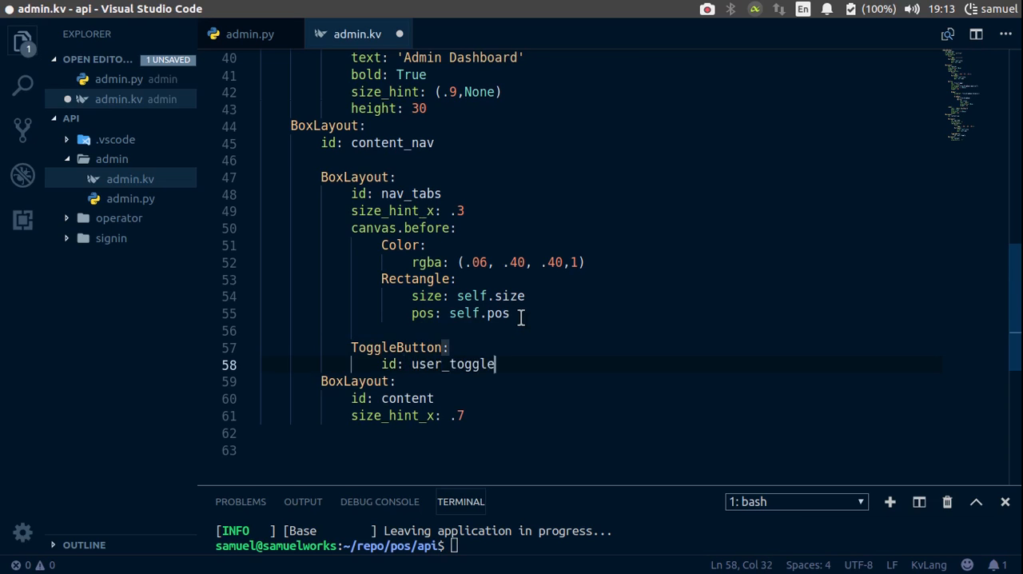
# Give the user_toggle button 'size_hint_y: .2'.
pyautogui.press('Return')
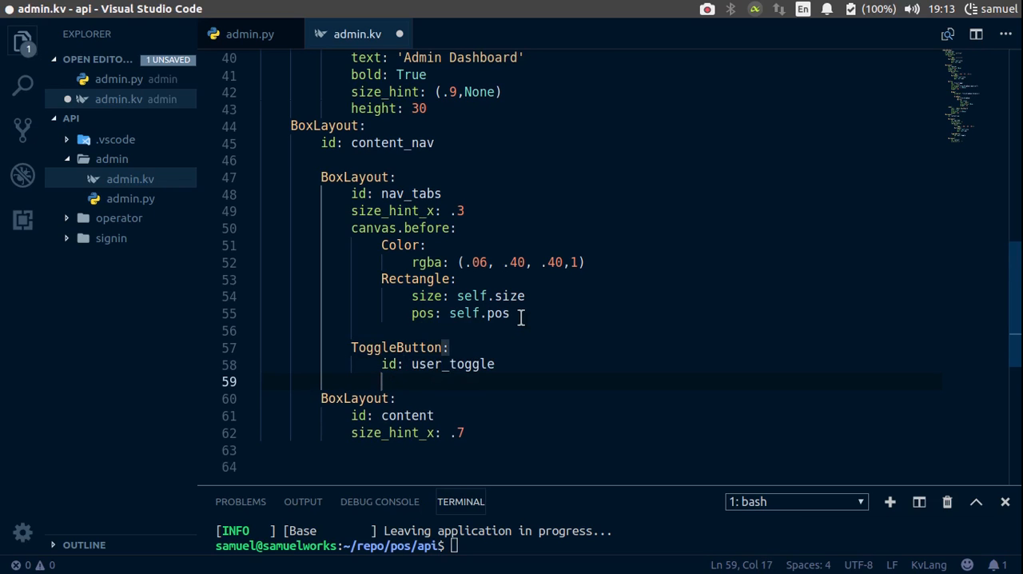
pyautogui.write('siz')
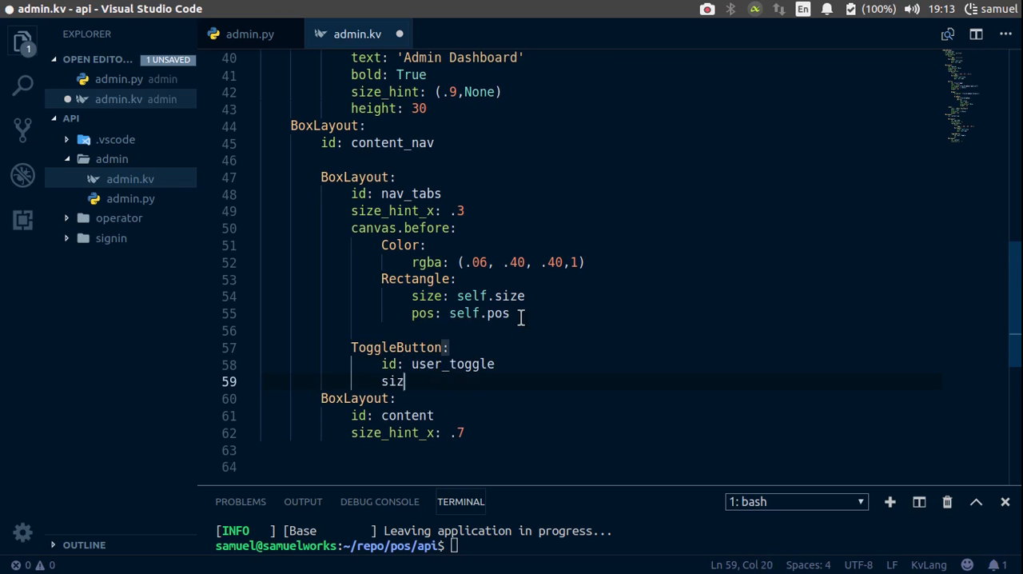
pyautogui.write('e_')
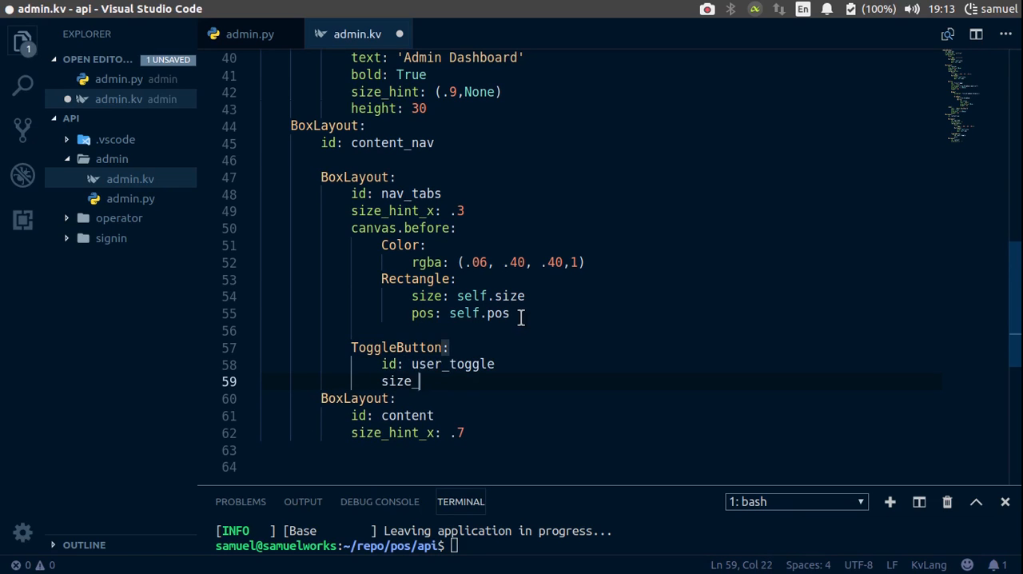
pyautogui.write('hint')
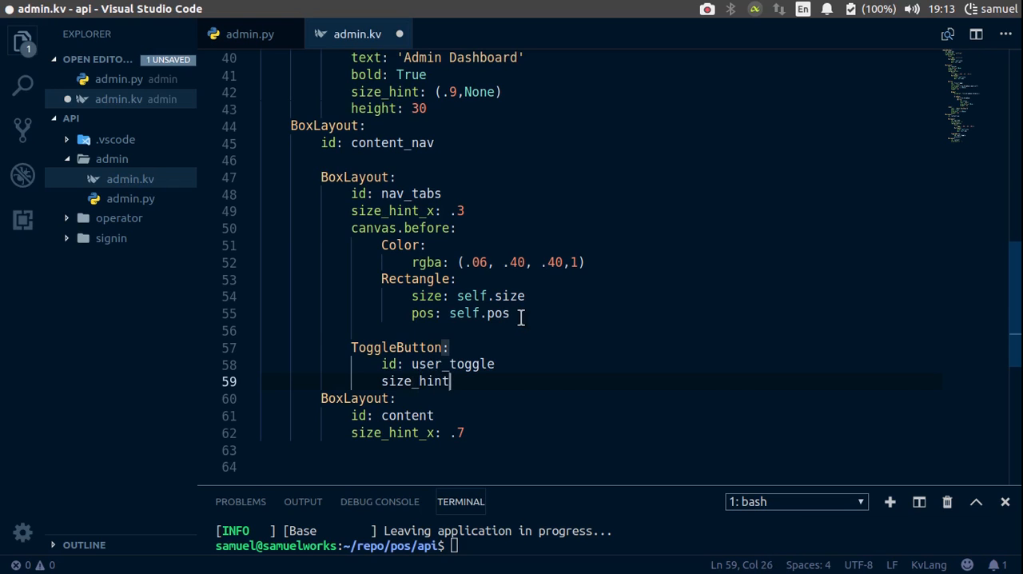
pyautogui.write('_')
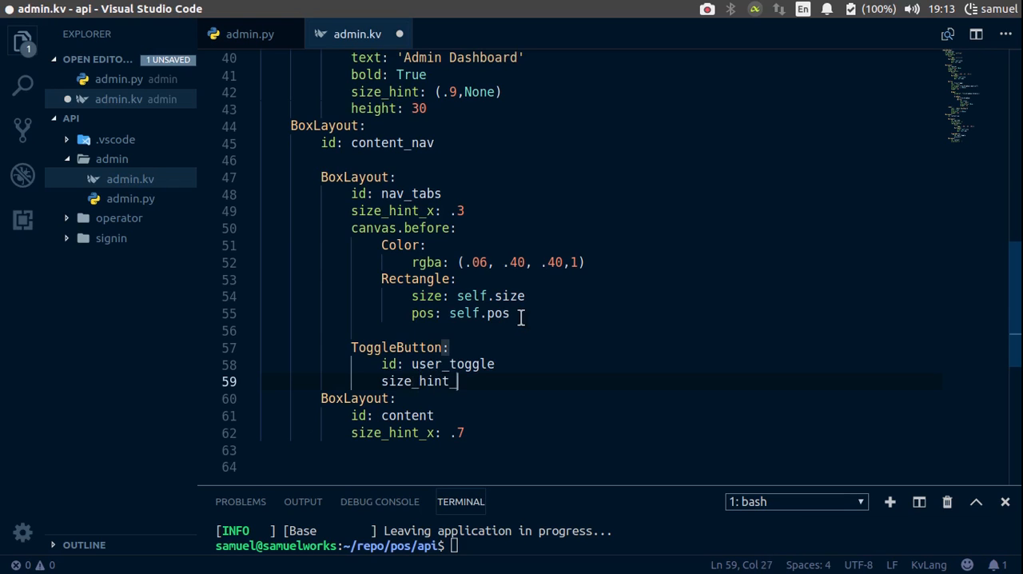
pyautogui.write('y:')
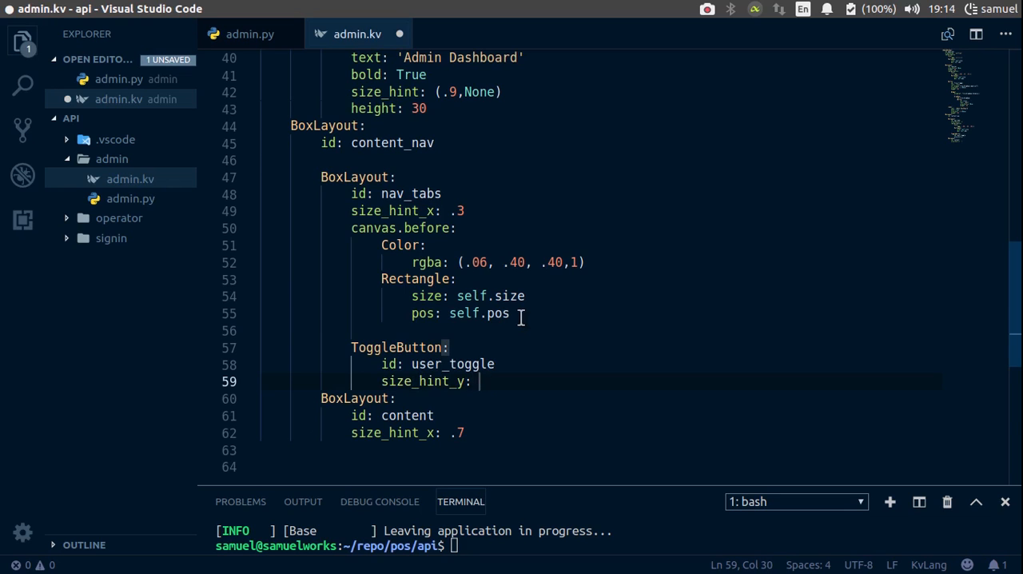
pyautogui.write('.2')
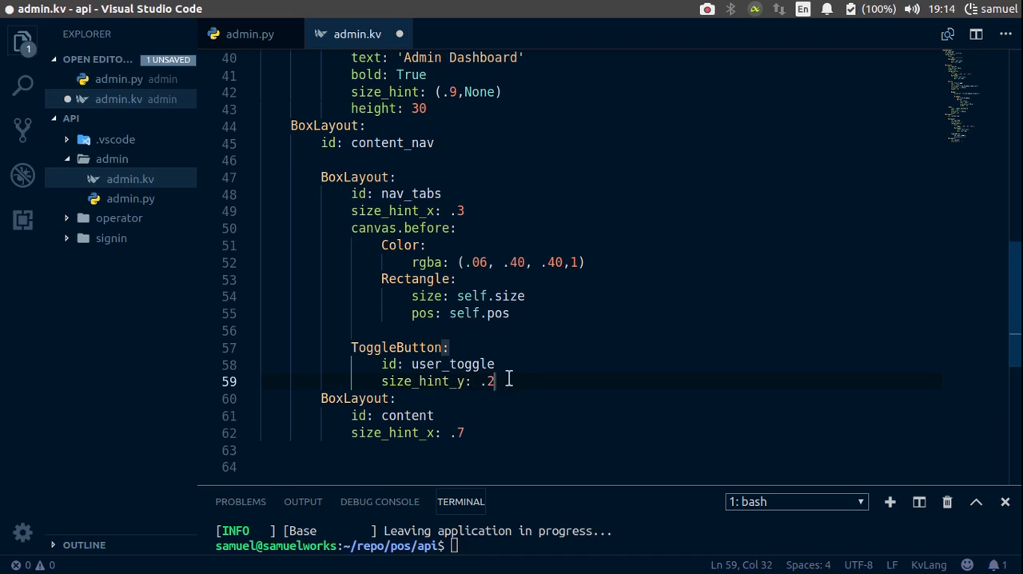
# Set the user_toggle button text to 'Manage Users'.
pyautogui.press('Return')
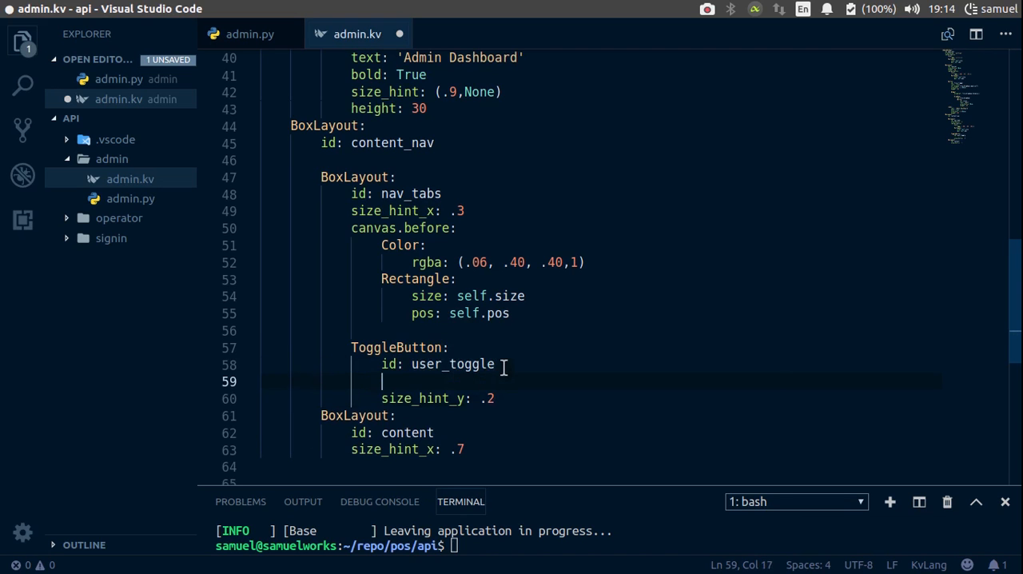
pyautogui.write('text:')
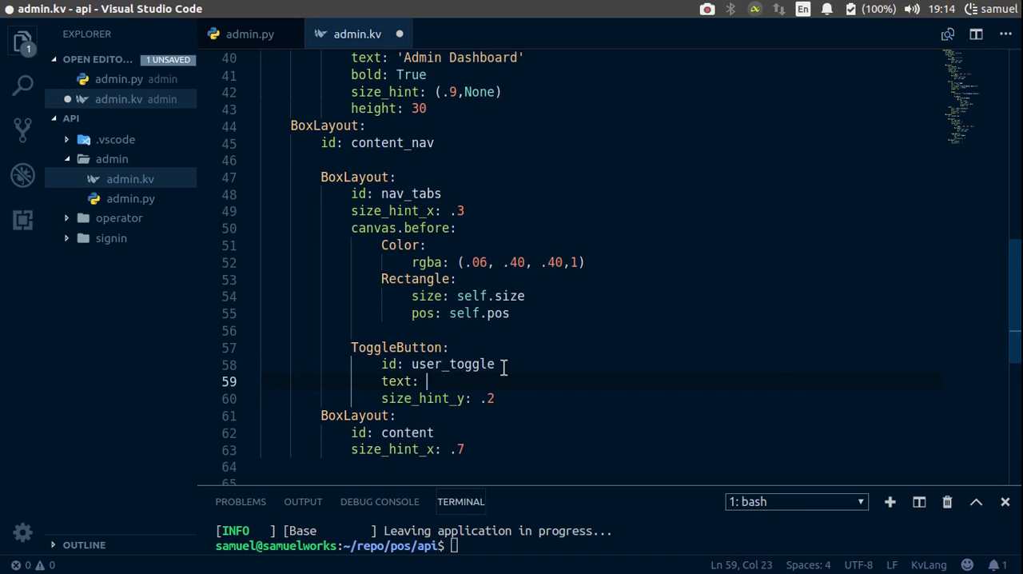
pyautogui.write("''")
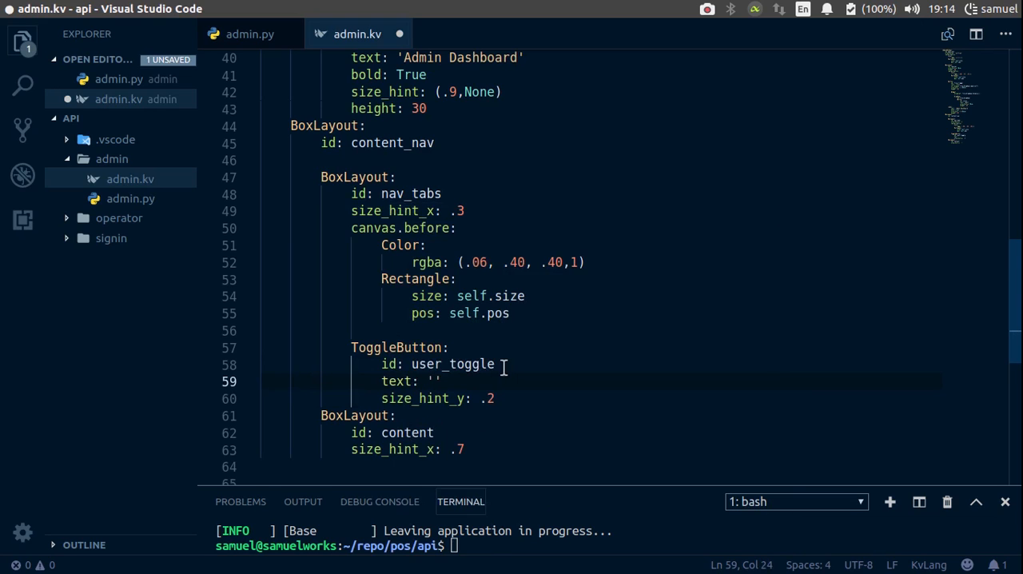
pyautogui.write('Us')
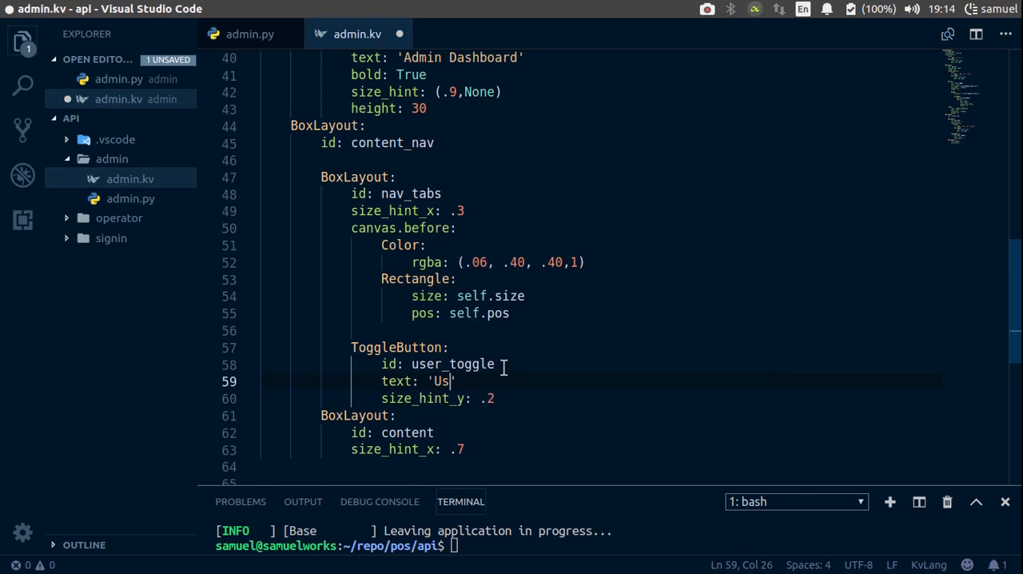
pyautogui.write('Mana')
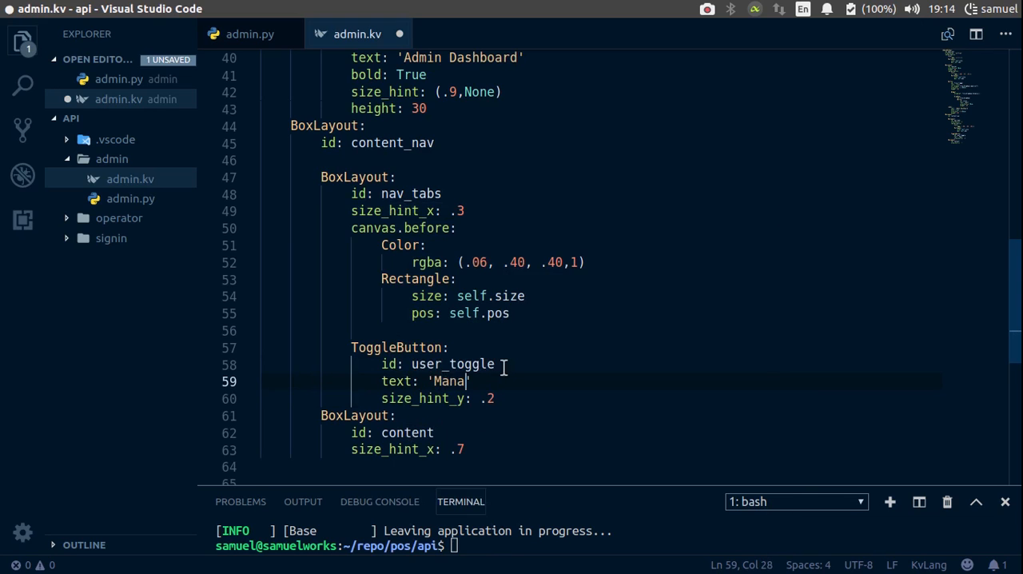
pyautogui.write('ge Users')
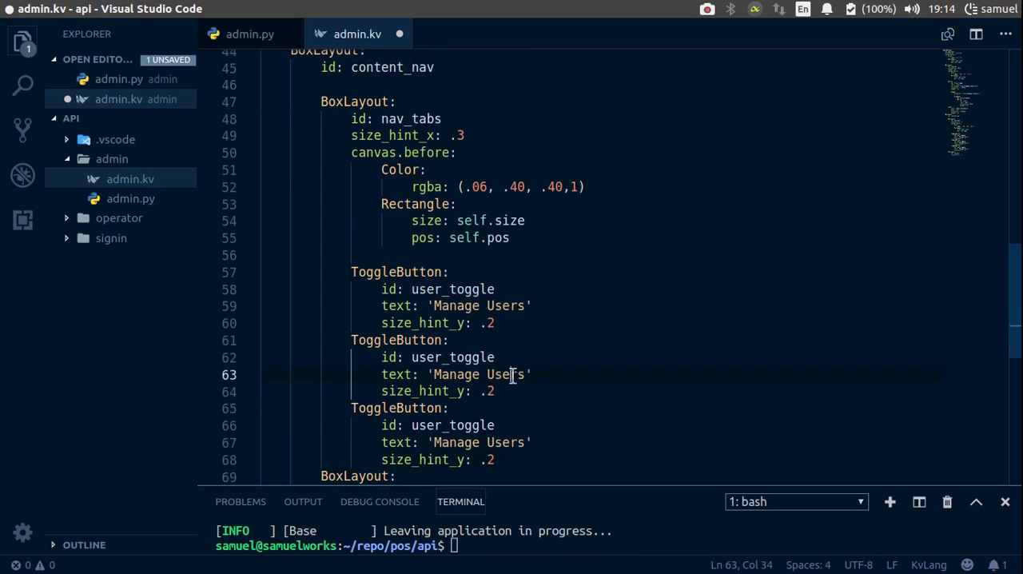
# Set the duplicated toggles' texts to 'Manage Products' and 'Product Analysis', then start a Label line below.
pyautogui.write('P')
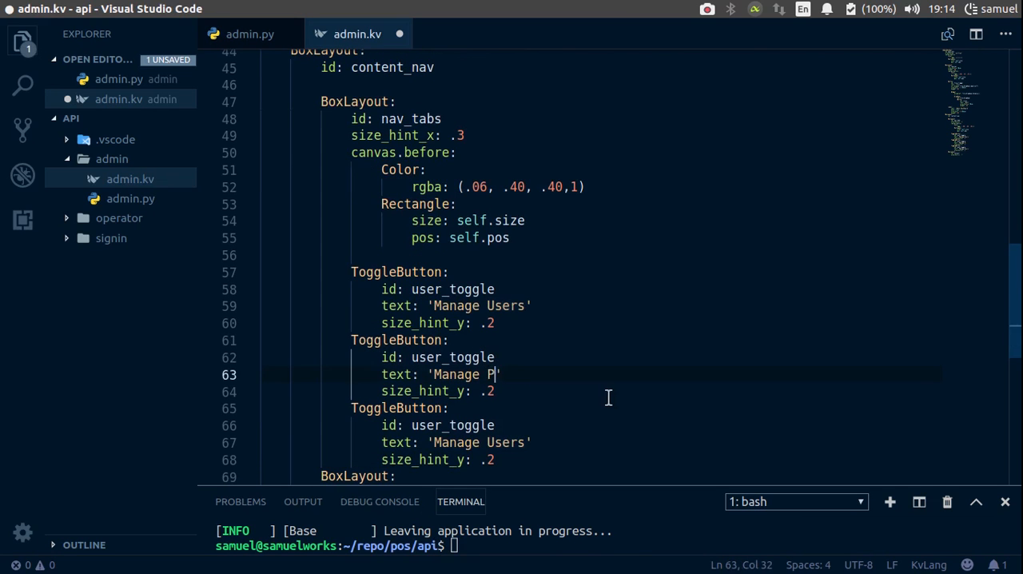
pyautogui.write('roducts')
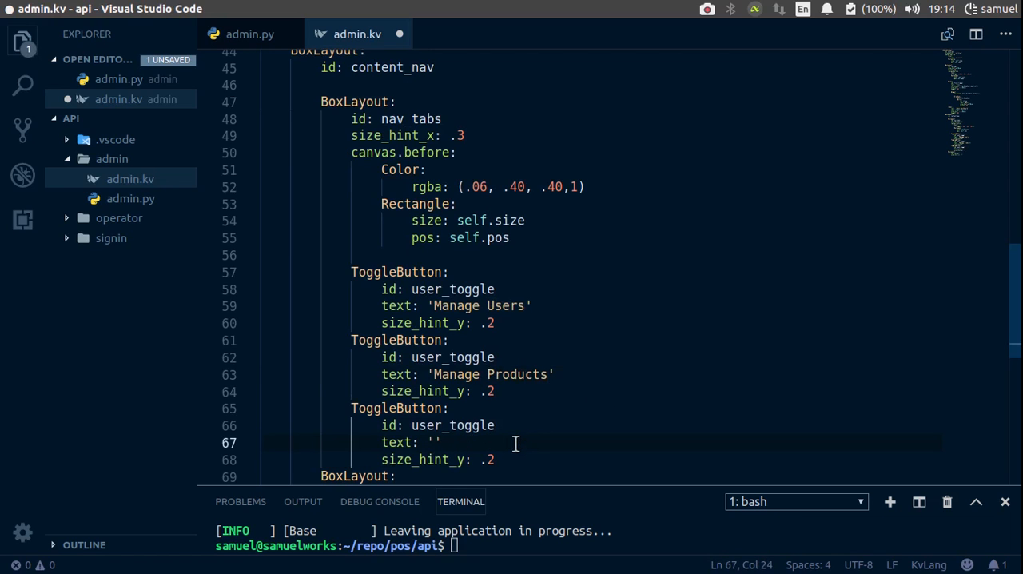
pyautogui.write('Product')
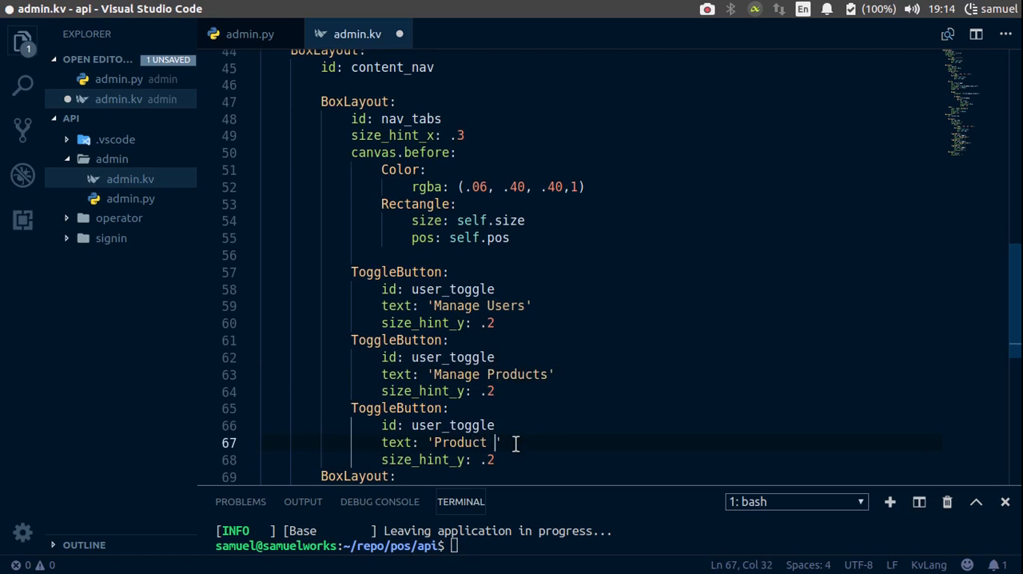
pyautogui.write('Analysis')
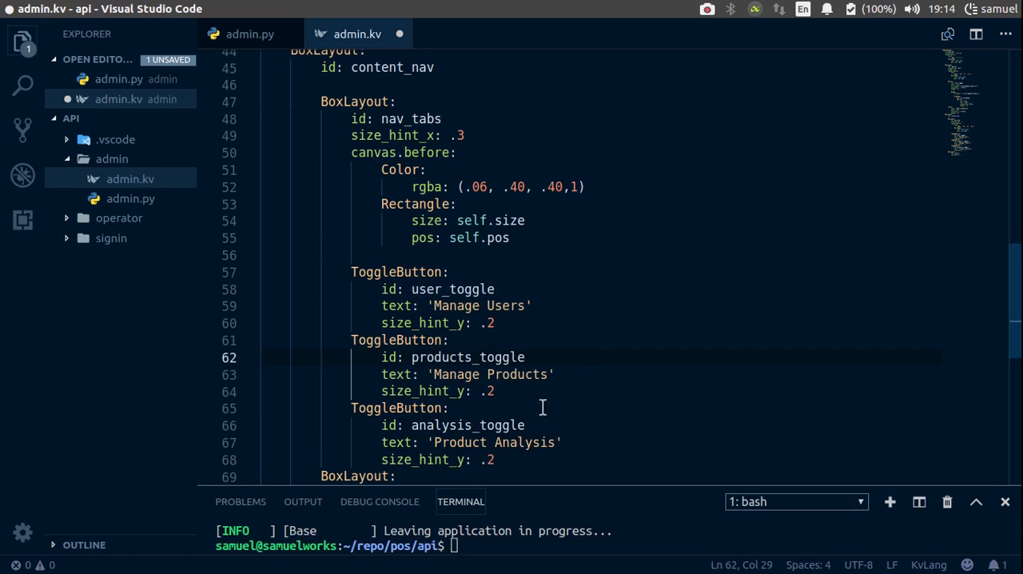
pyautogui.click(493, 460)
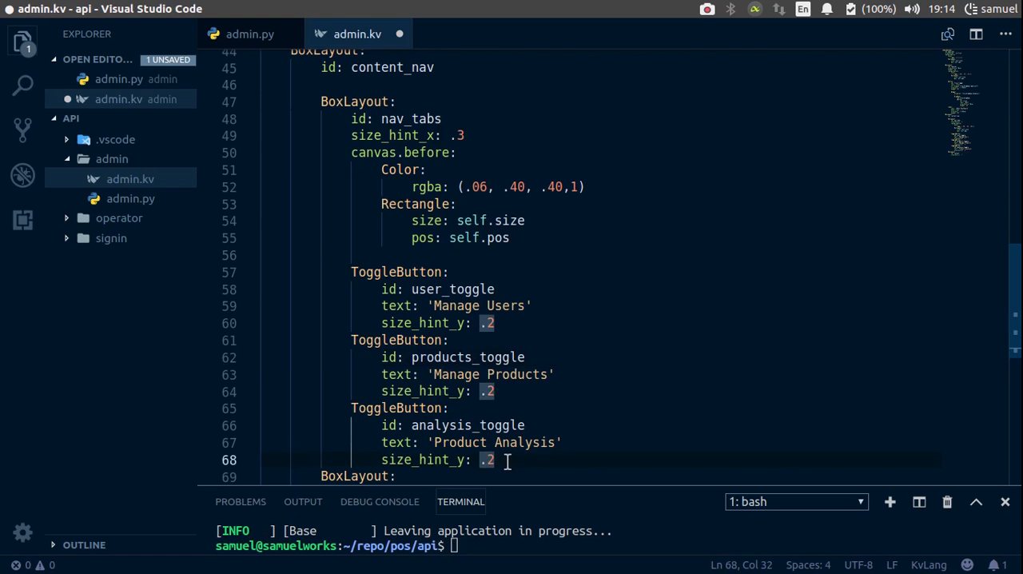
pyautogui.write('Label:')
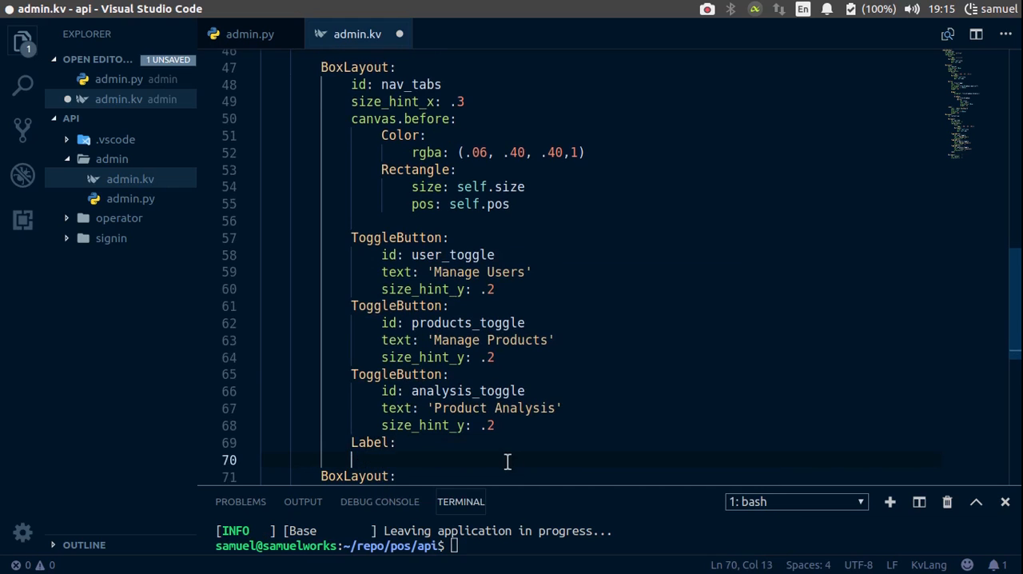
# Complete the spacer Label with id sp, empty text and size_hint_y .4, and save admin.kv.
pyautogui.write('id')
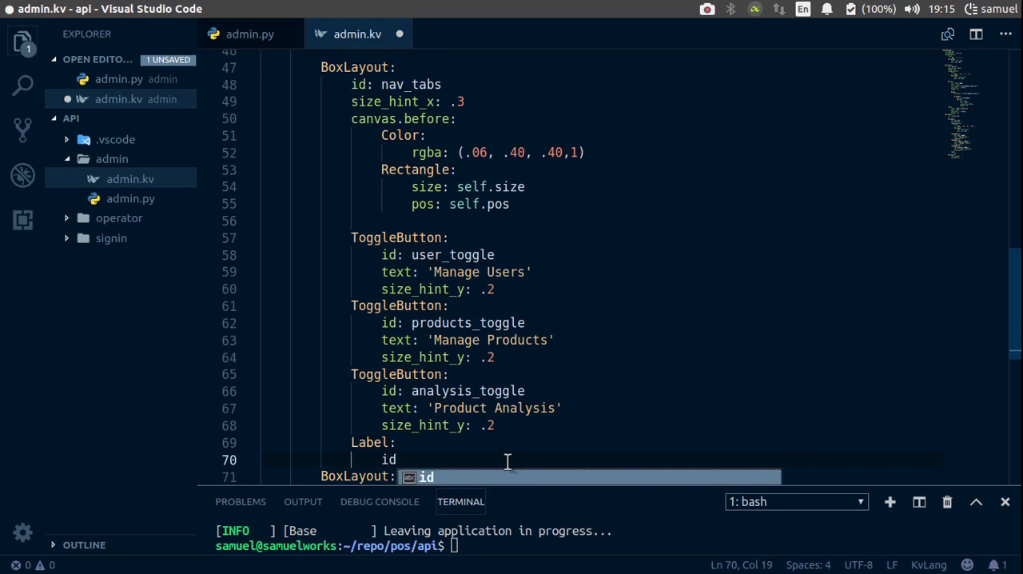
pyautogui.write(': Spinner')
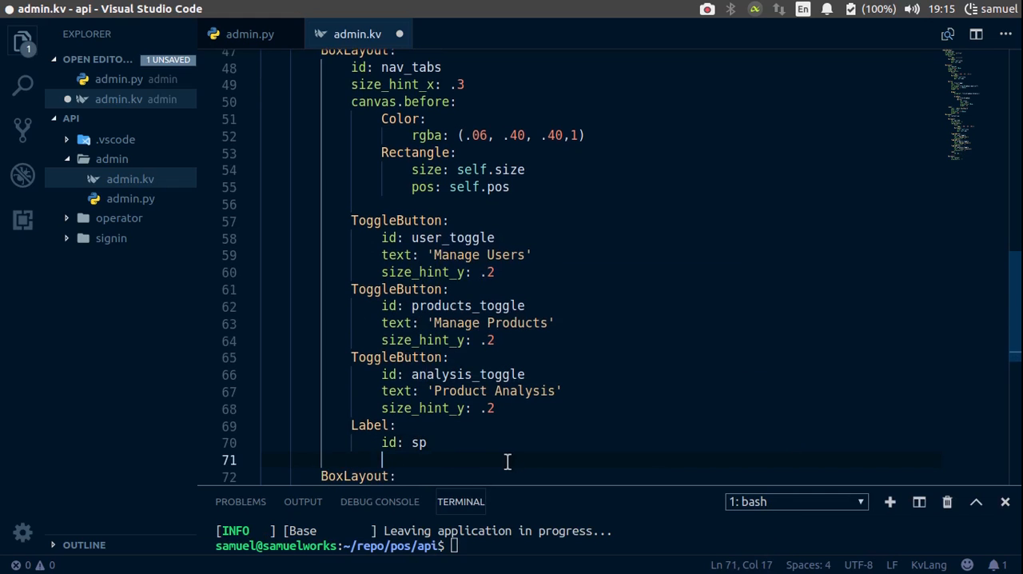
pyautogui.write('text:')
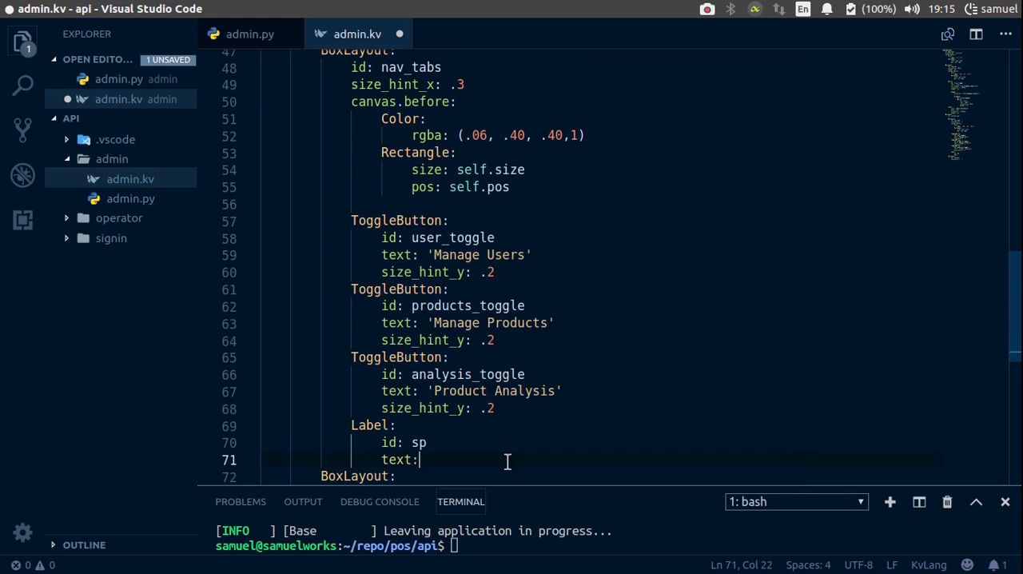
pyautogui.write("''")
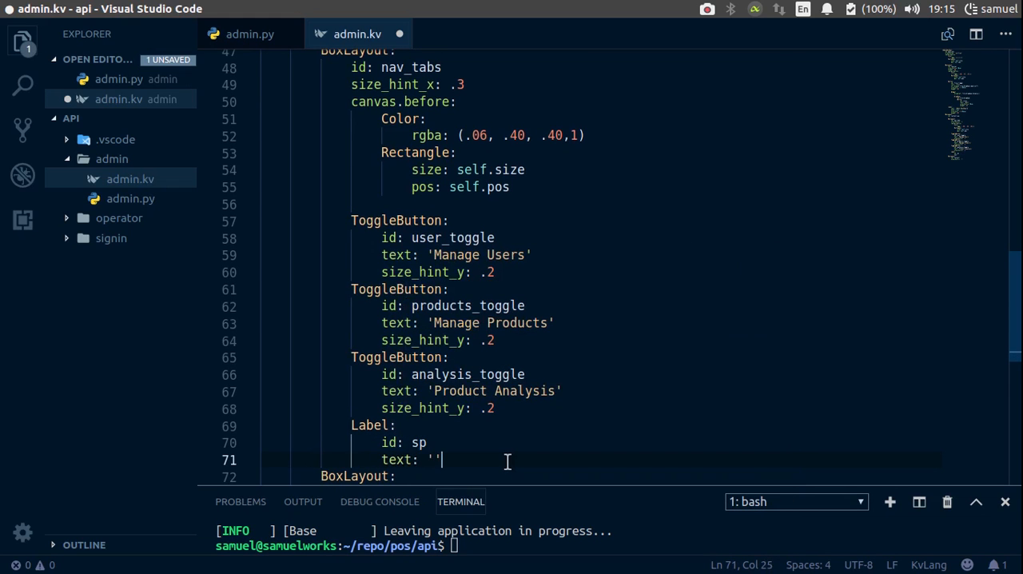
pyautogui.write('size_hint_y')
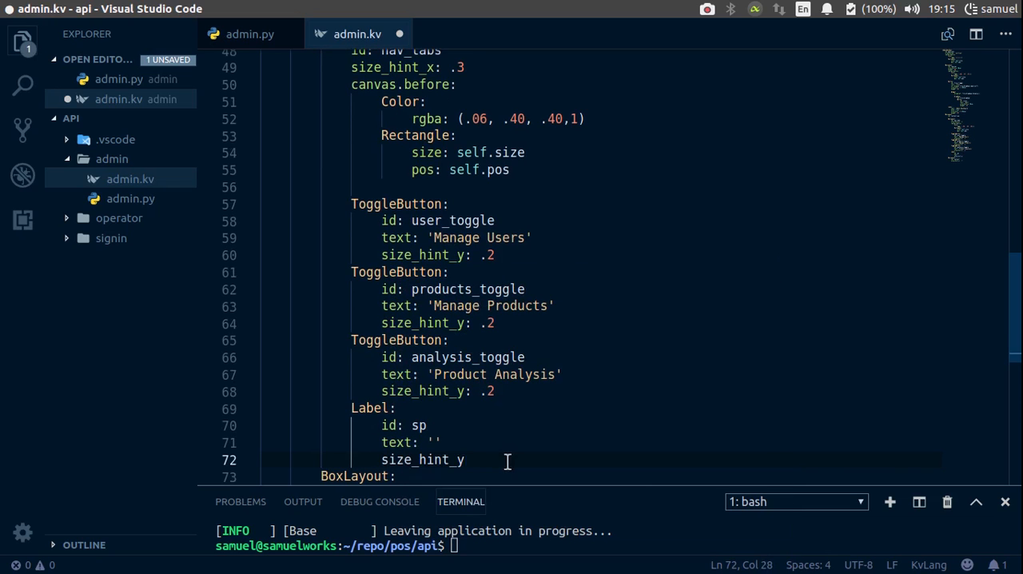
pyautogui.write(':')
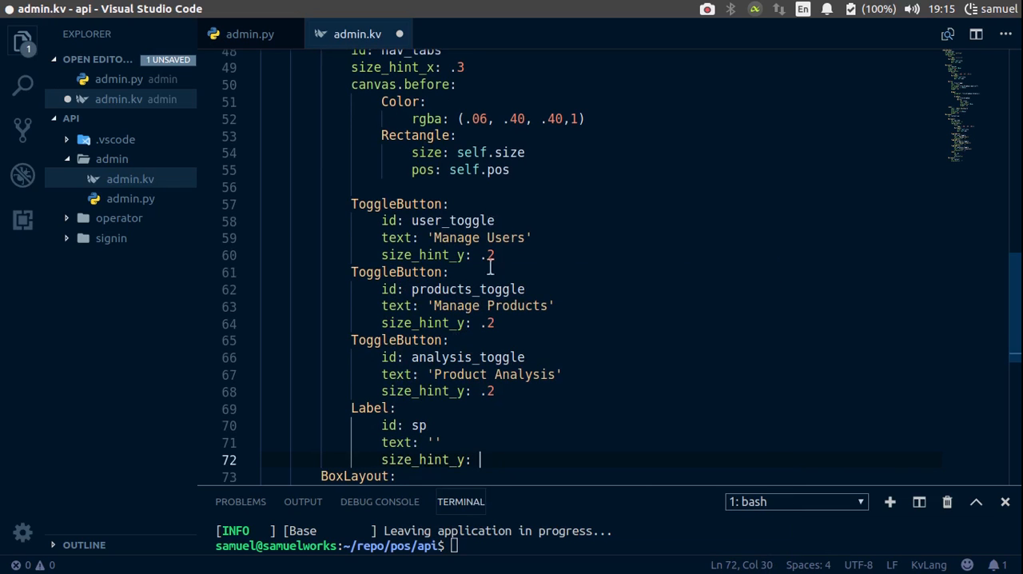
pyautogui.write('.')
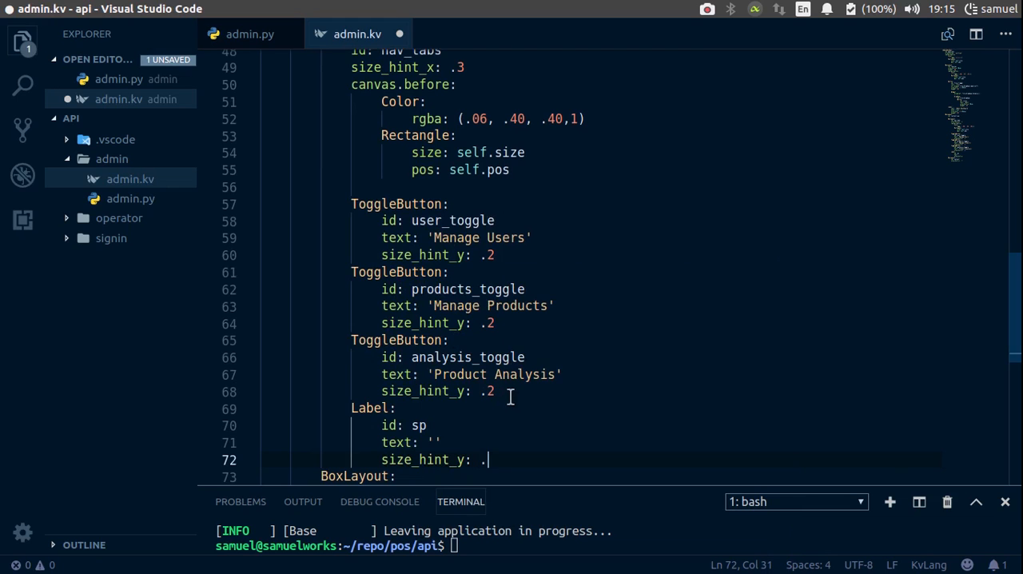
pyautogui.write('6')
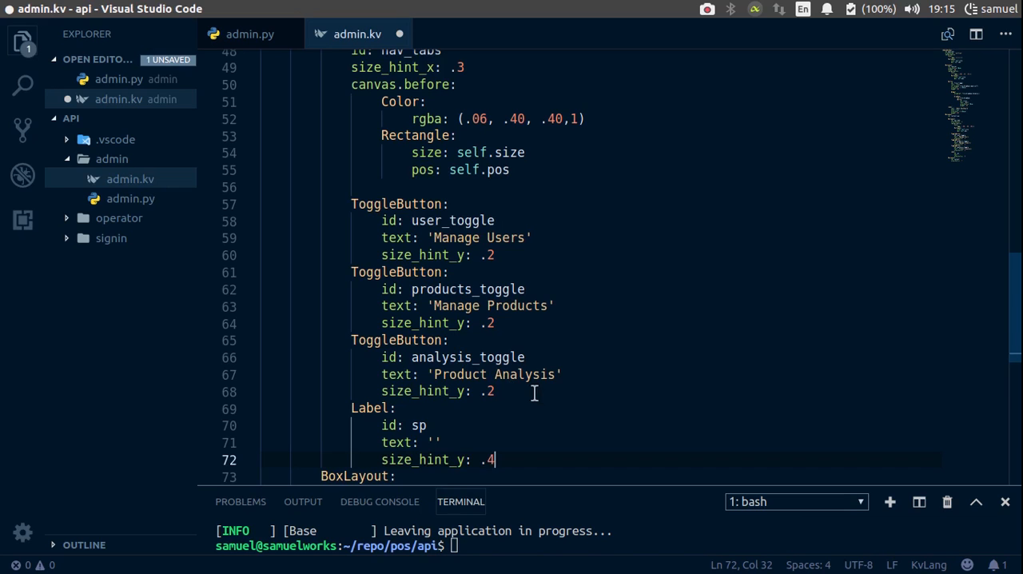
pyautogui.press('ctrl+s')
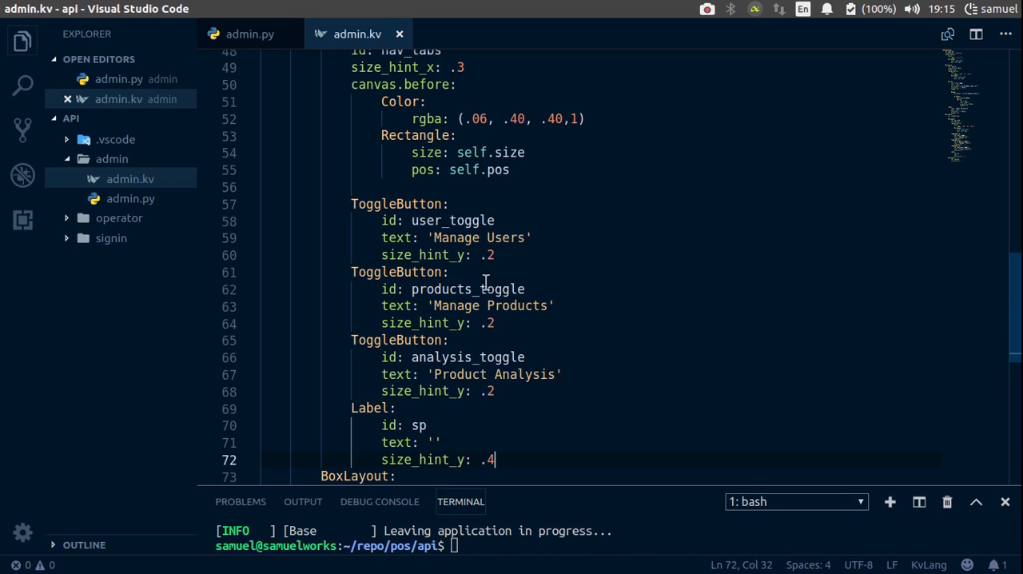
# Add state: 'down' to the user_toggle button's properties.
pyautogui.click(534, 254)
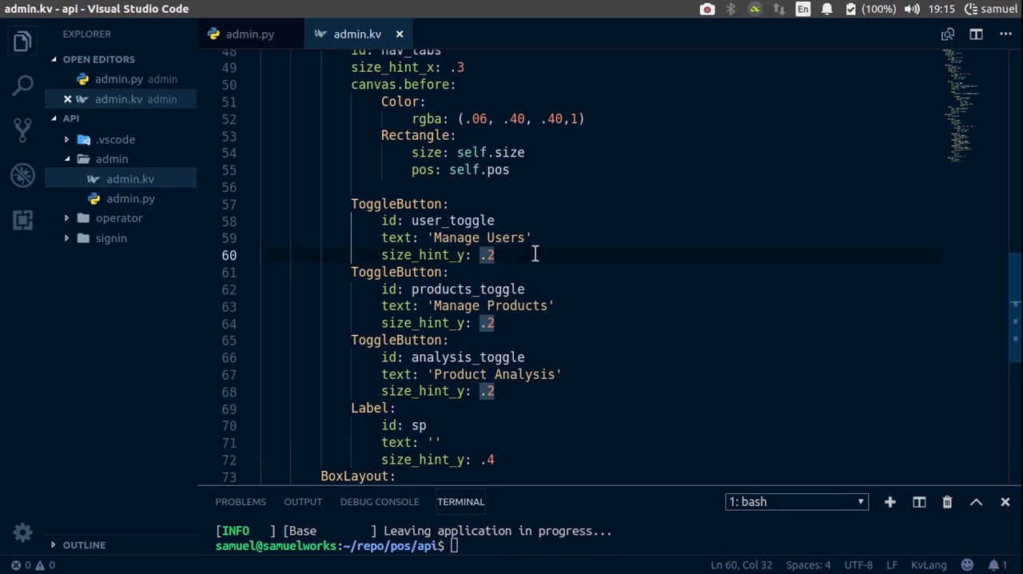
pyautogui.write('state:')
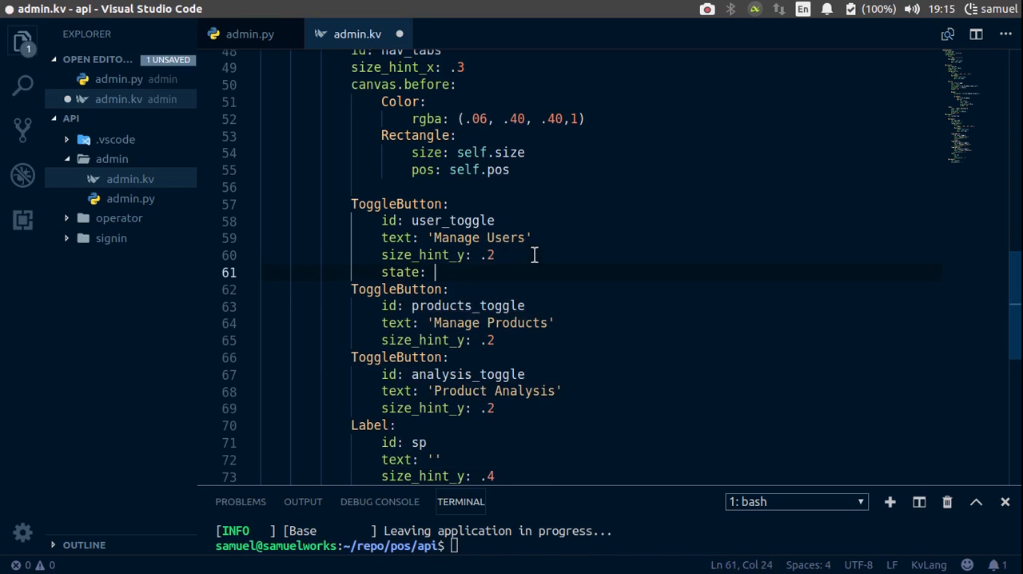
pyautogui.write("down'")
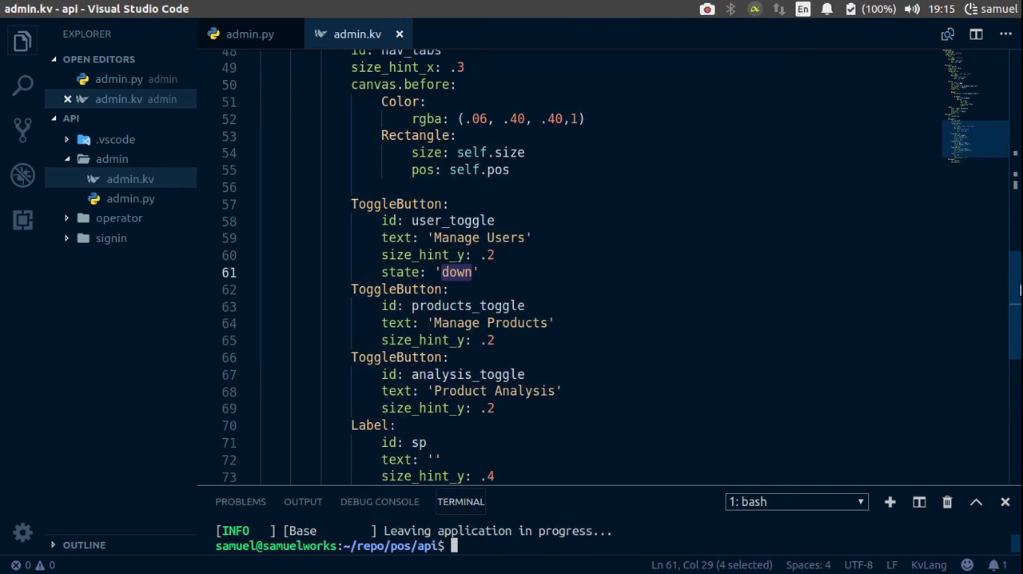
# Add orientation: 'vertical' to the nav_tabs BoxLayout.
pyautogui.scroll(3)
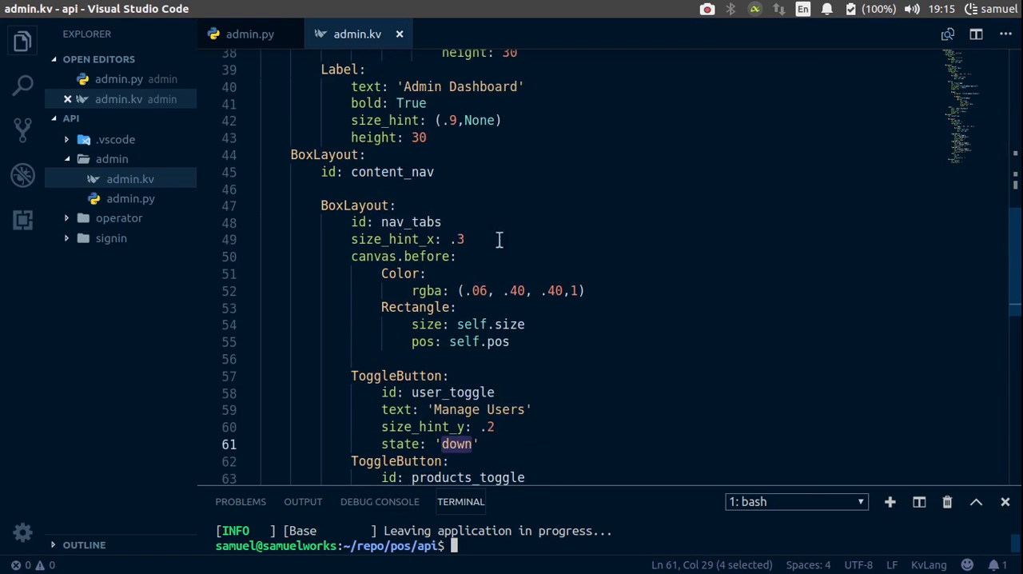
pyautogui.click(466, 240)
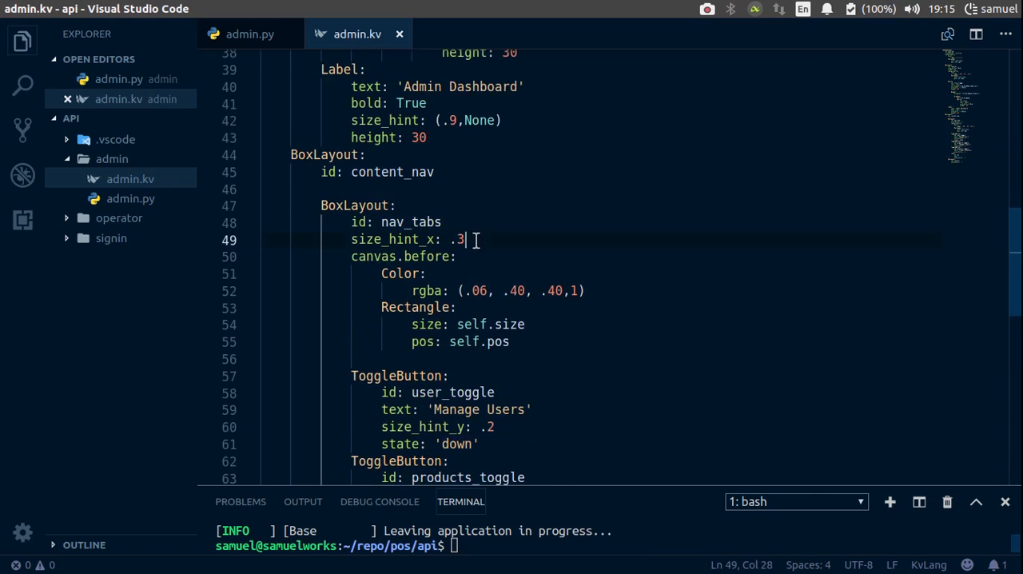
pyautogui.write('orie')
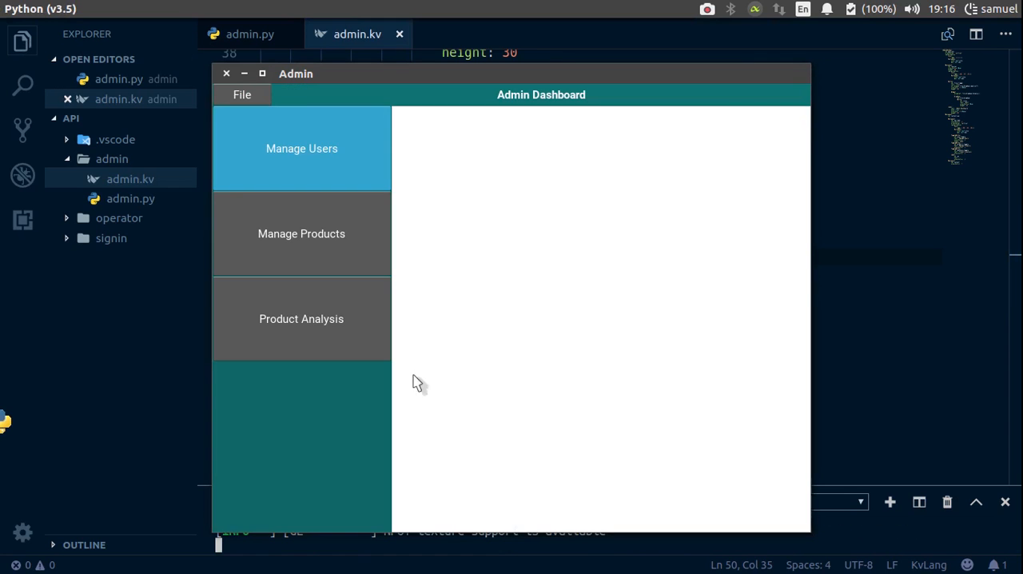
pyautogui.moveTo(322, 357)
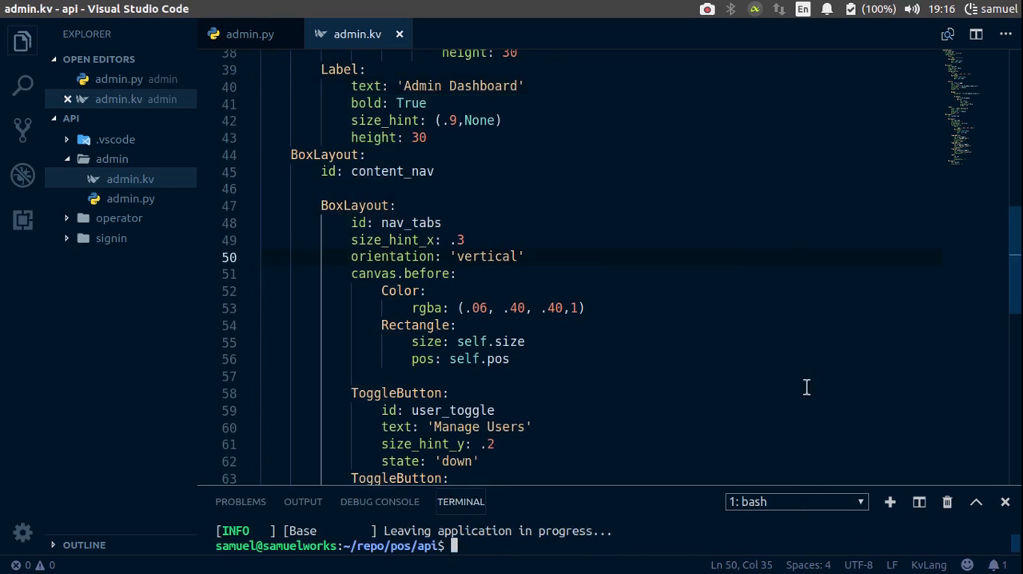
# Adjust the toggle buttons' size hints and save admin.kv.
pyautogui.click(495, 444)
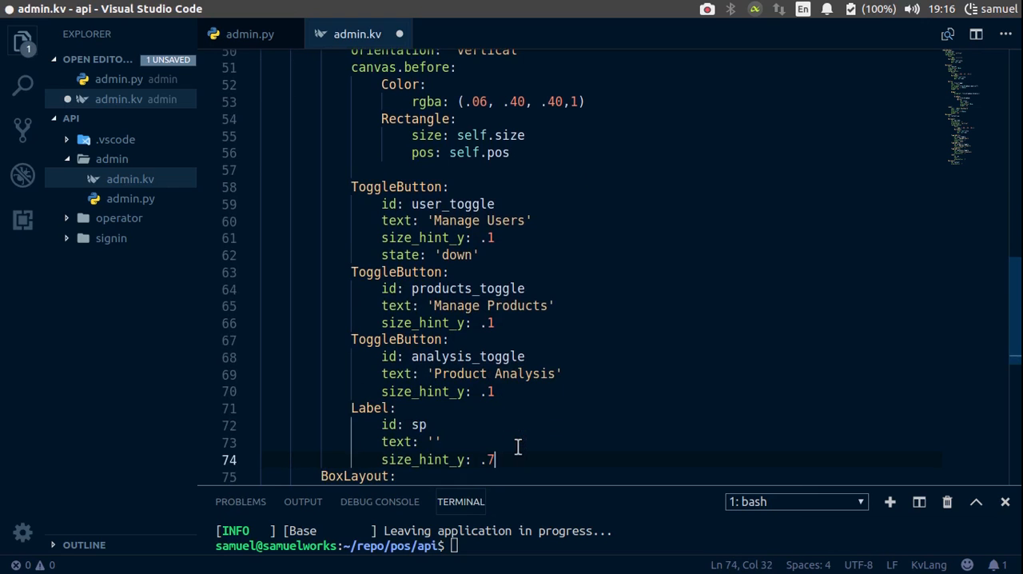
pyautogui.press('ctrl+s')
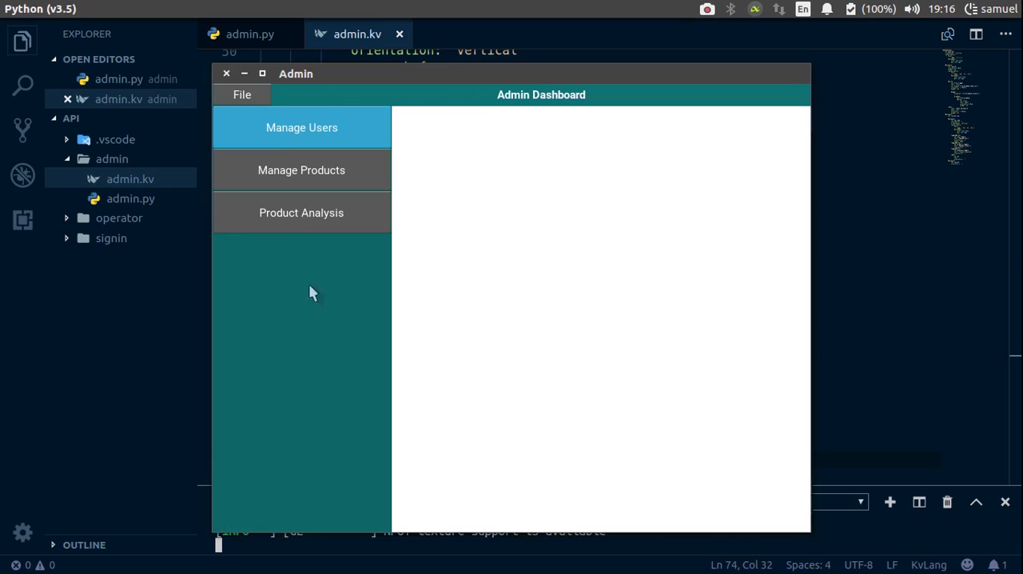
pyautogui.moveTo(323, 265)
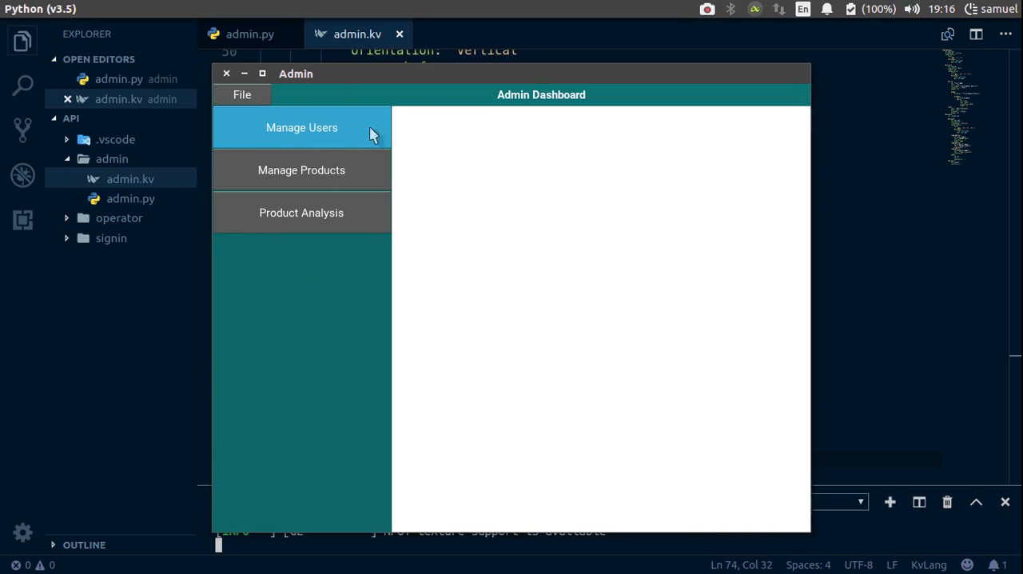
pyautogui.moveTo(310, 118)
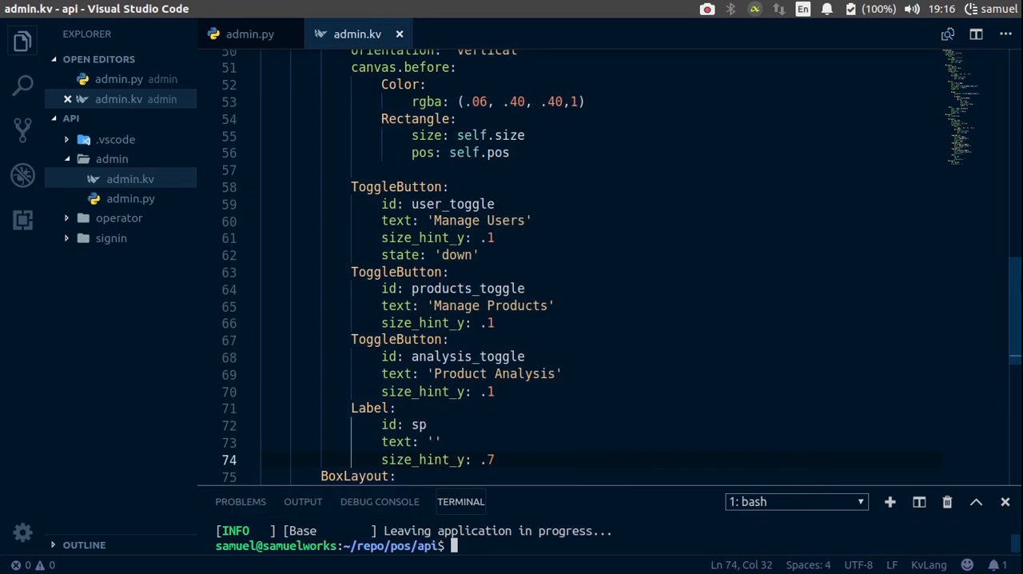
# Set nav_tabs size_hint_x to .2 and content size_hint_x to .8, then begin a background property on analysis_toggle.
pyautogui.scroll(3)
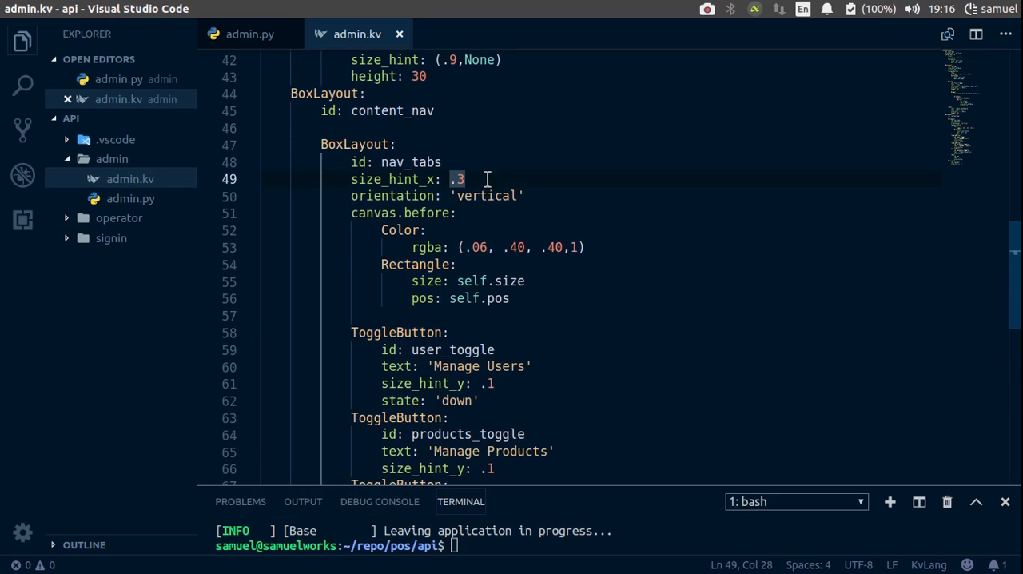
pyautogui.write('2')
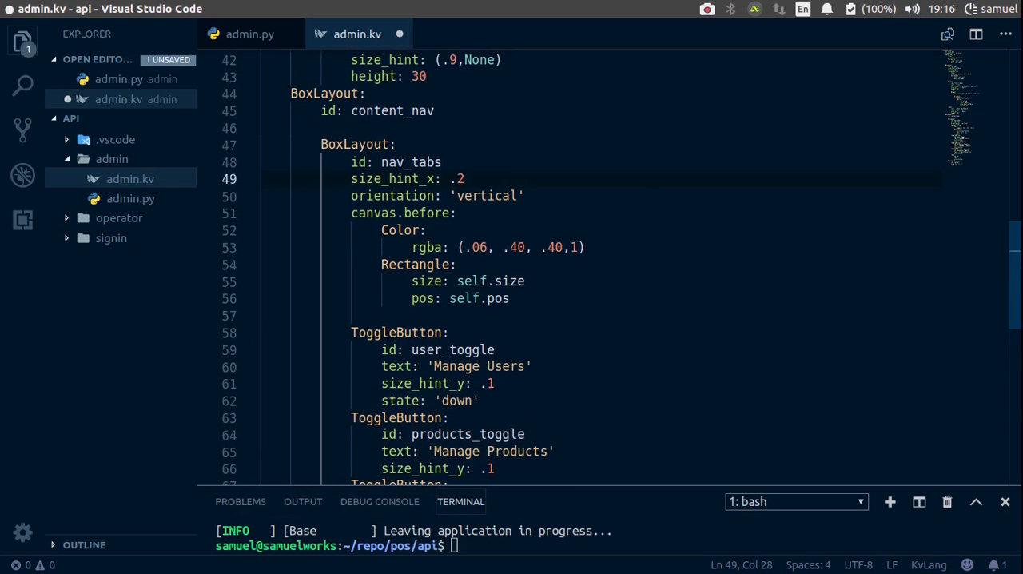
pyautogui.scroll(-3)
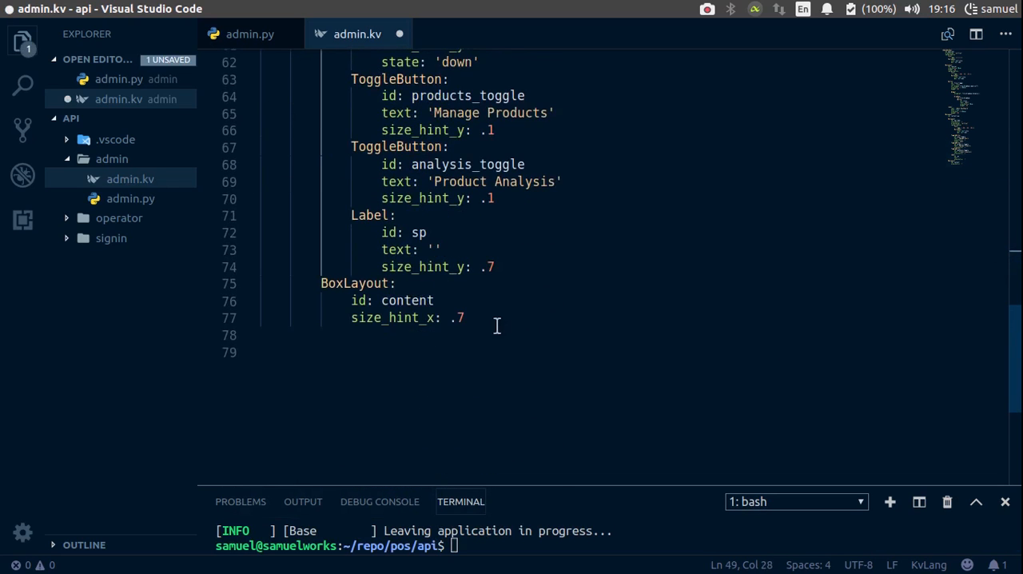
pyautogui.press('BackSpace')
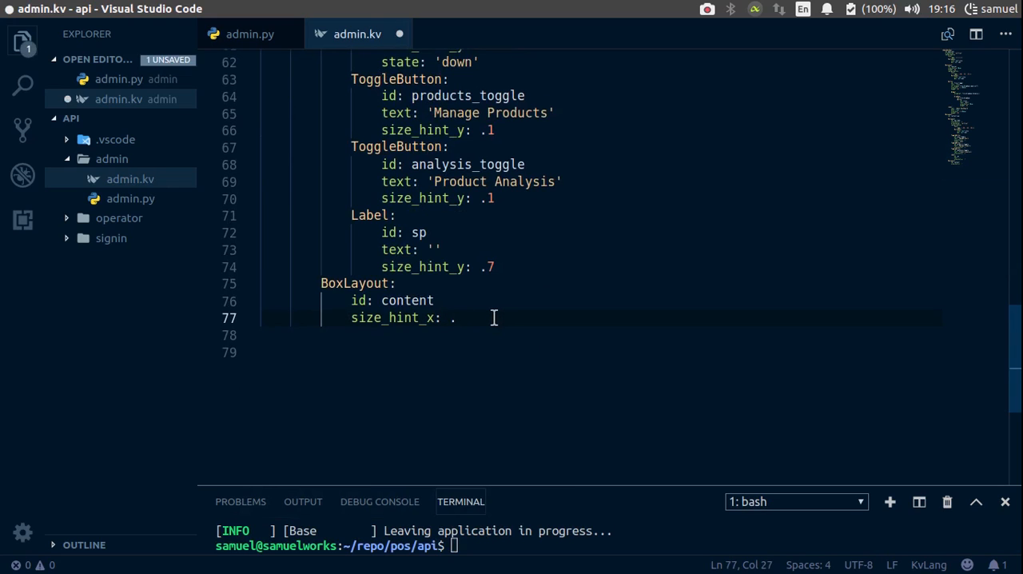
pyautogui.write('8')
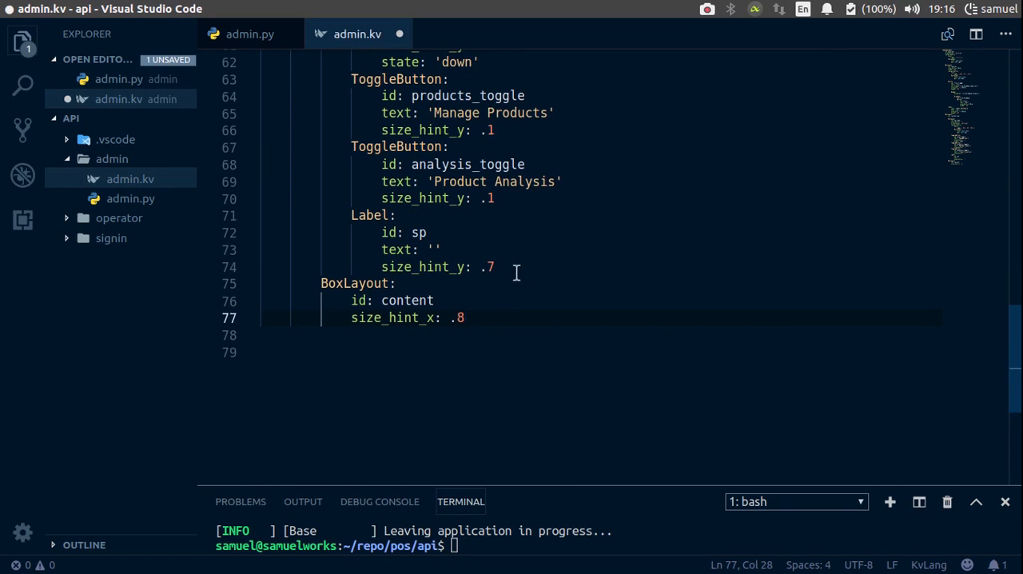
pyautogui.write('backgr')
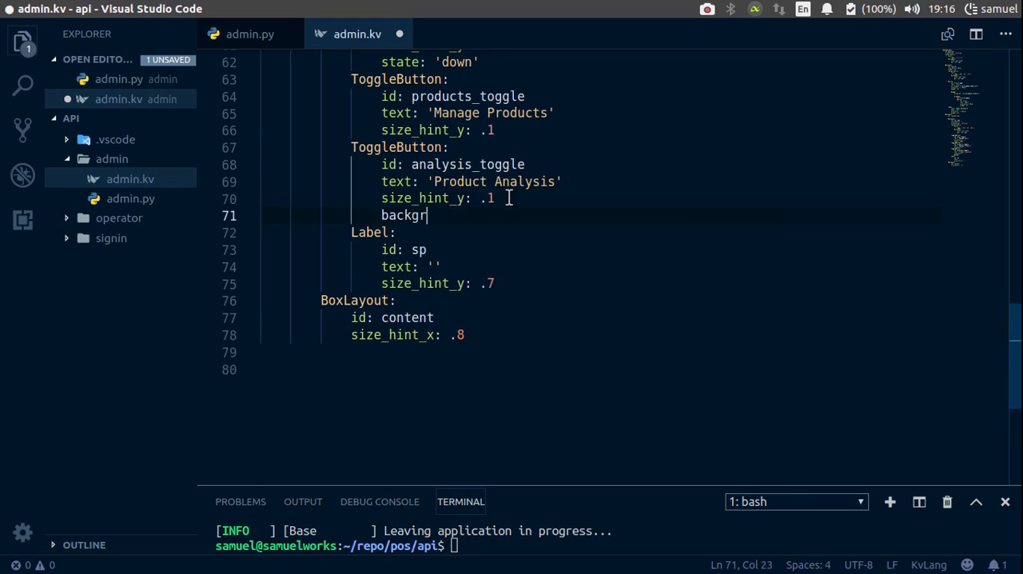
# Give analysis_toggle background_color: (.06, .47, .47, 1).
pyautogui.write('ound_co')
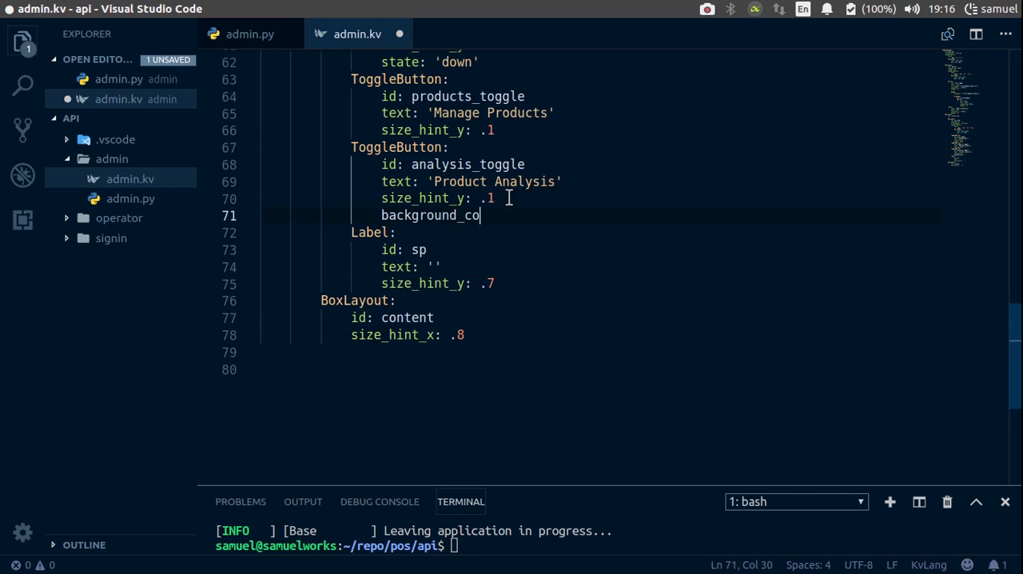
pyautogui.write('lor:')
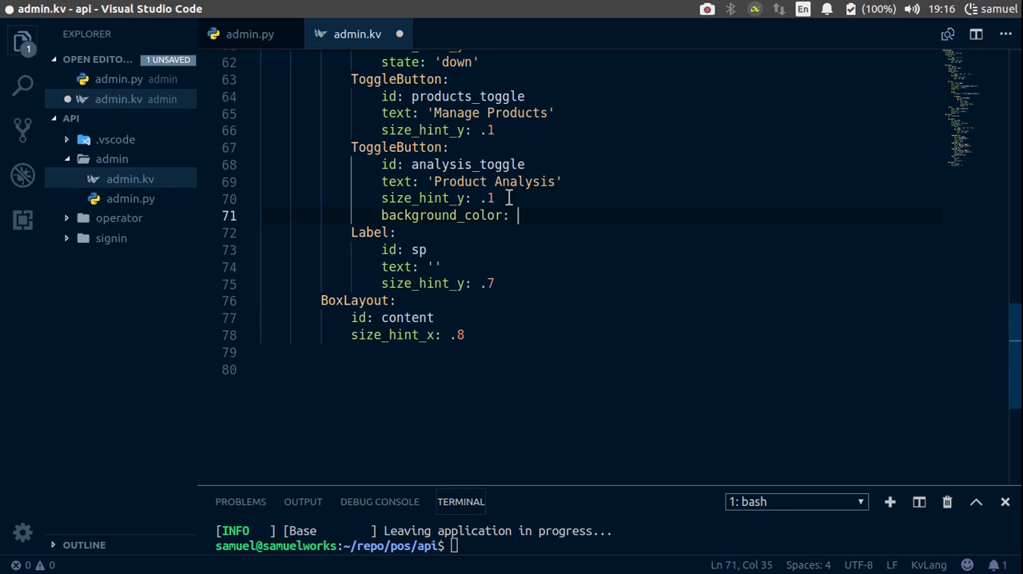
pyautogui.write('(.)')
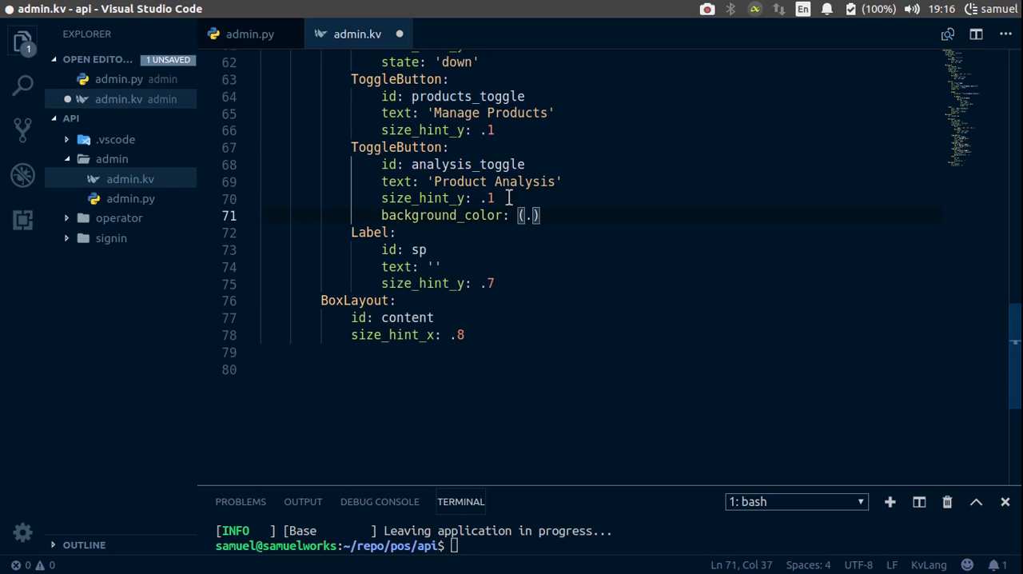
pyautogui.write('06,')
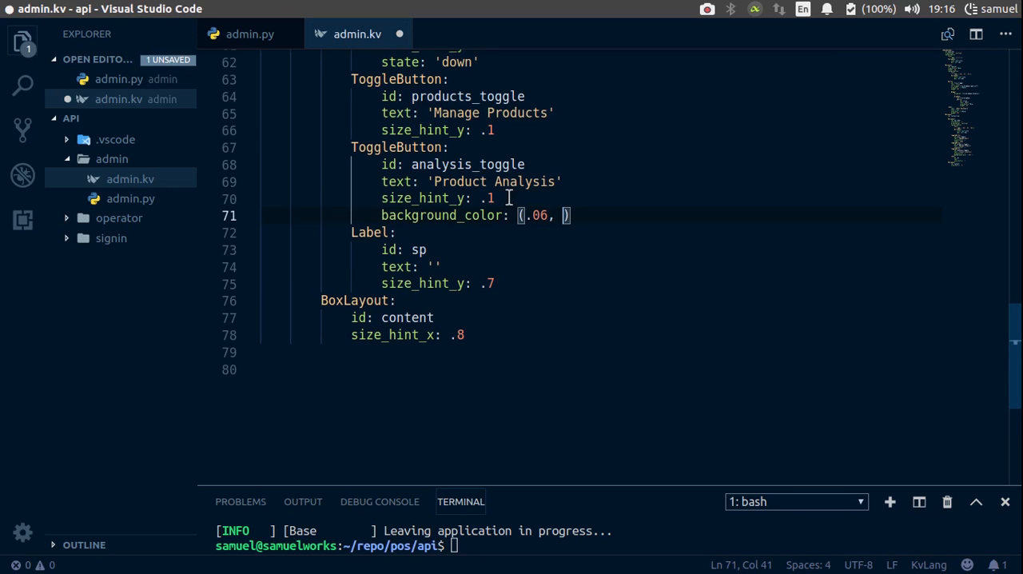
pyautogui.write('.47')
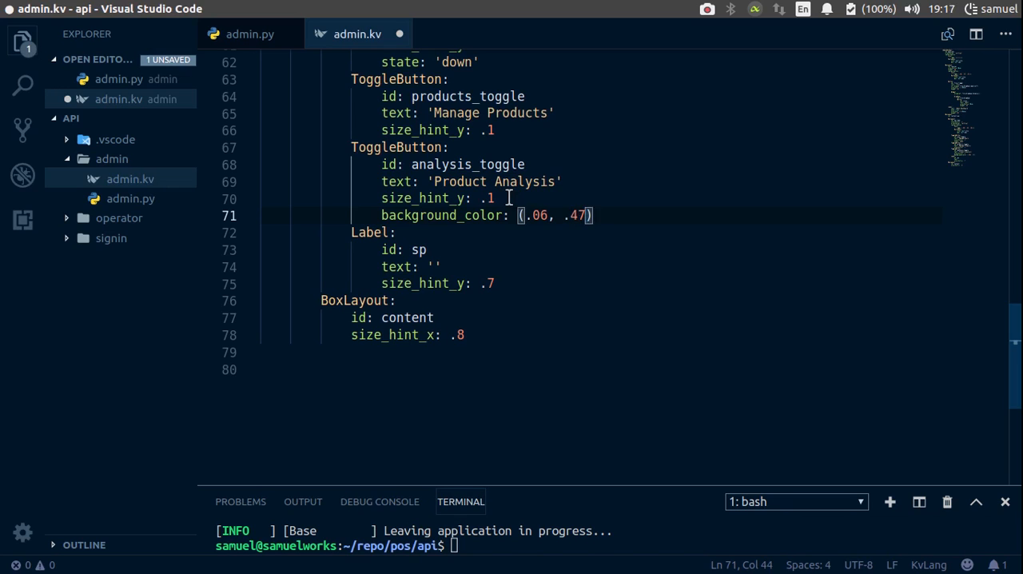
pyautogui.write(', .47')
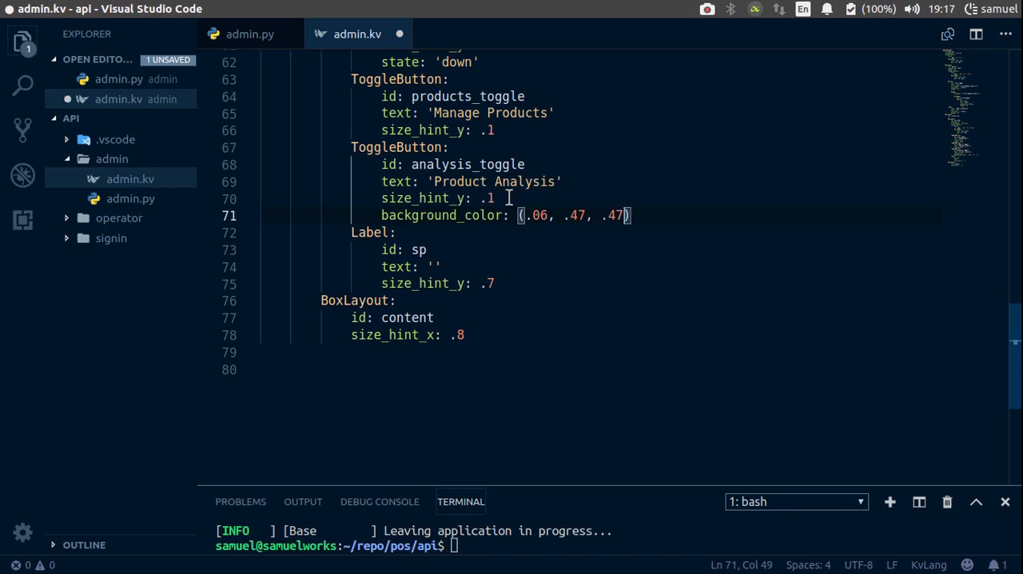
pyautogui.write(', 1')
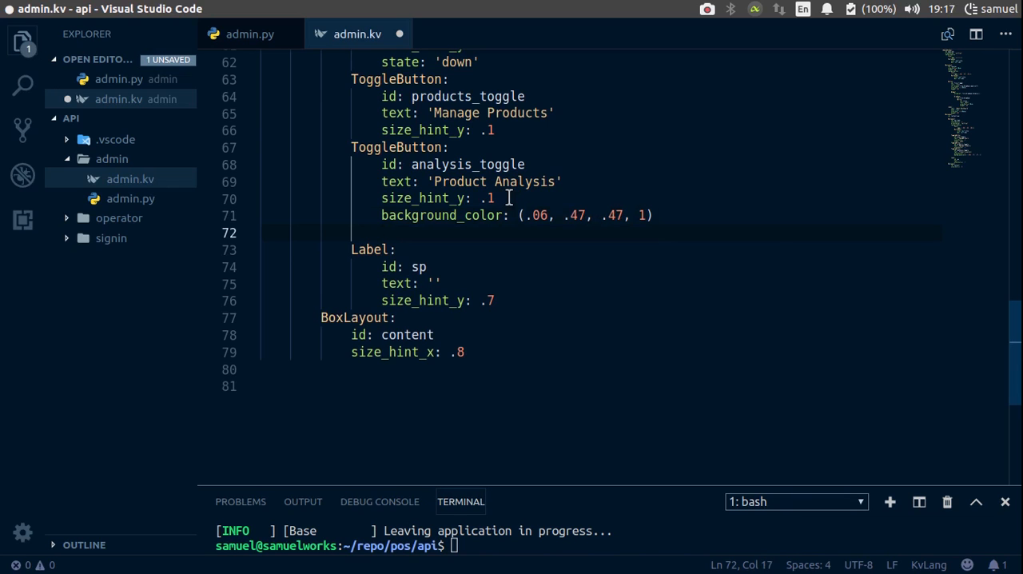
# Add background_normal: '' under analysis_toggle.
pyautogui.write('backgroun')
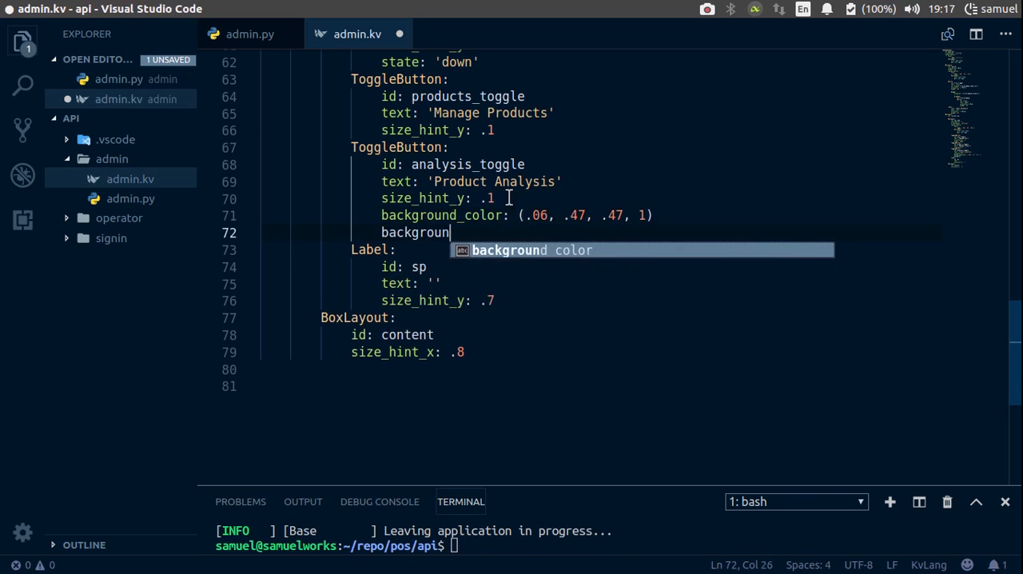
pyautogui.write('_no')
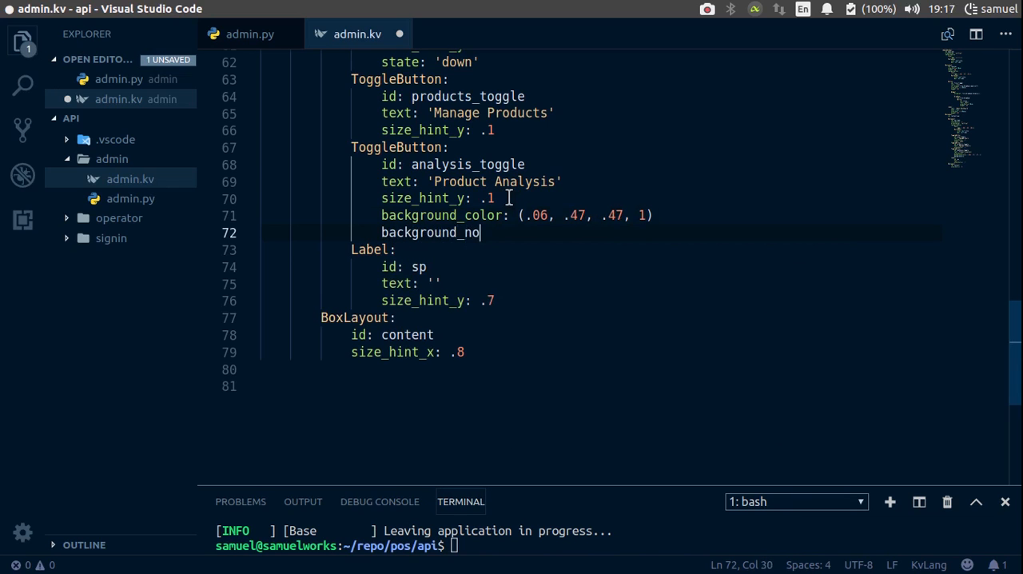
pyautogui.write('rmal:')
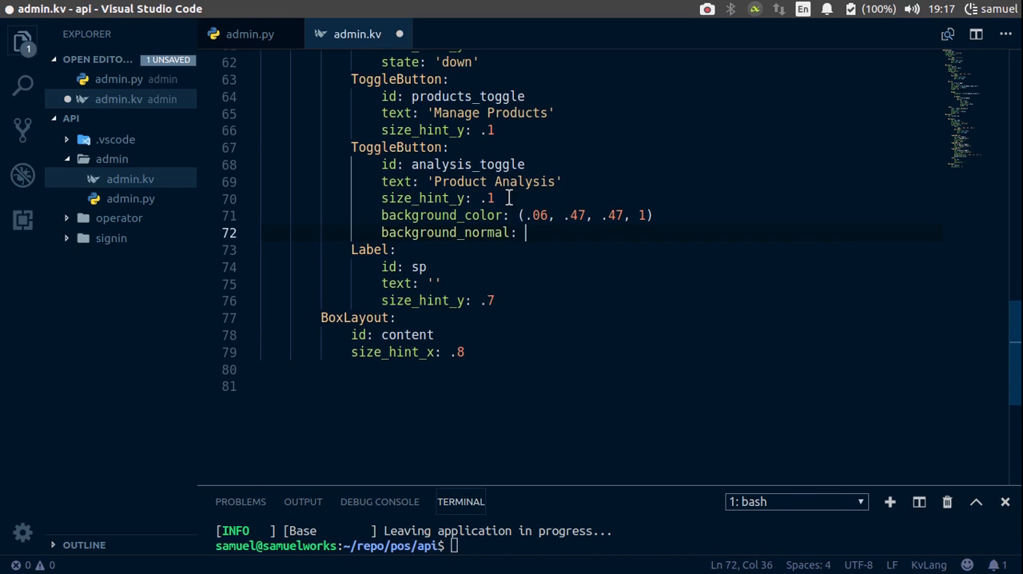
pyautogui.write("''")
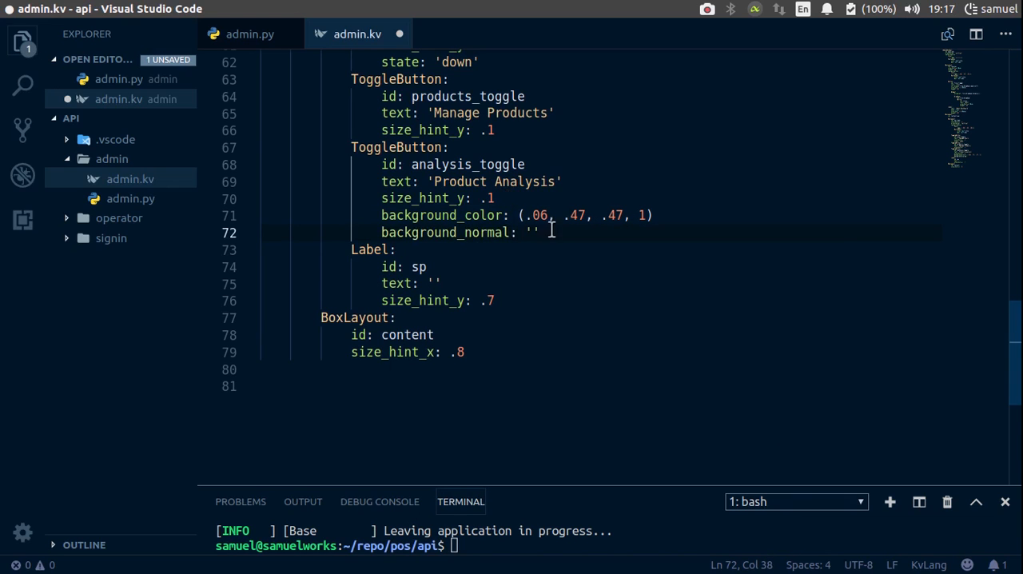
# Copy both background lines to the other ToggleButtons and save admin.kv.
pyautogui.moveTo(550, 234); pyautogui.dragTo(380, 214)
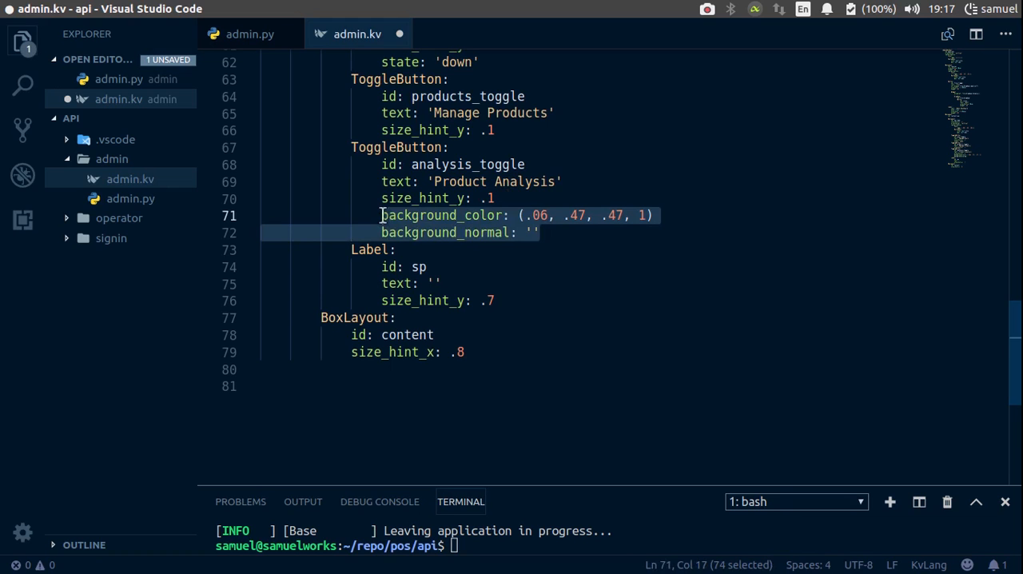
pyautogui.click(495, 131)
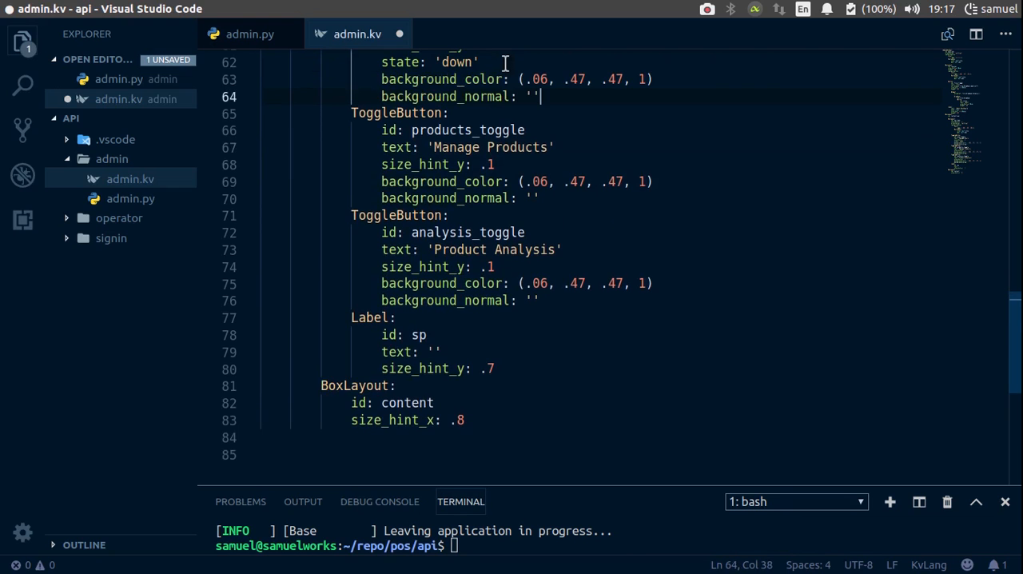
pyautogui.press('ctrl+s')
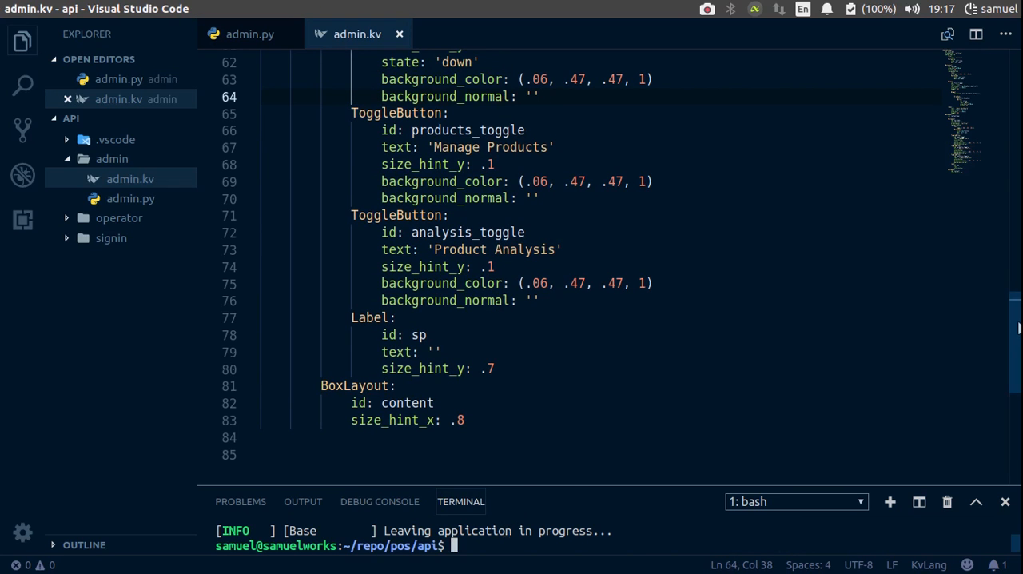
pyautogui.scroll(3)
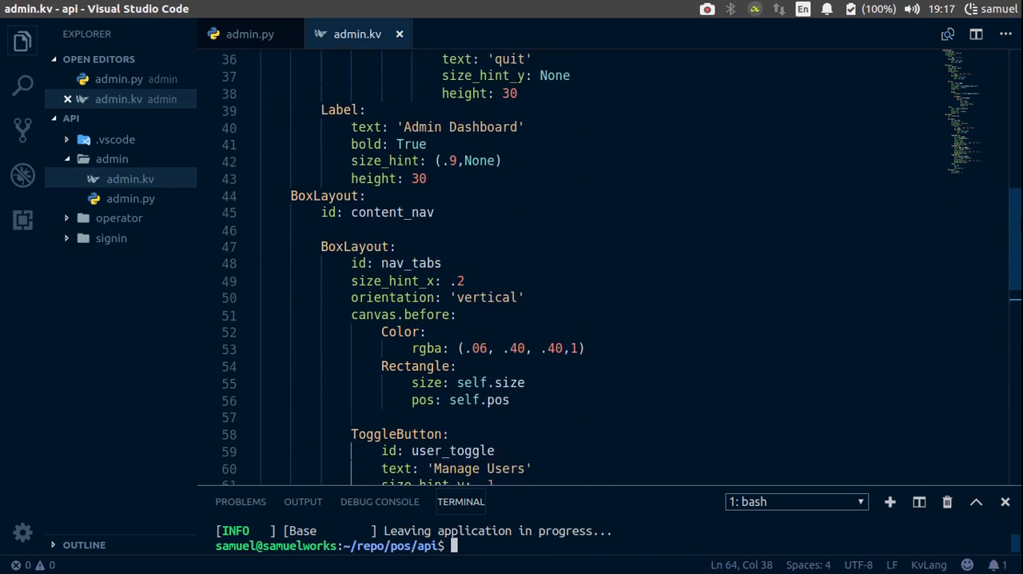
pyautogui.scroll(3)
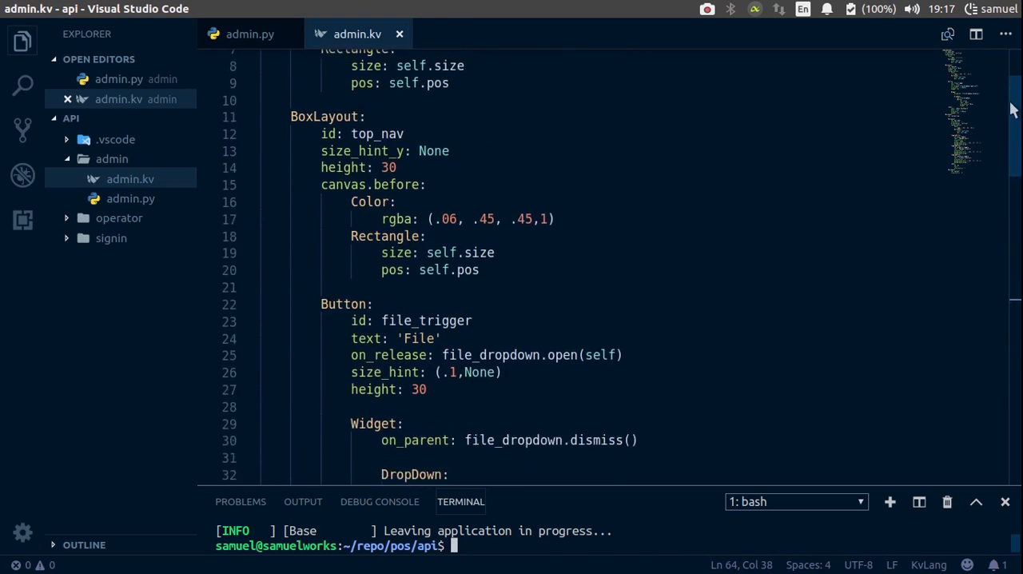
pyautogui.scroll(-3)
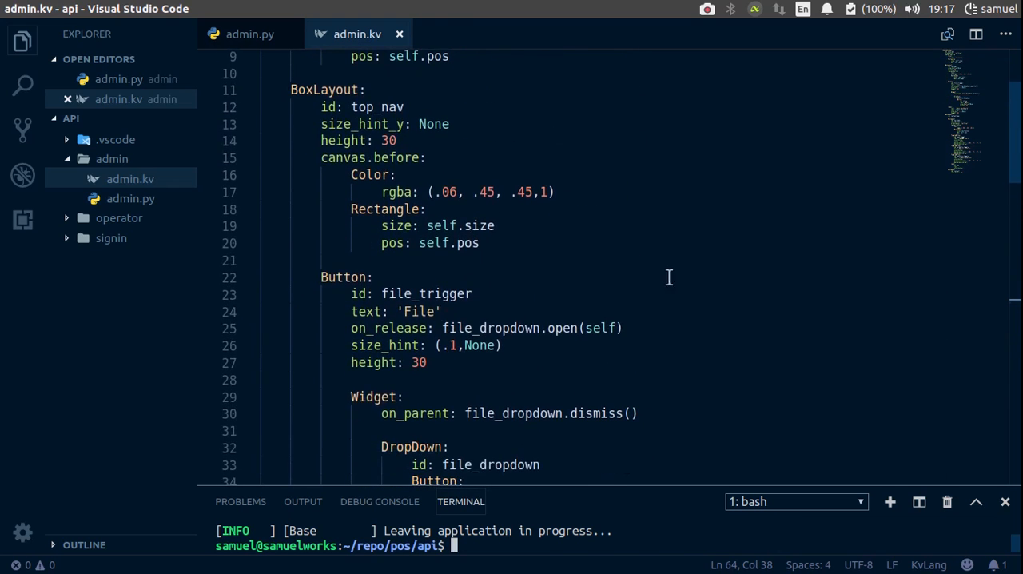
pyautogui.scroll(3)
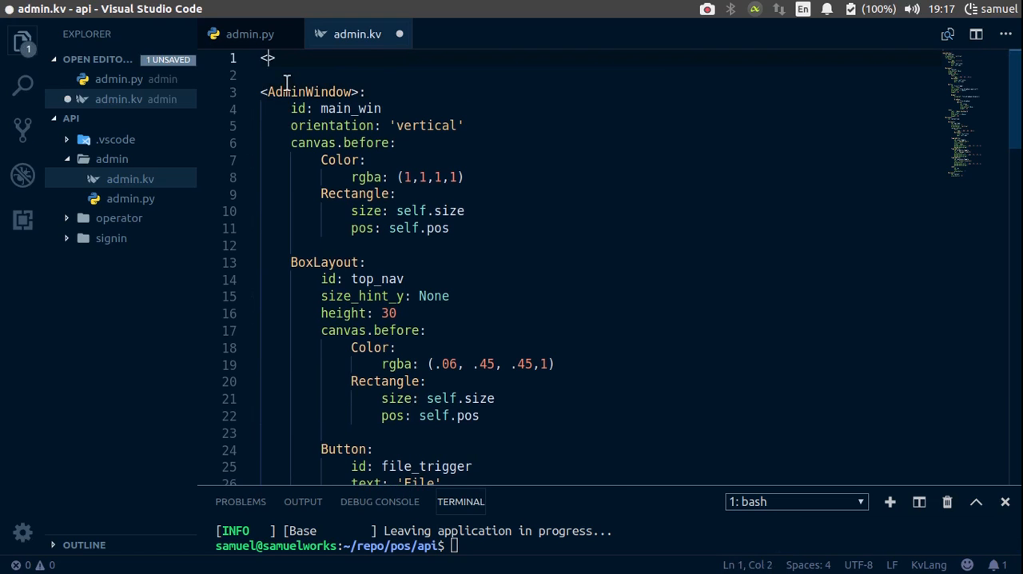
# Declare the <FlatButton@ButtonBehavior+Label> rule at the top of admin.kv.
pyautogui.write('<FlatBu')
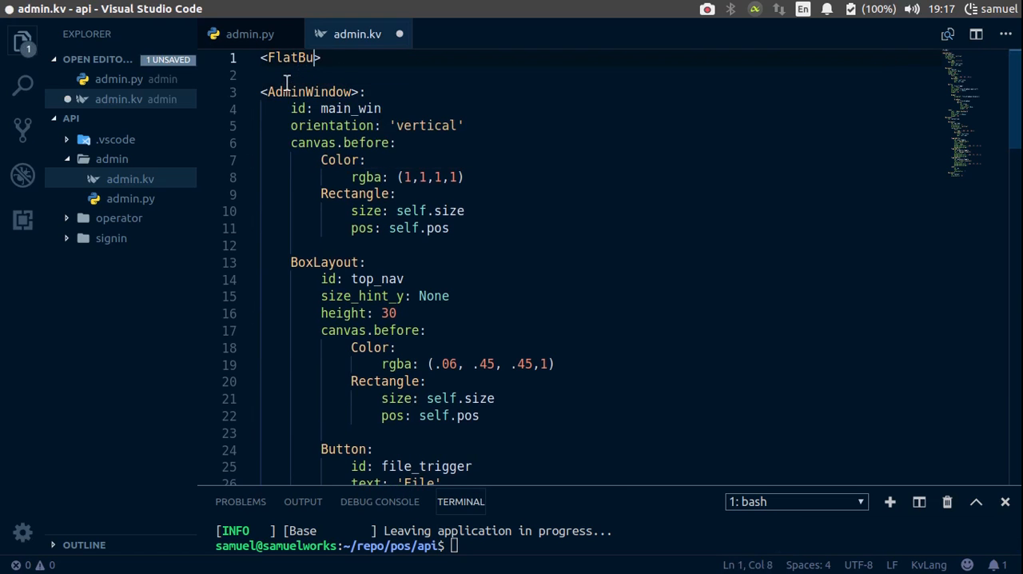
pyautogui.write('tton@')
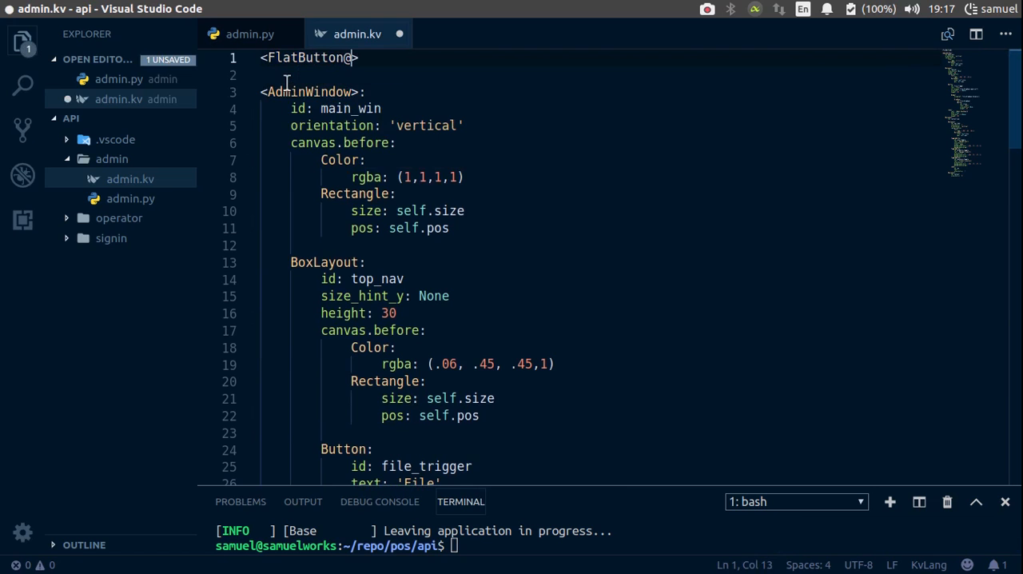
pyautogui.write('Butt')
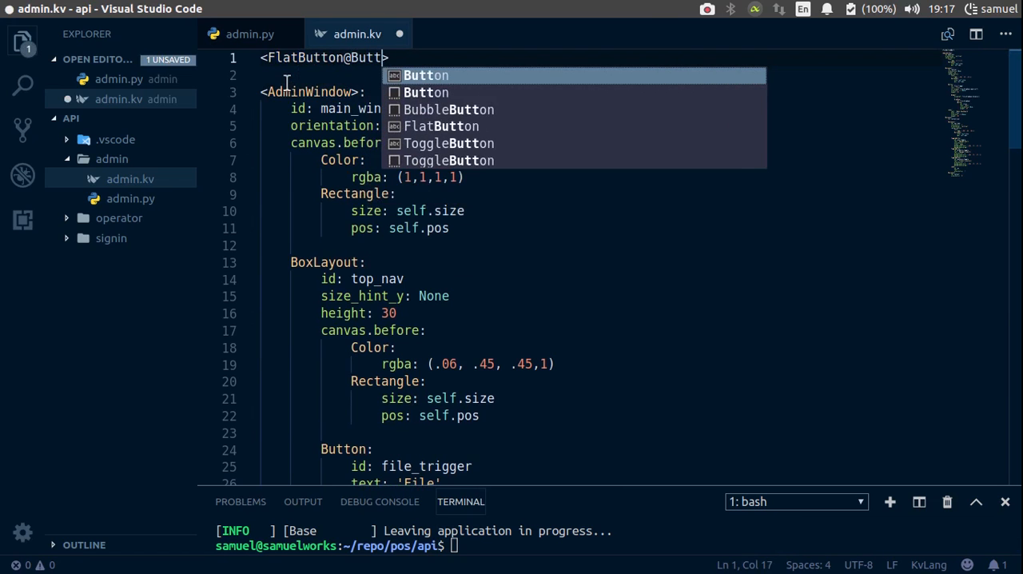
pyautogui.write('onBeha')
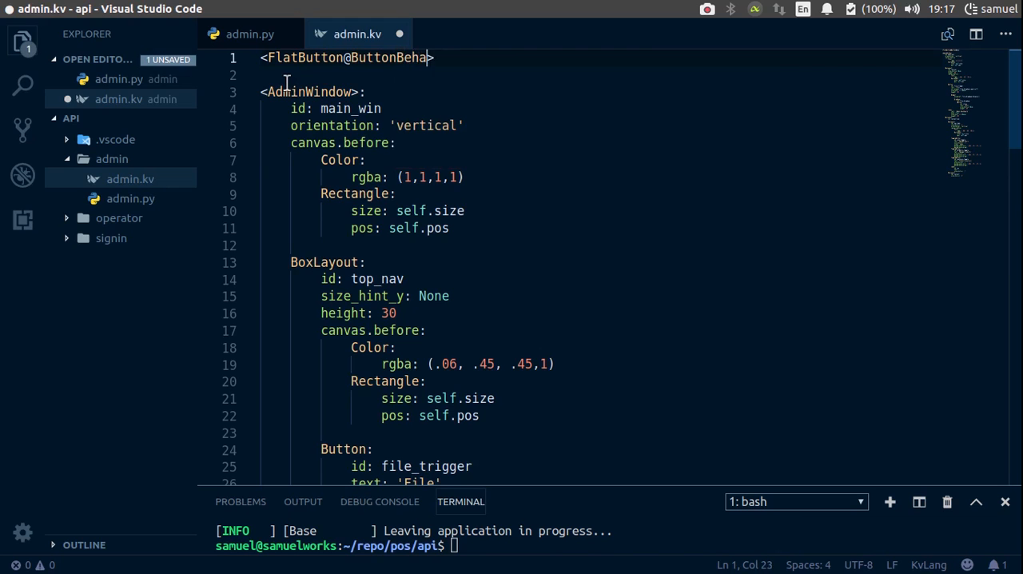
pyautogui.write('vior+')
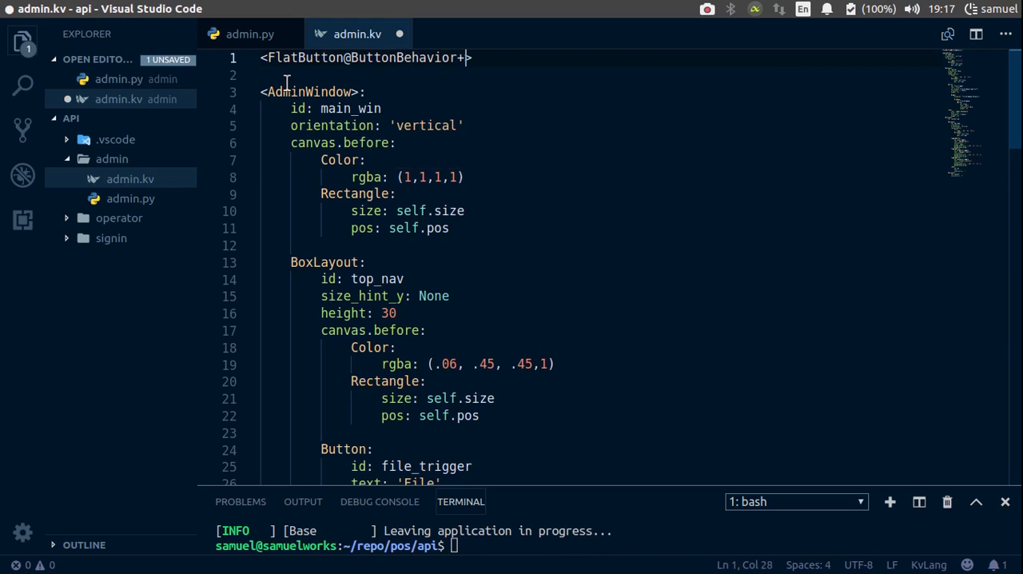
pyautogui.write('Label')
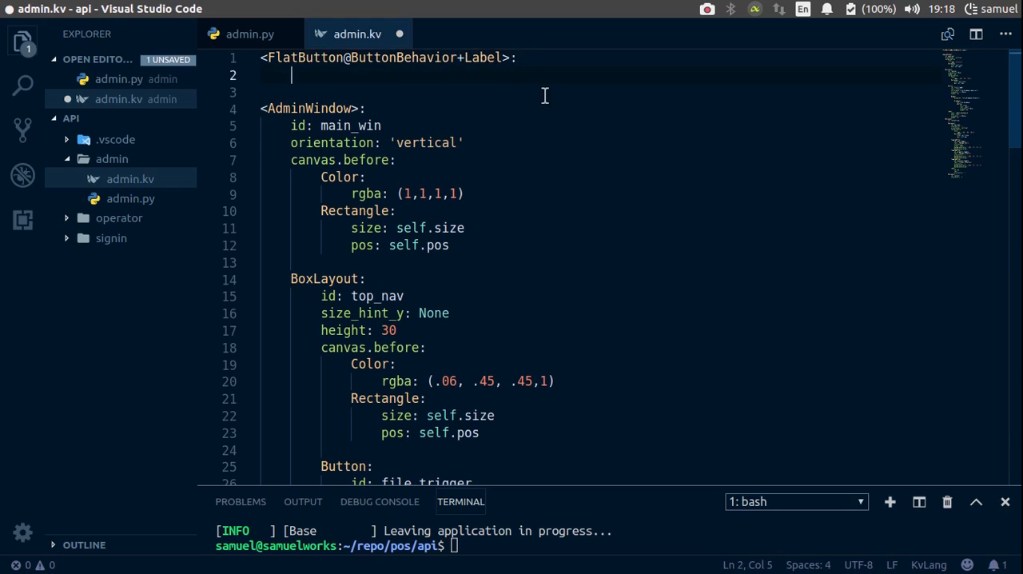
# Drop the unfinished font_size line and give FlatButton text: 'default' in quotes.
pyautogui.write('si')
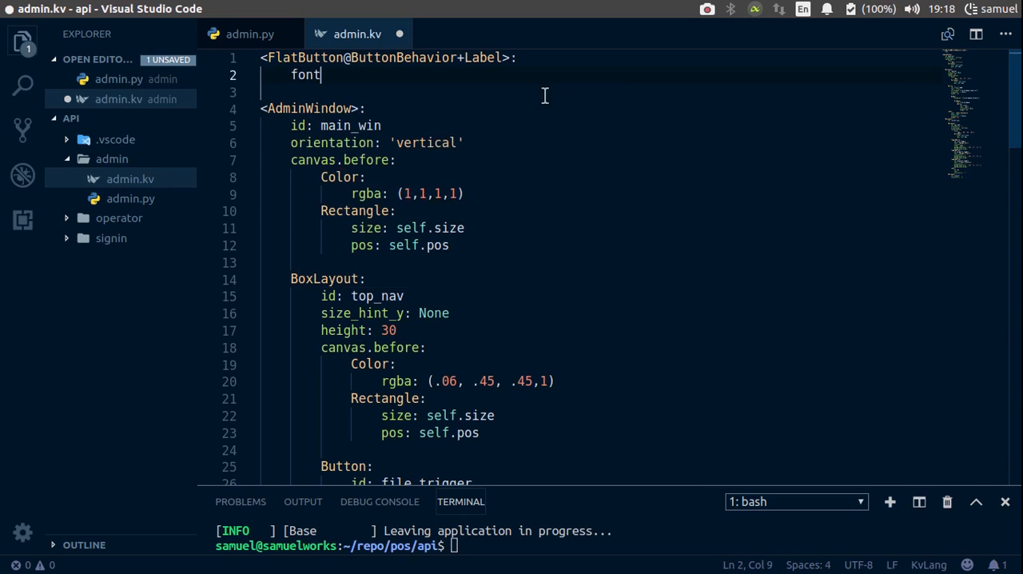
pyautogui.write('_siz')
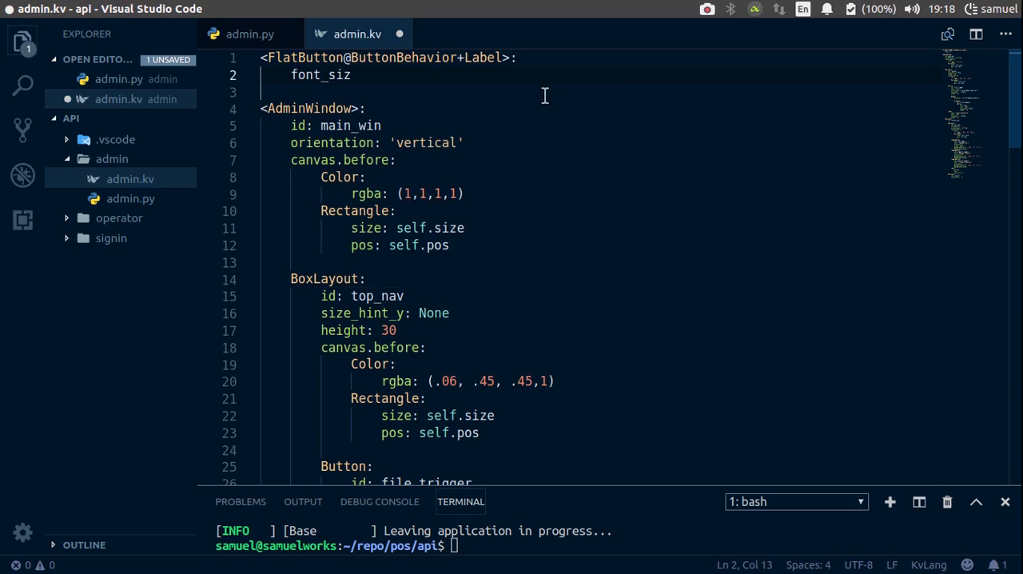
pyautogui.press('BackSpace')
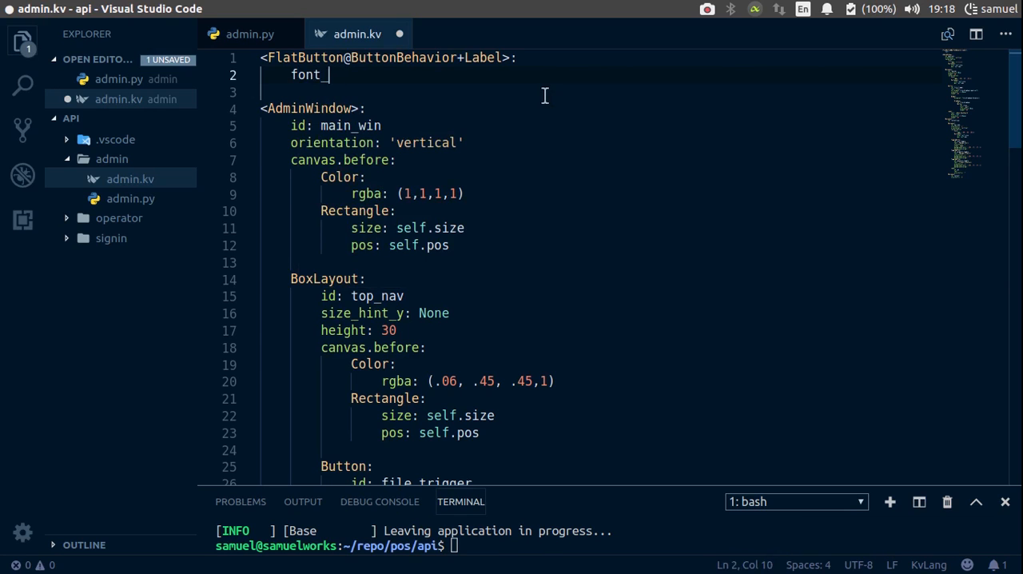
pyautogui.press('ctrl+z')
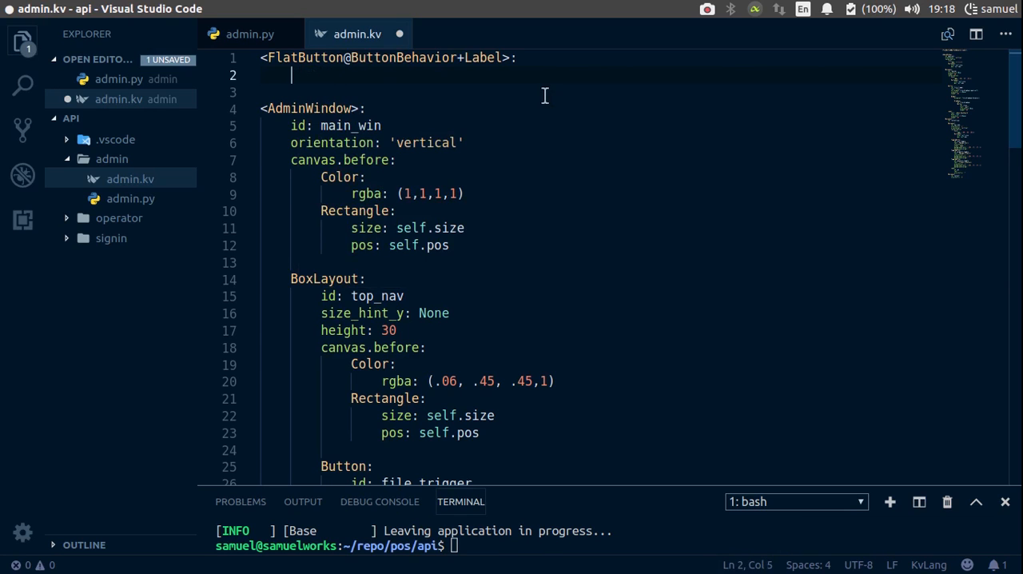
pyautogui.moveTo(487, 86)
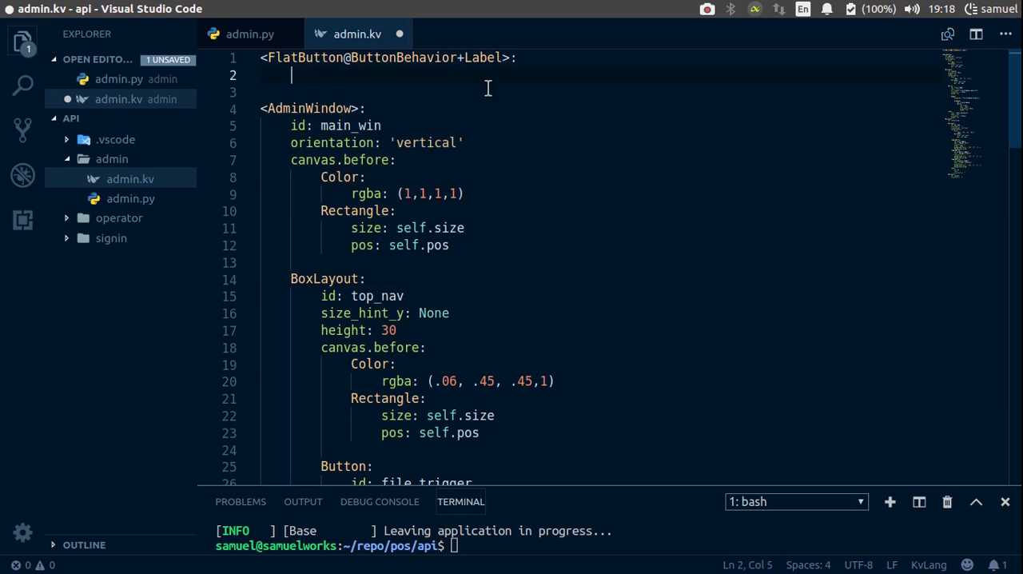
pyautogui.write('text')
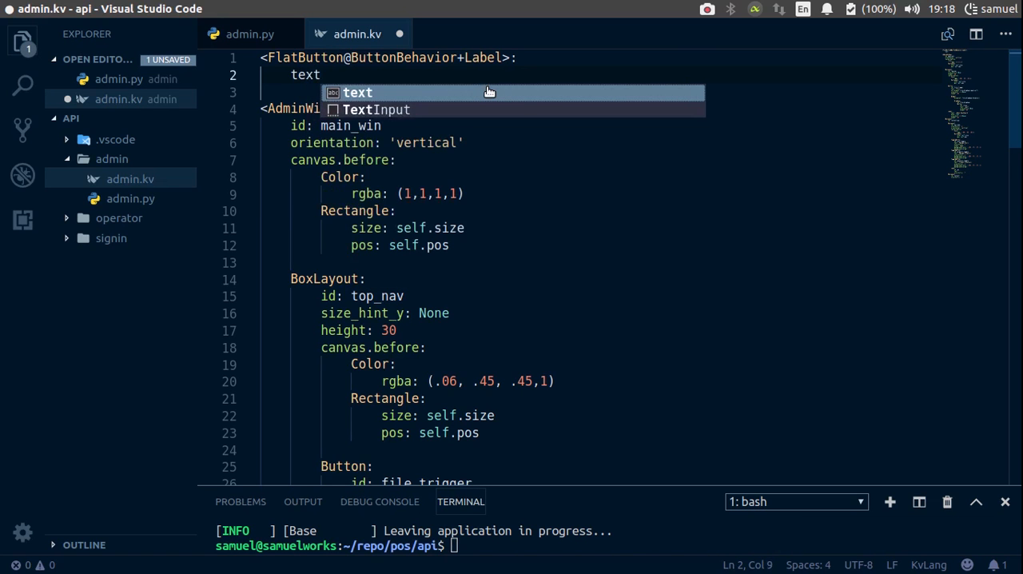
pyautogui.write(': defa')
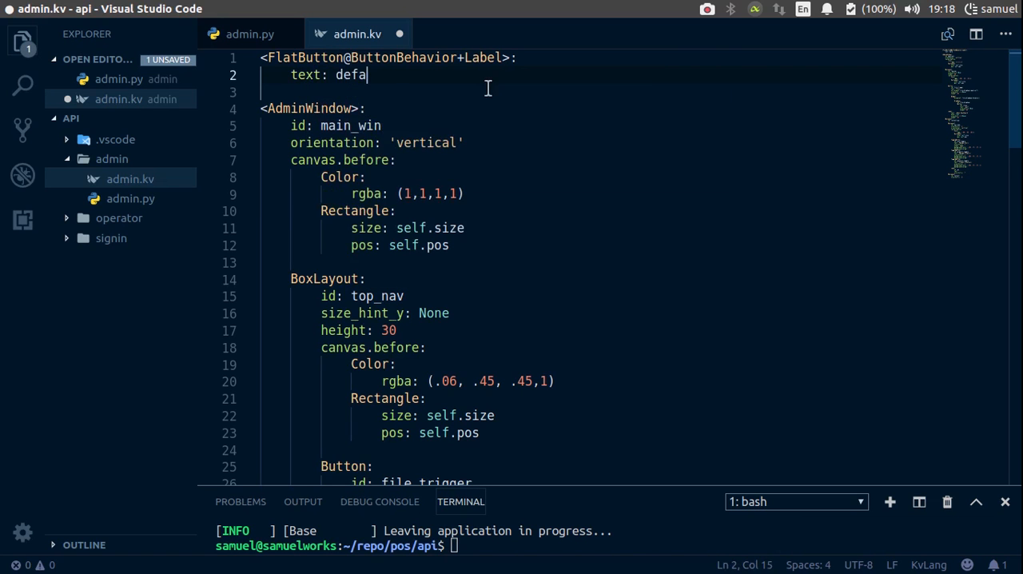
pyautogui.write('ult')
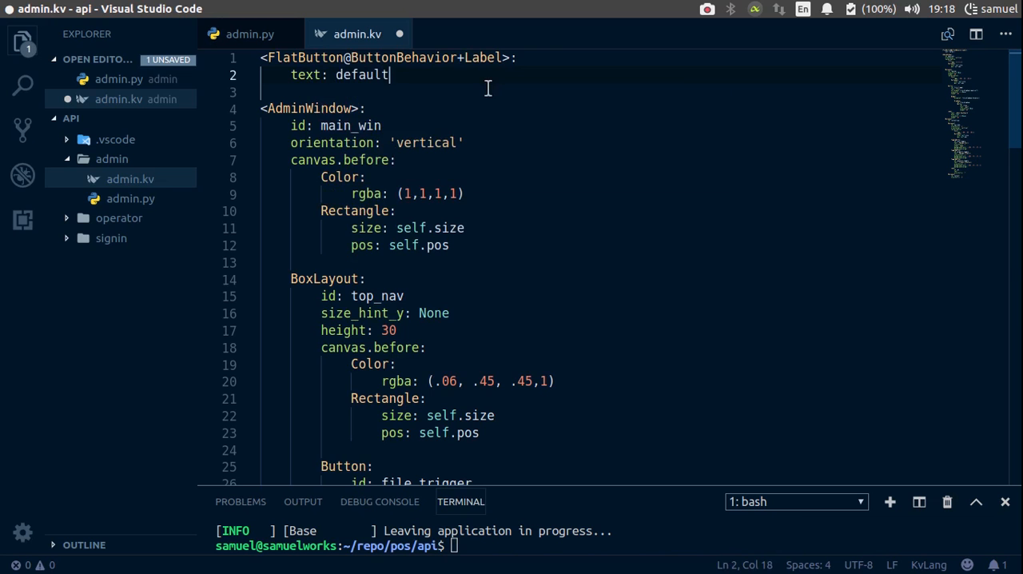
pyautogui.doubleClick(361, 74)
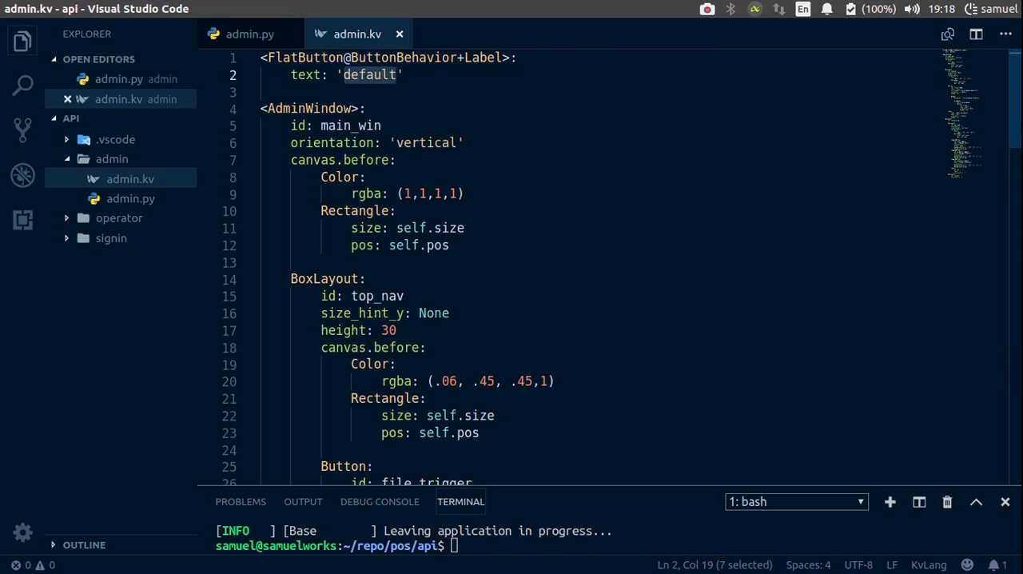
# Make the file_trigger File button a FlatButton, save, and enter python3 admin/admin.py in the terminal.
pyautogui.scroll(-3)
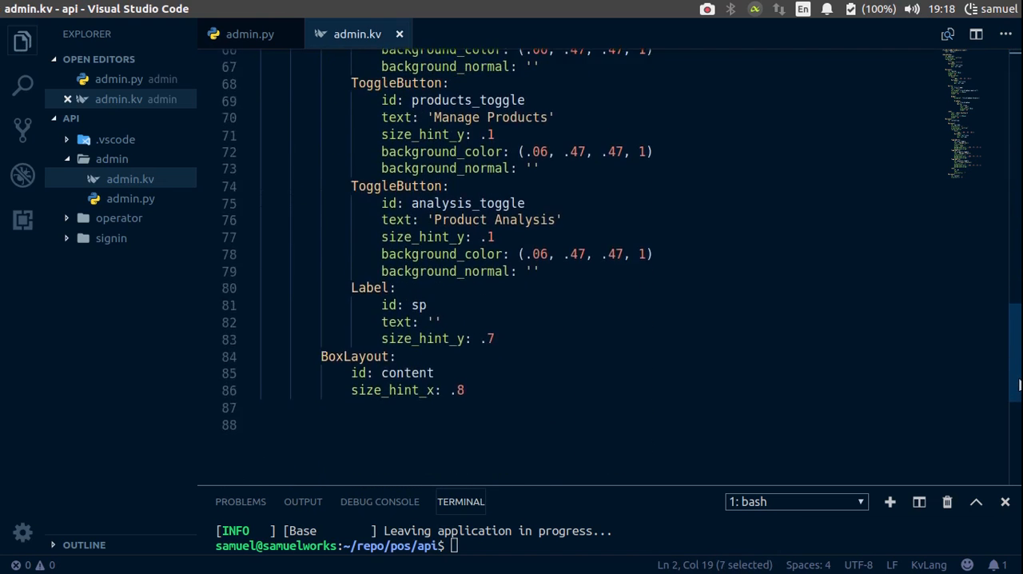
pyautogui.scroll(3)
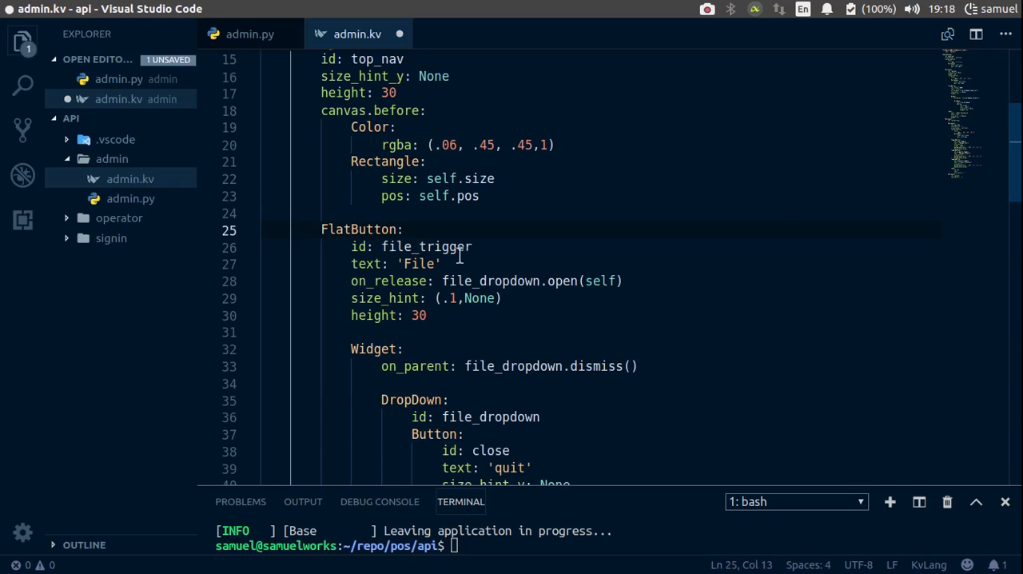
pyautogui.press('ctrl+s')
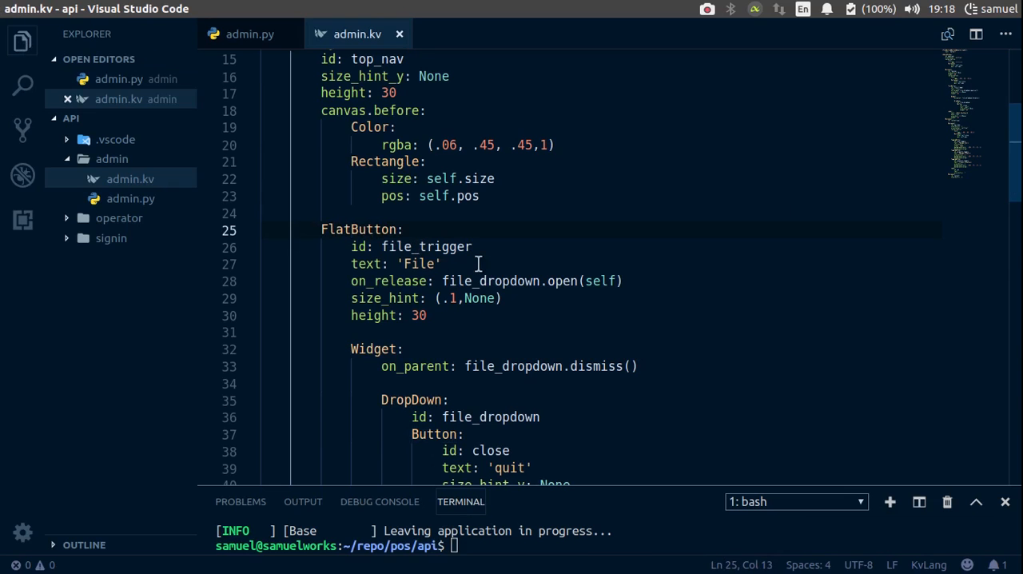
pyautogui.write('python3 admin/admin.py')
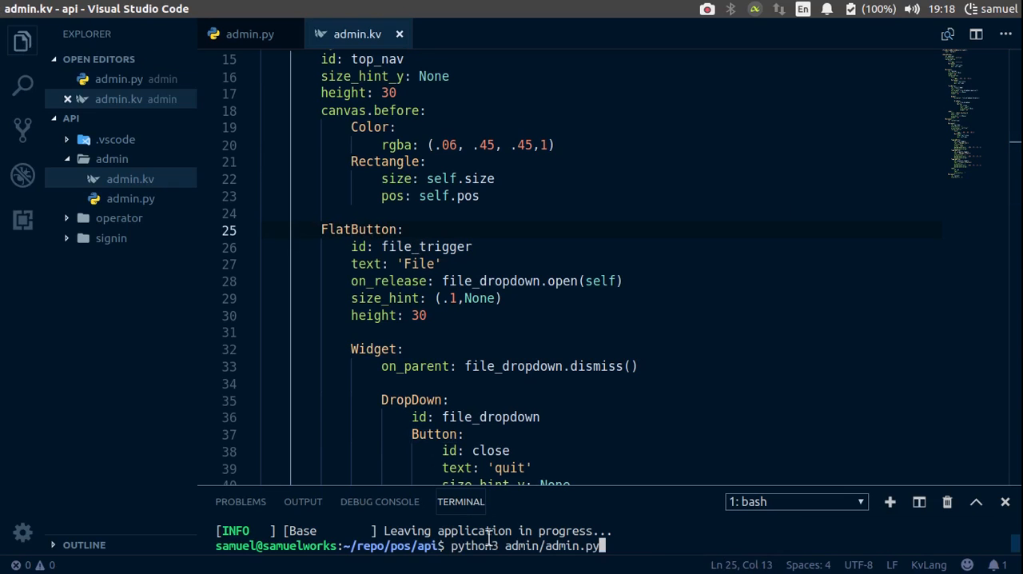
pyautogui.press('Return')
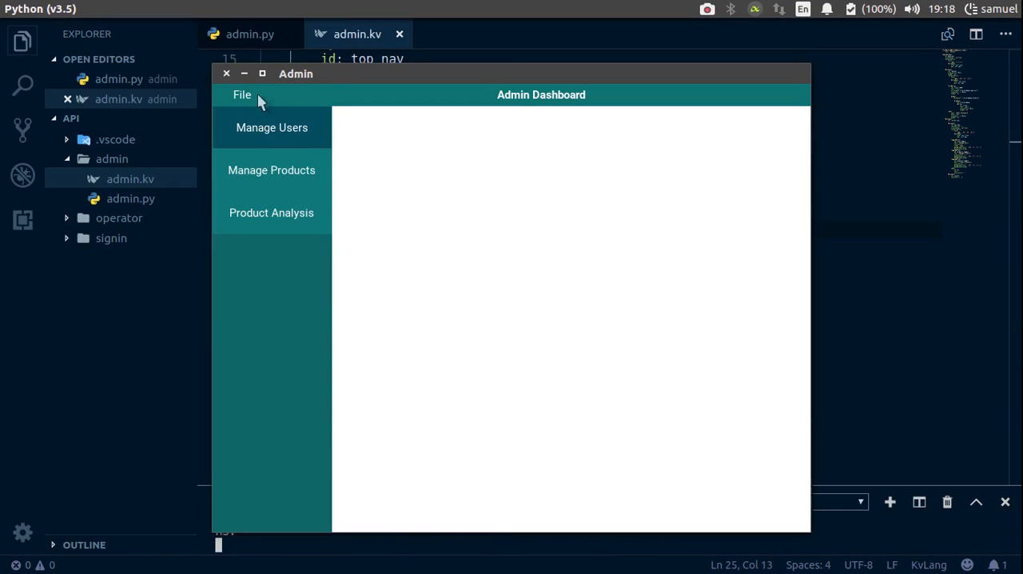
pyautogui.moveTo(315, 274)
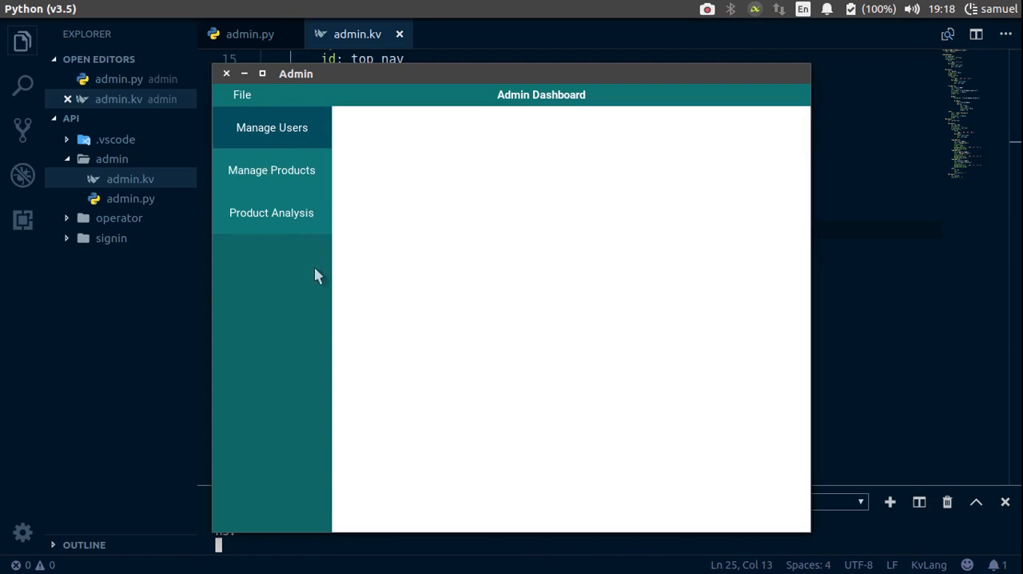
pyautogui.moveTo(291, 358)
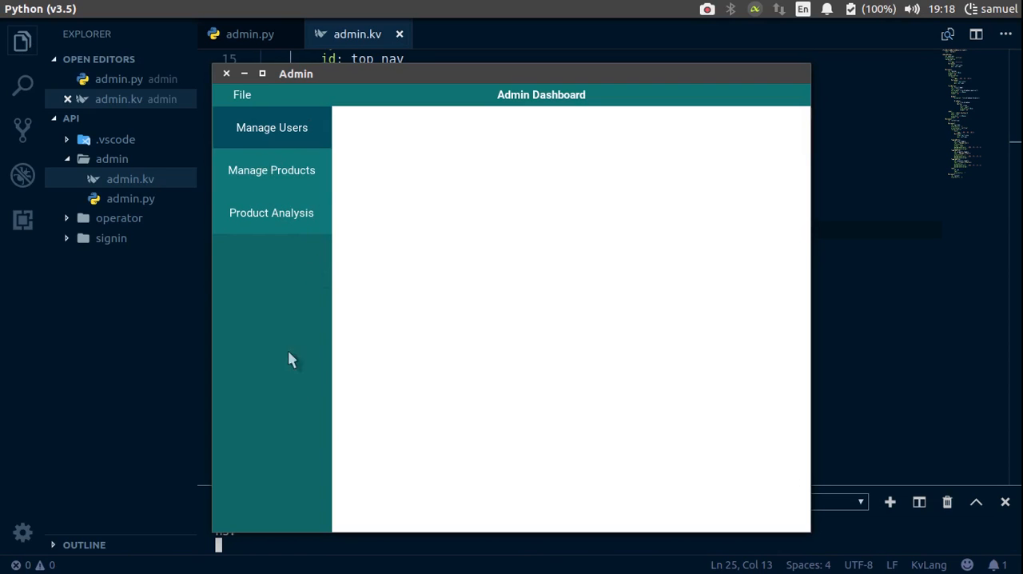
pyautogui.moveTo(227, 73)
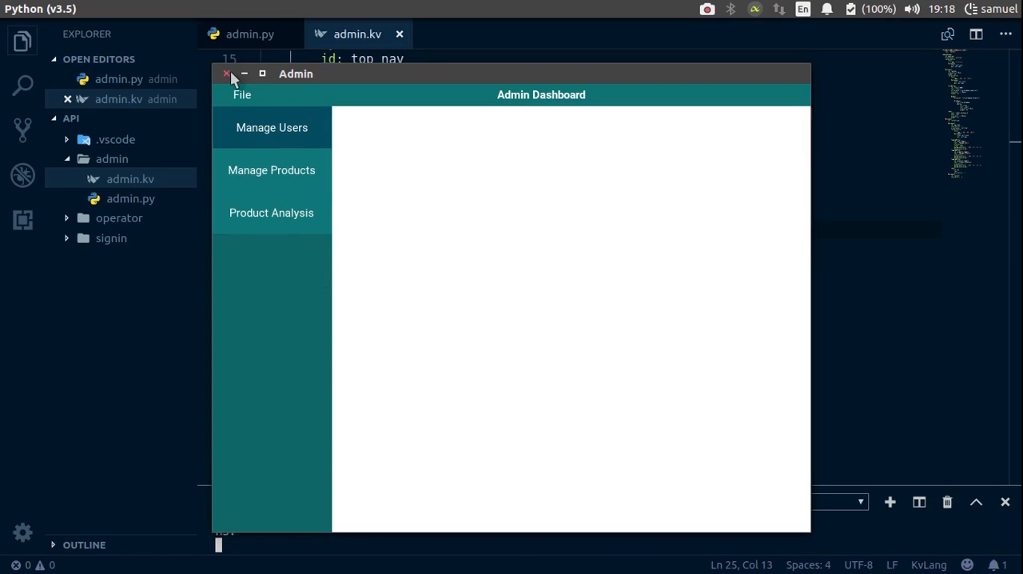
pyautogui.click(227, 73)
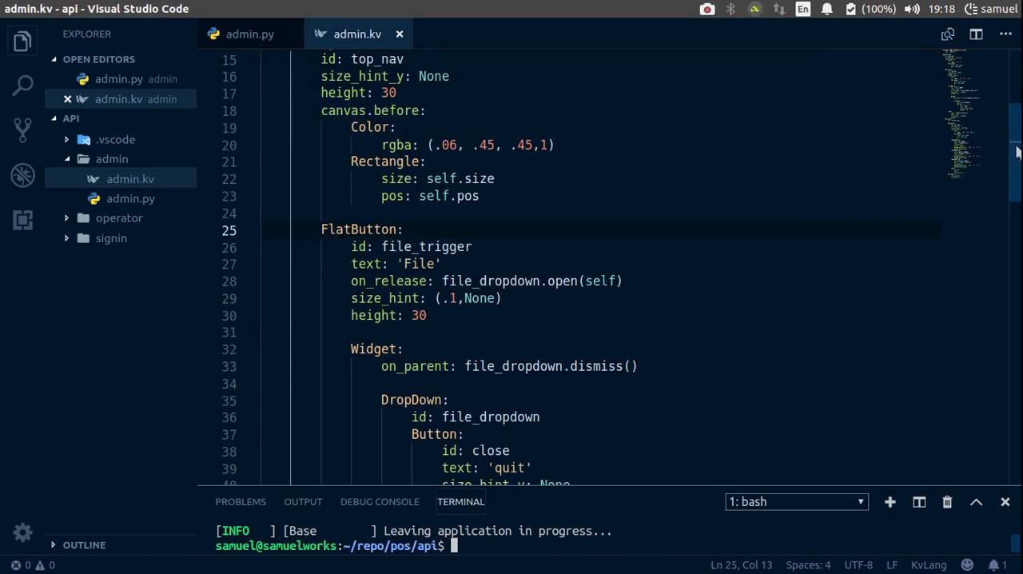
# Add spacing: 3 to the nav_tabs BoxLayout below orientation and save admin.kv.
pyautogui.scroll(-3)
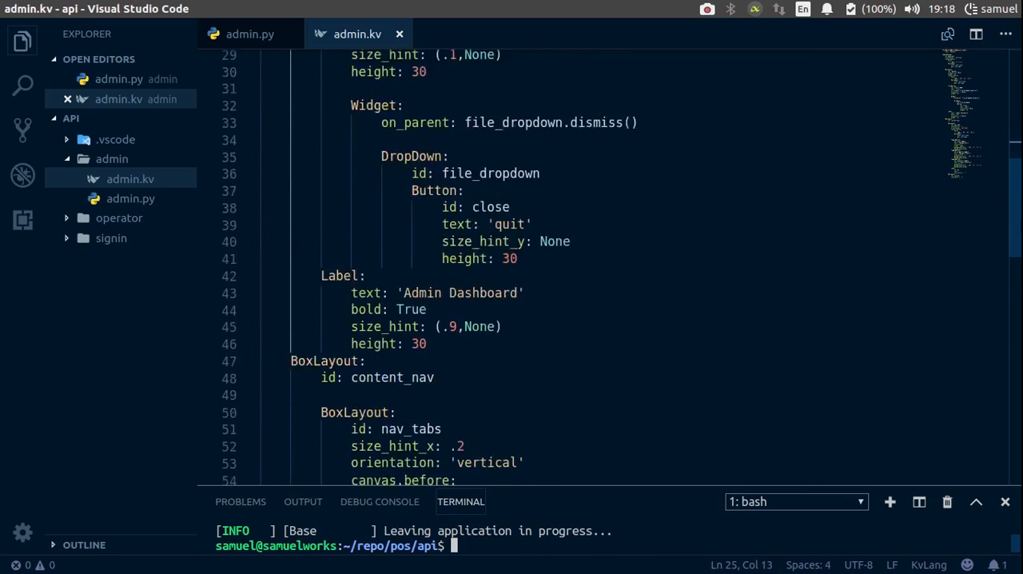
pyautogui.scroll(-3)
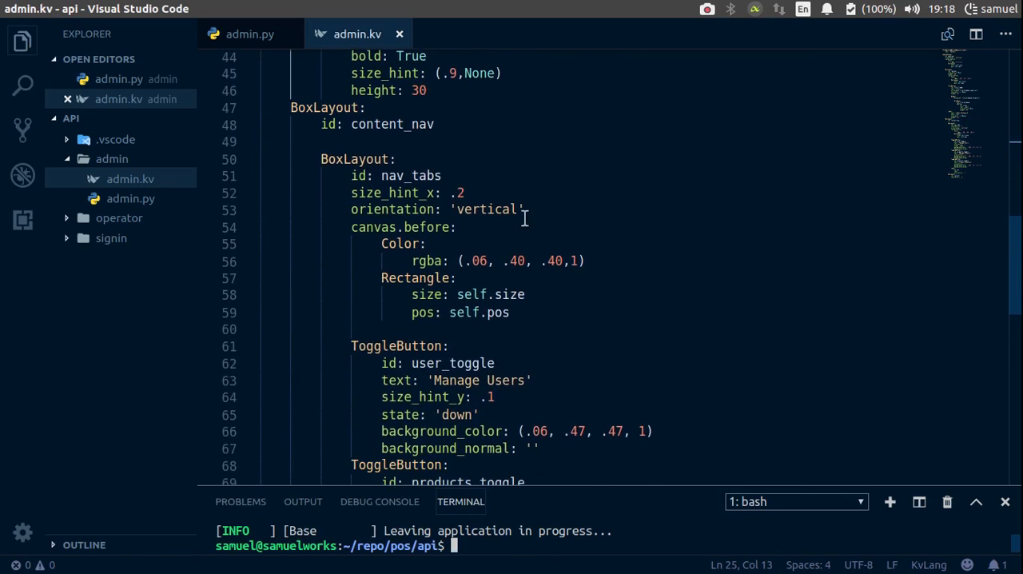
pyautogui.write('spacing')
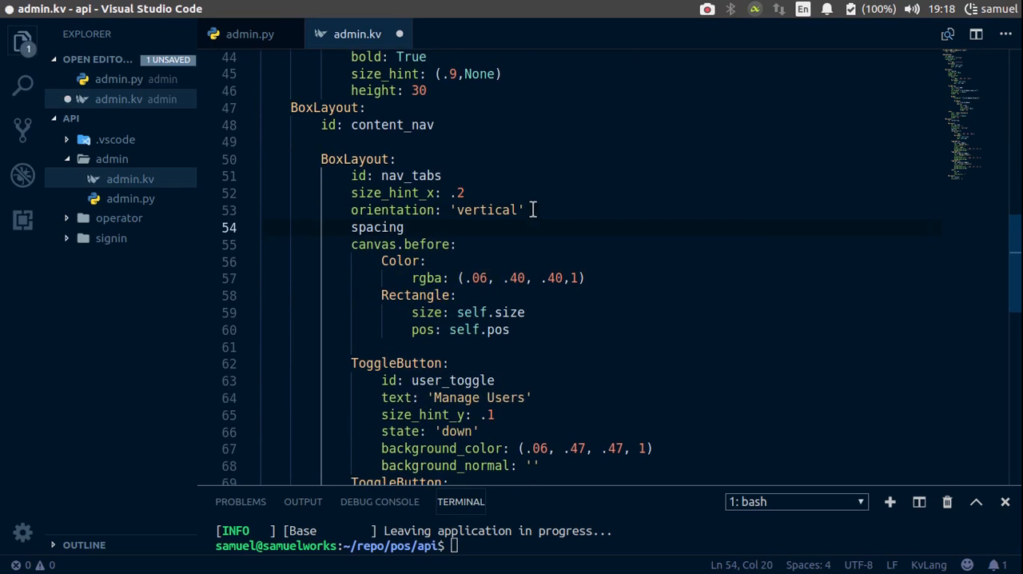
pyautogui.write(': 3')
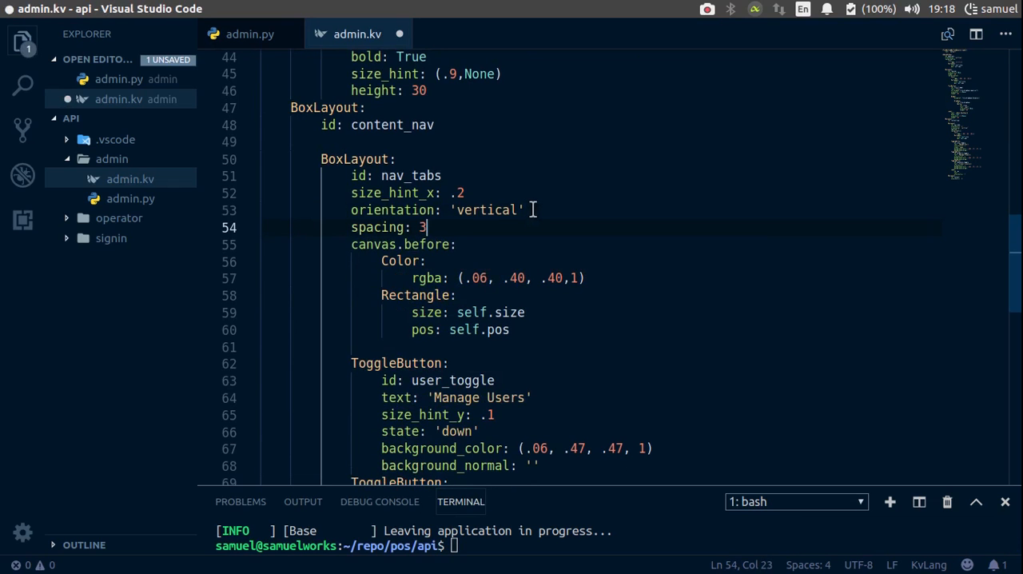
pyautogui.press('ctrl+s')
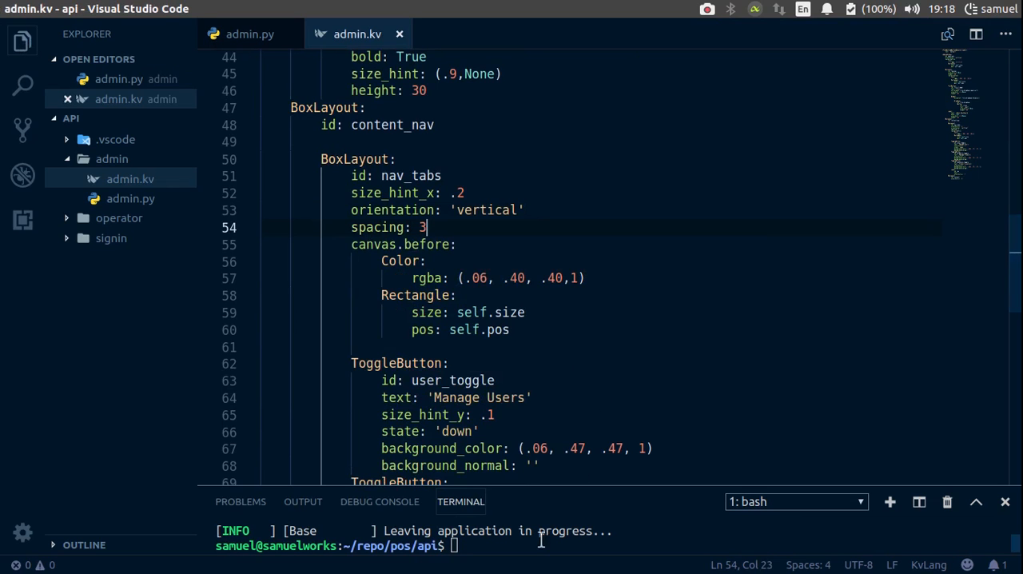
# Rerun python3 admin/admin.py to show the teal nav tabs separated by gaps.
pyautogui.press('Return')
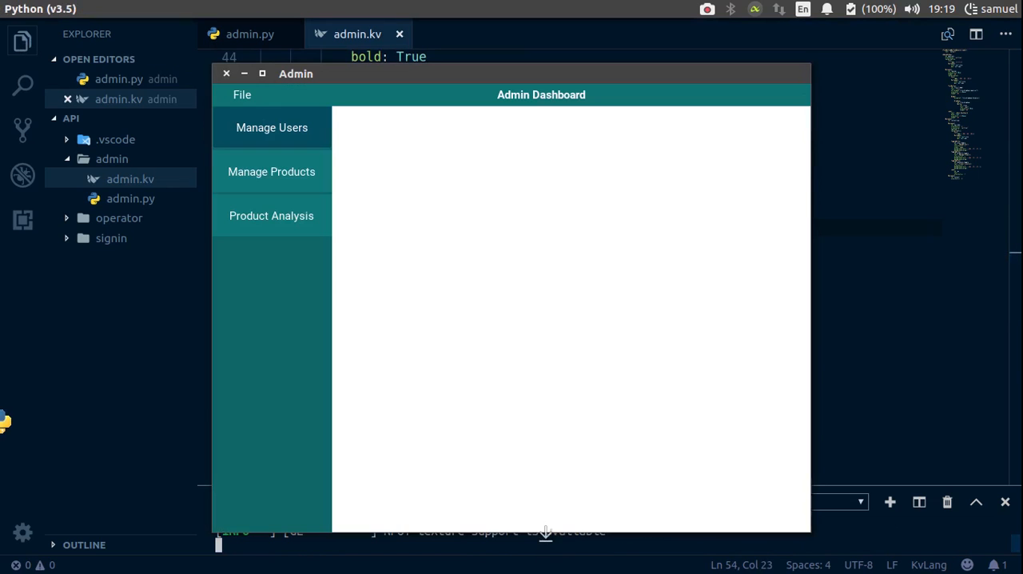
pyautogui.moveTo(344, 134)
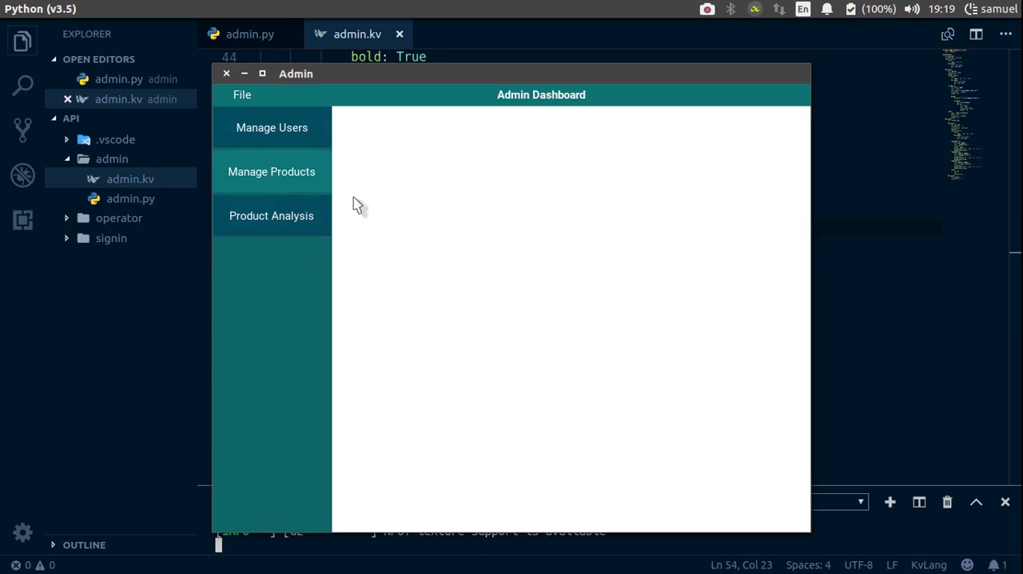
pyautogui.moveTo(431, 350)
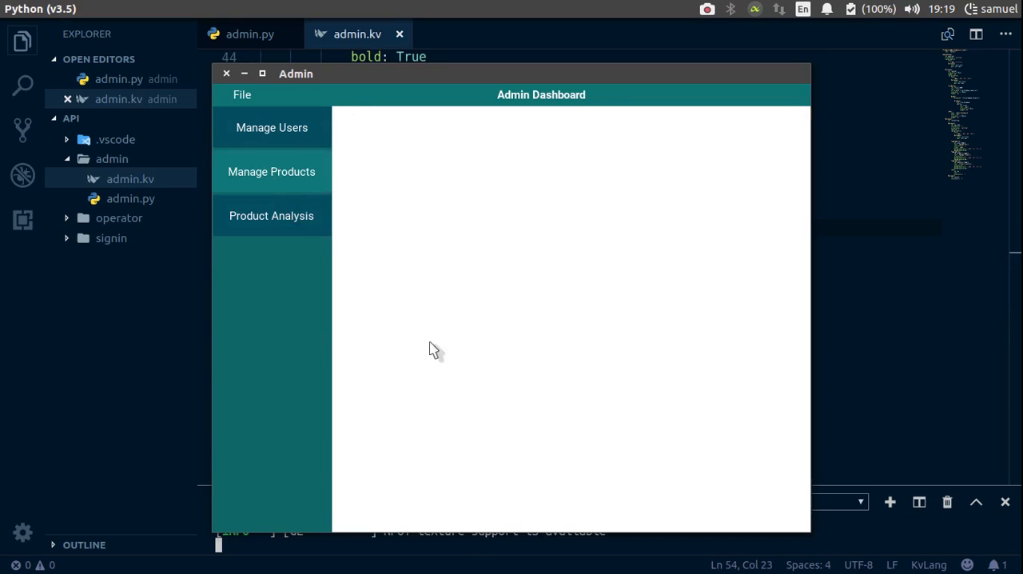
pyautogui.moveTo(453, 330)
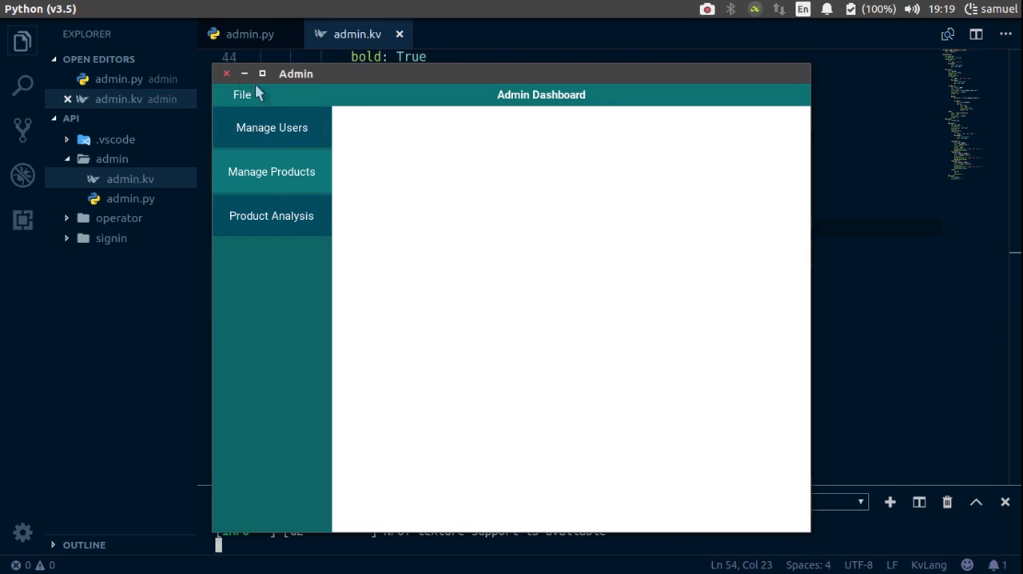
pyautogui.moveTo(537, 254)
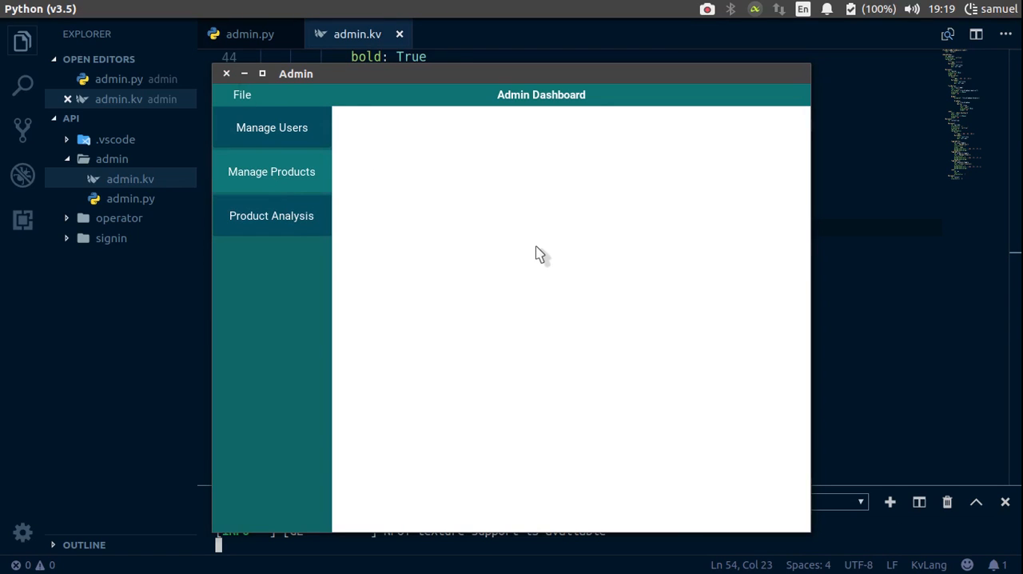